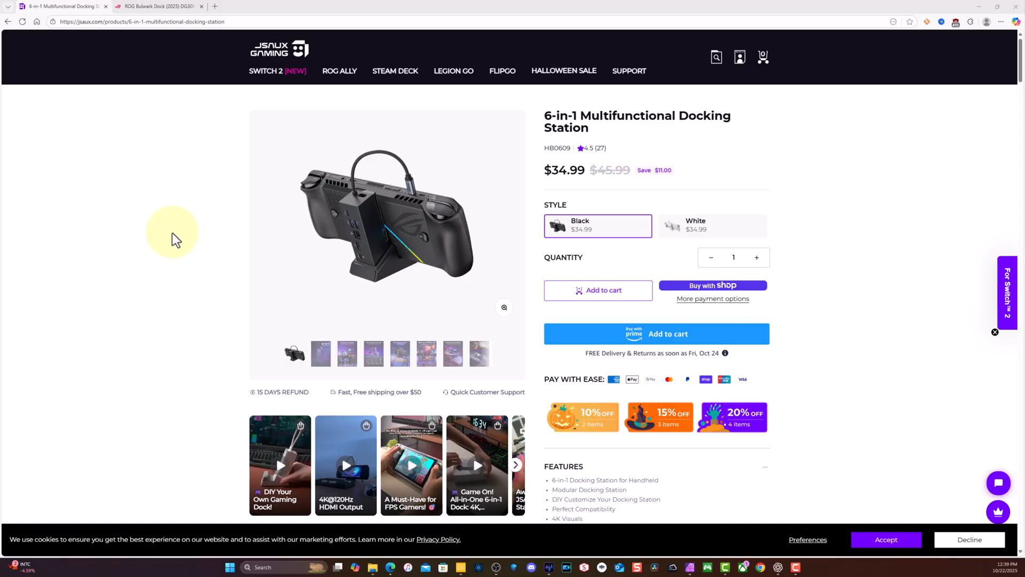
mouse_move(231, 209)
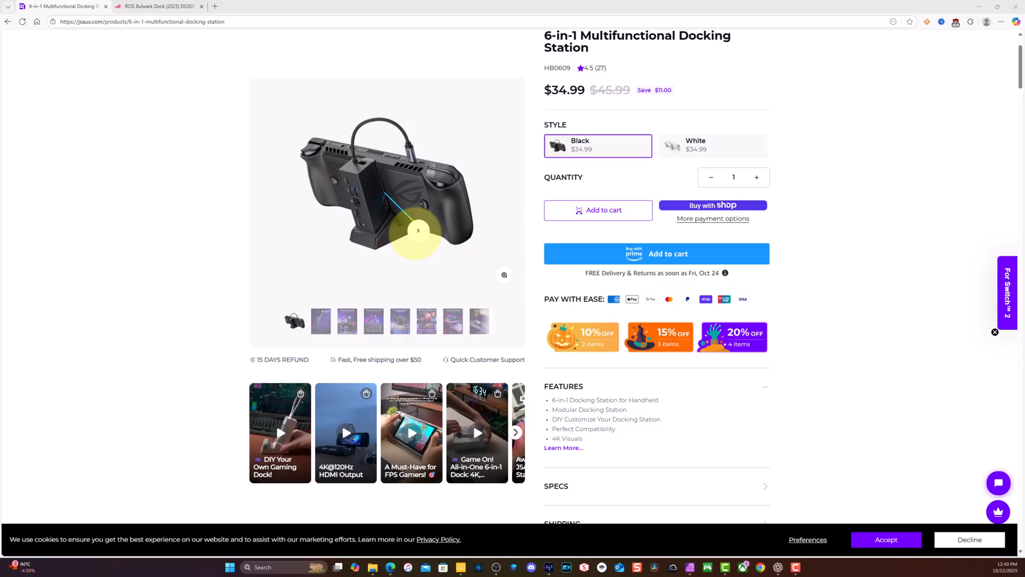
Scroll the 6-in-1 docking station page down to Features, Specs and the Bundle Up, Save Big offer
scroll(down, 3)
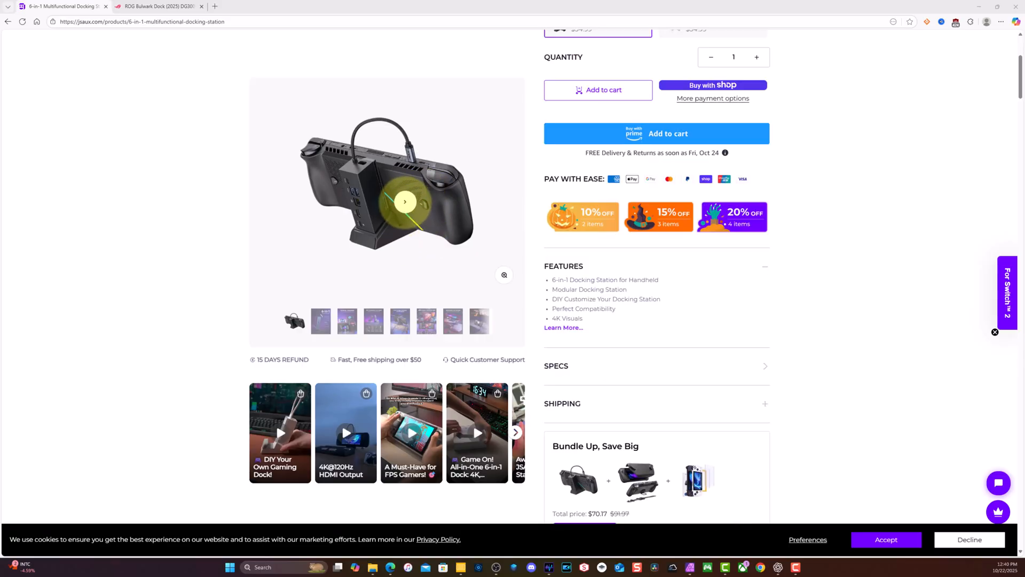
scroll(down, 3)
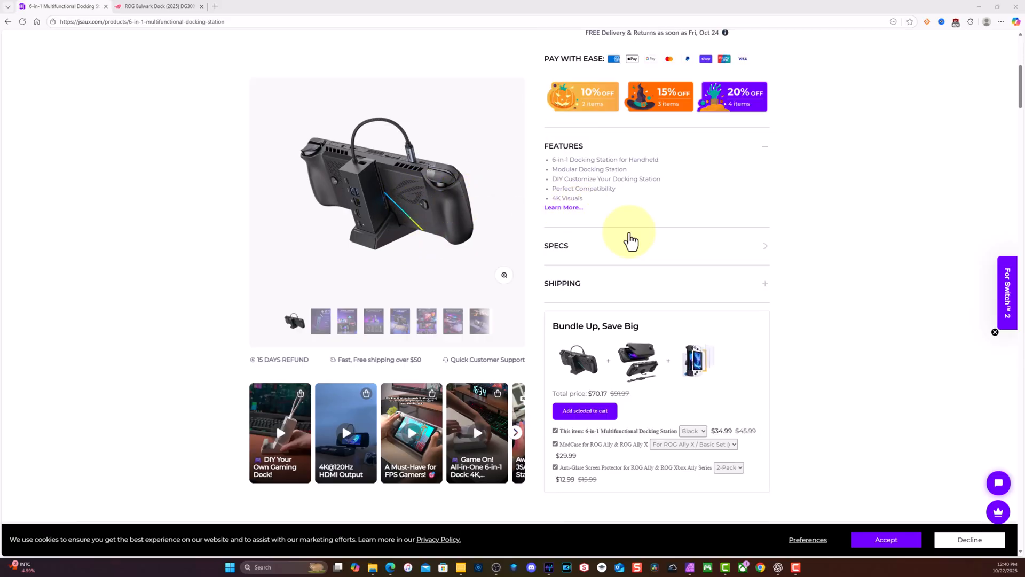
Scroll past the $70.17 dock bundle down to the Overview tab and In the Press quote
scroll(down, 3)
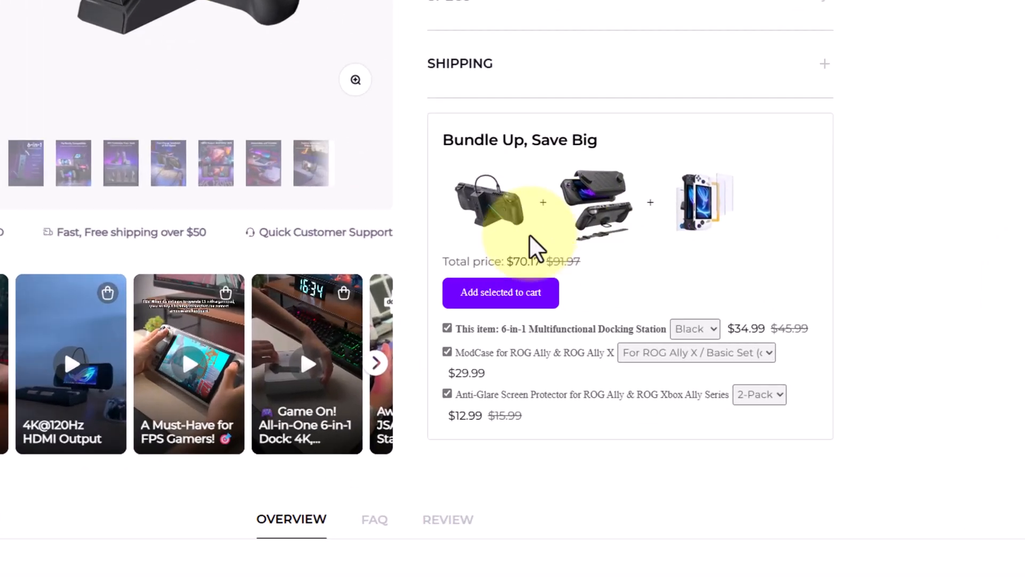
scroll(down, 3)
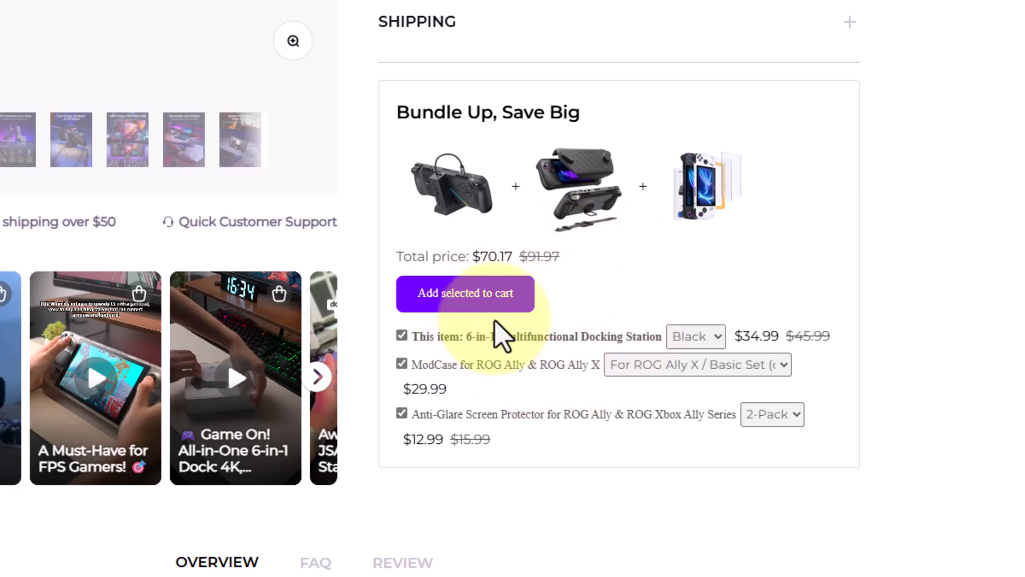
scroll(down, 3)
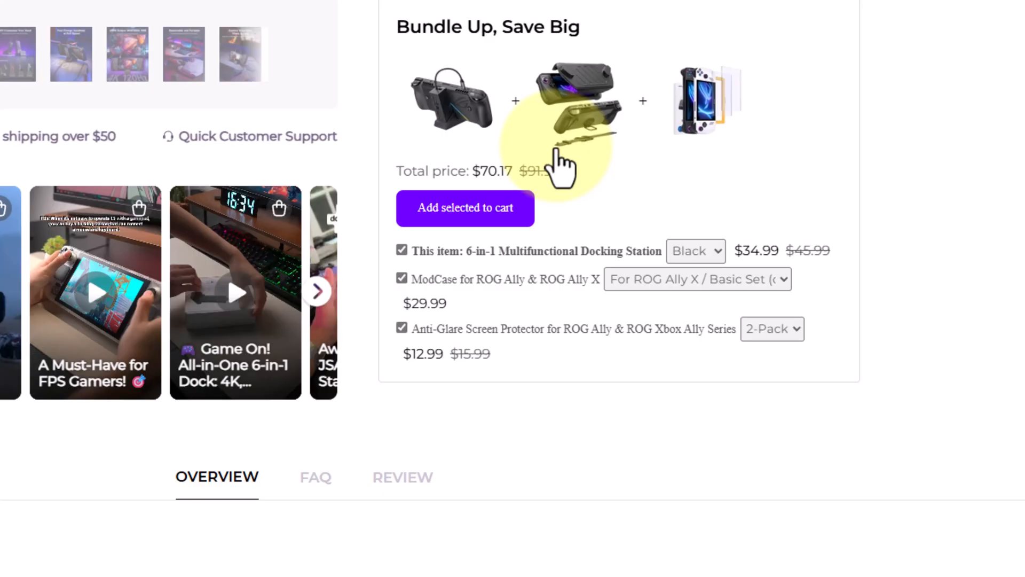
scroll(down, 3)
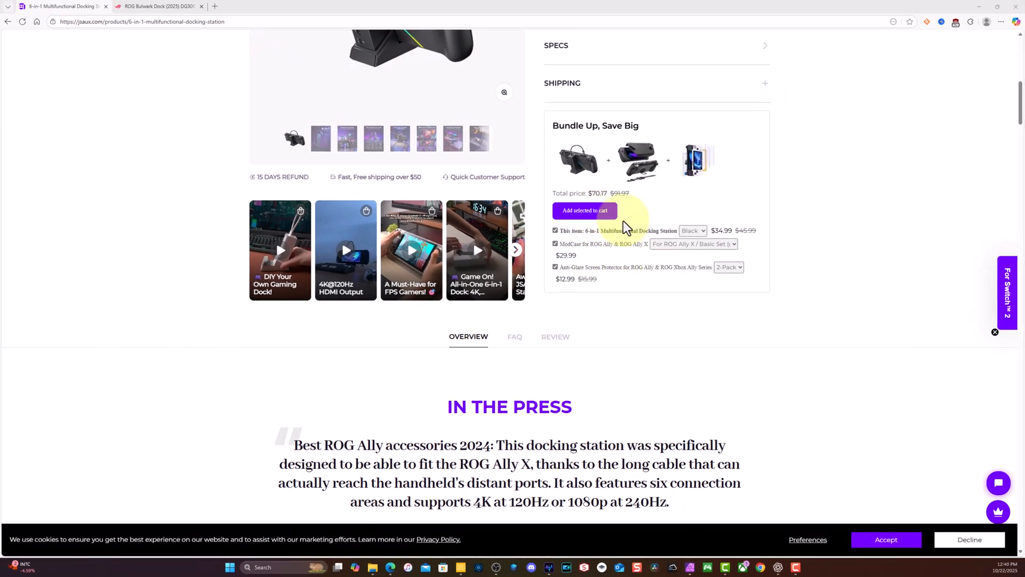
scroll(down, 3)
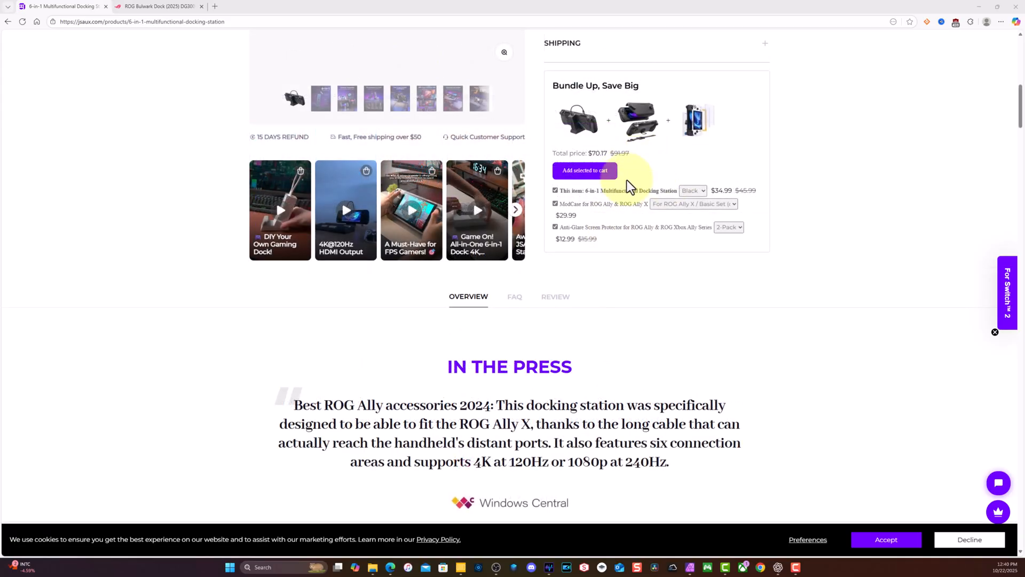
mouse_move(603, 202)
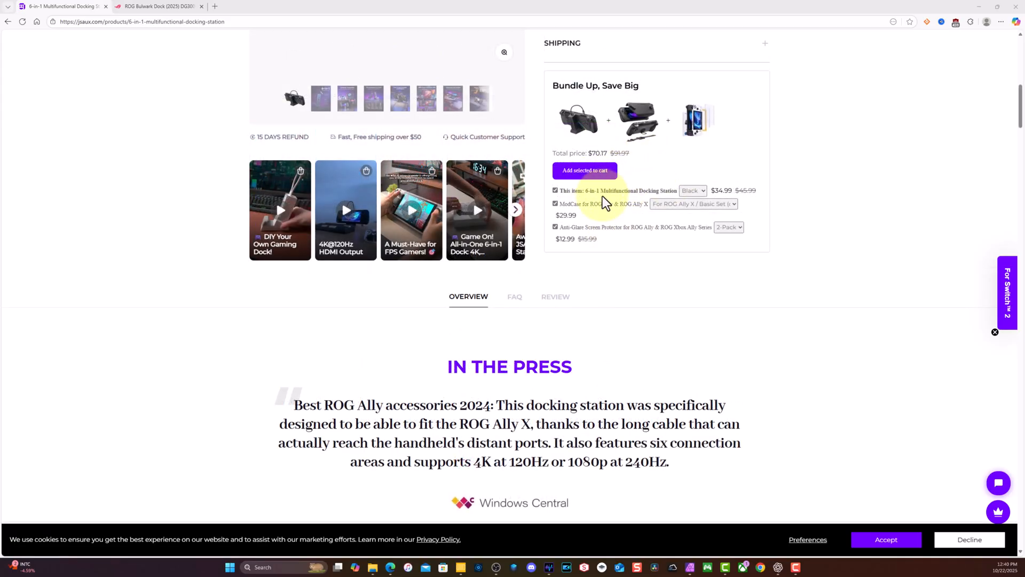
Scroll through the Overview banners toward the dock's feature tile grid
scroll(down, 3)
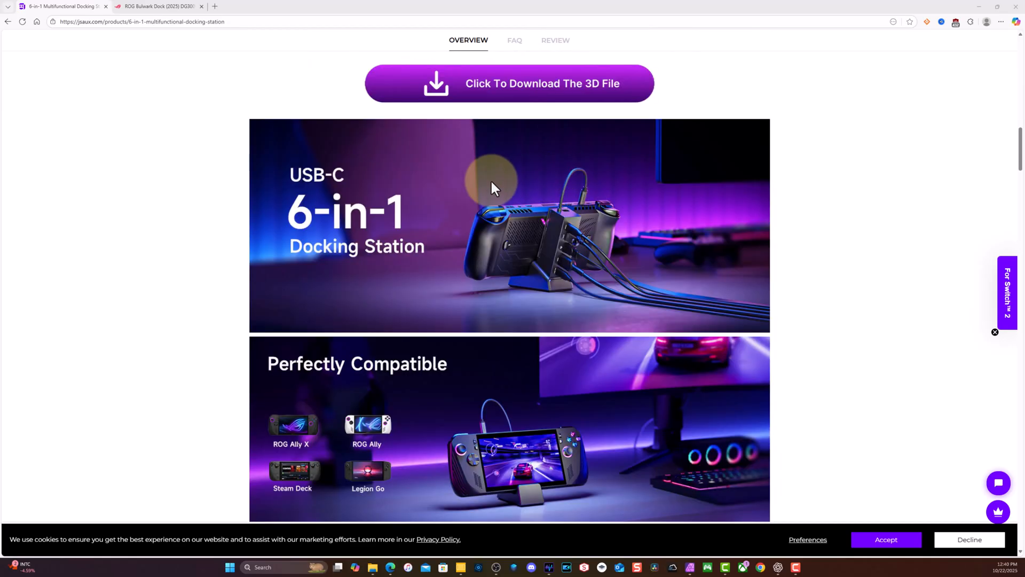
scroll(down, 3)
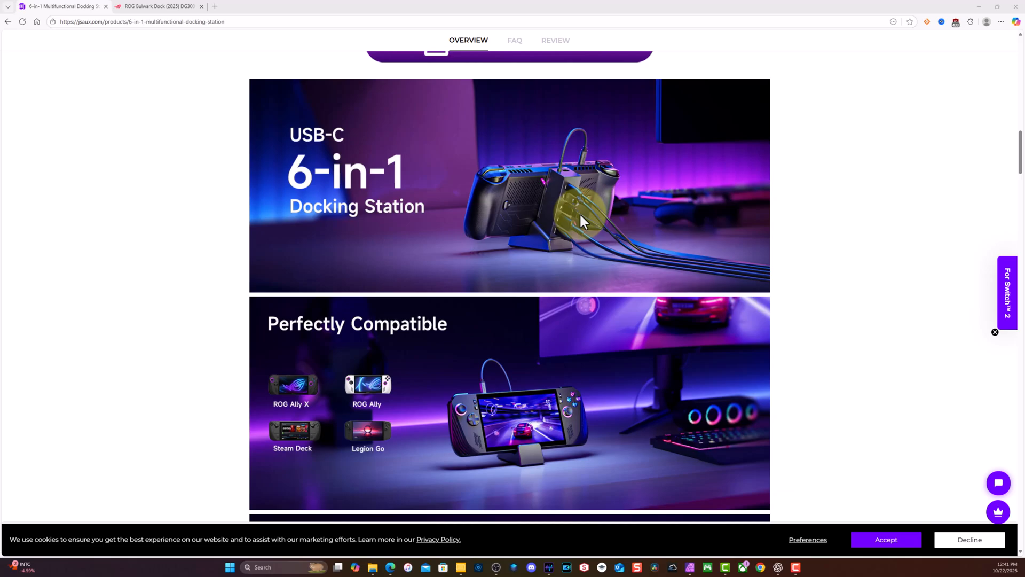
scroll(down, 3)
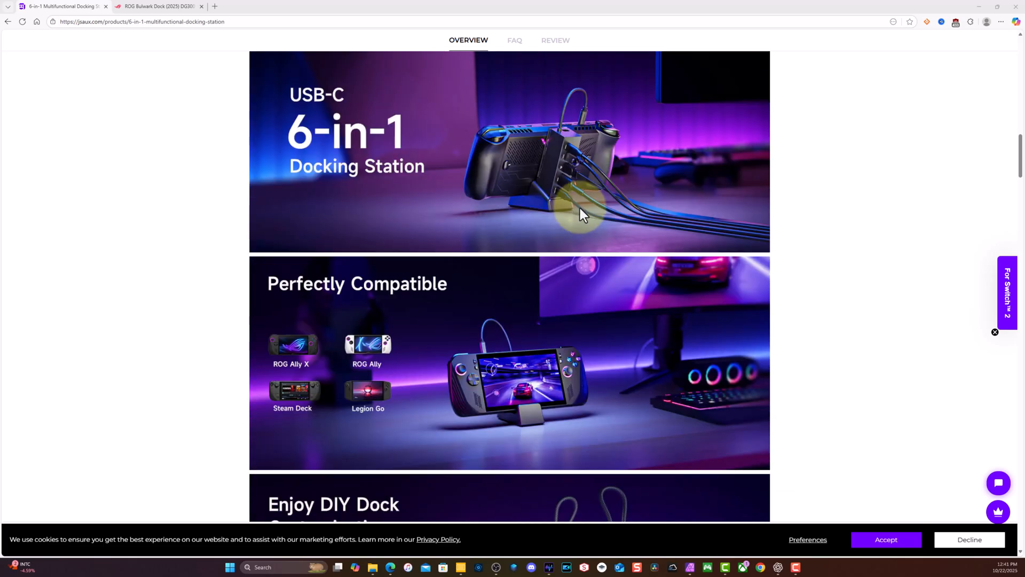
scroll(down, 3)
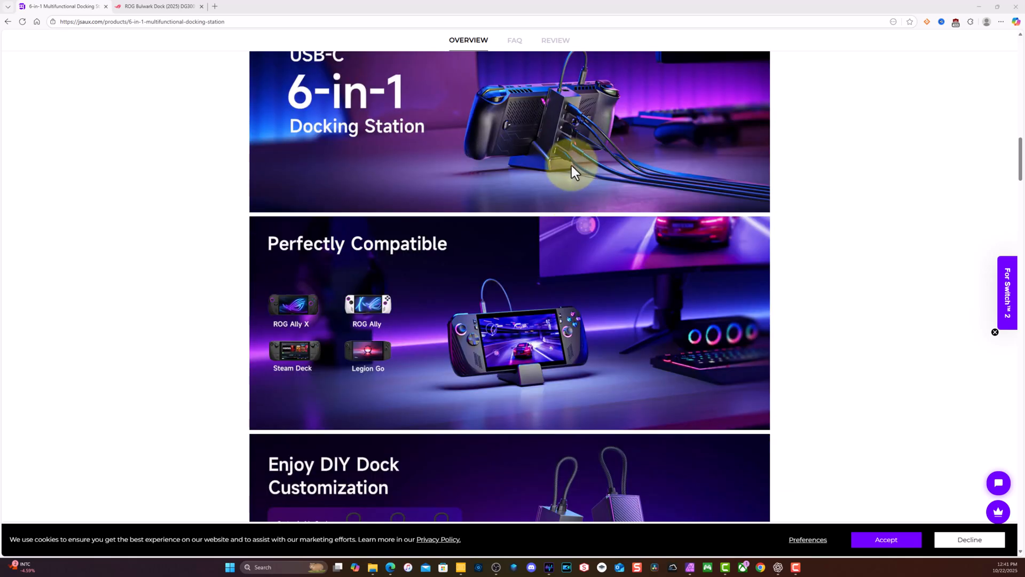
scroll(down, 3)
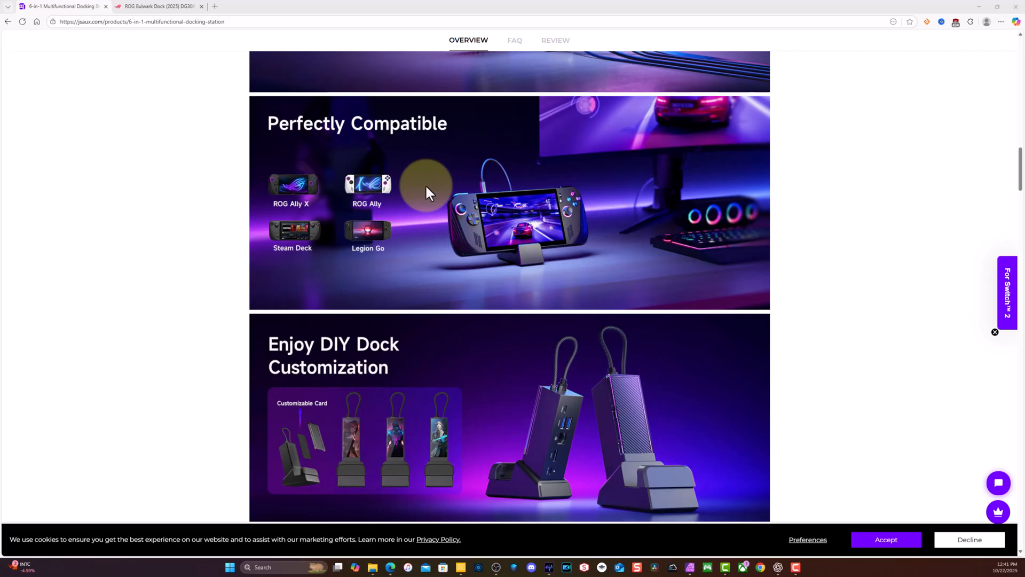
mouse_move(493, 209)
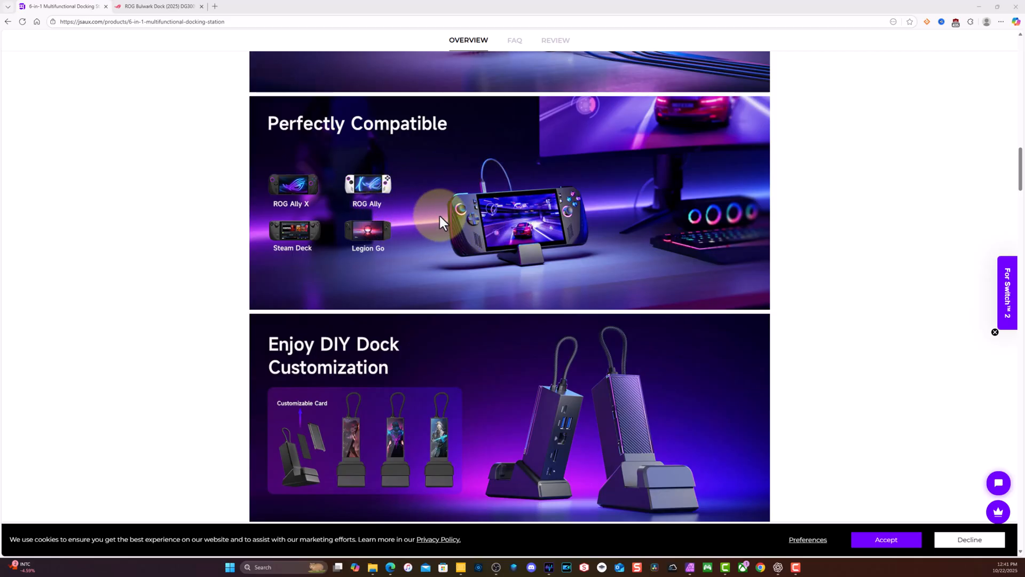
Scroll on to the USB 3.1, gigabit Ethernet and 4K@120Hz tiles and Product Comparison
scroll(down, 3)
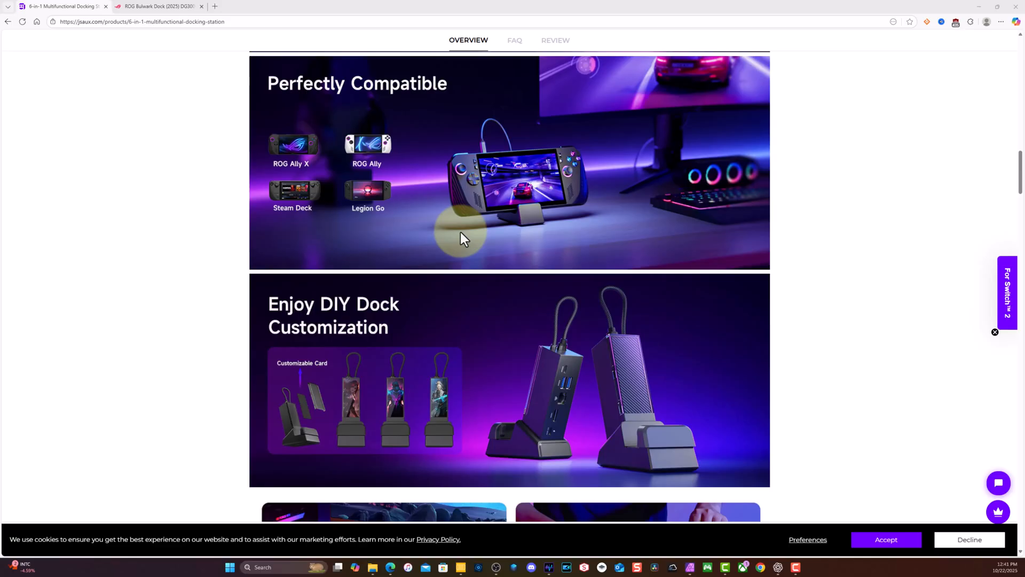
scroll(down, 3)
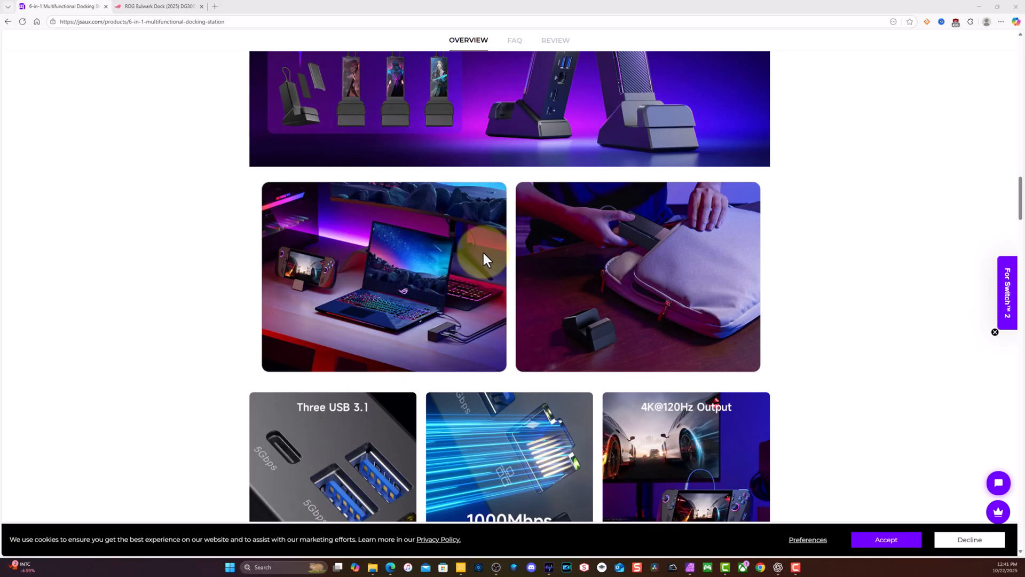
scroll(down, 3)
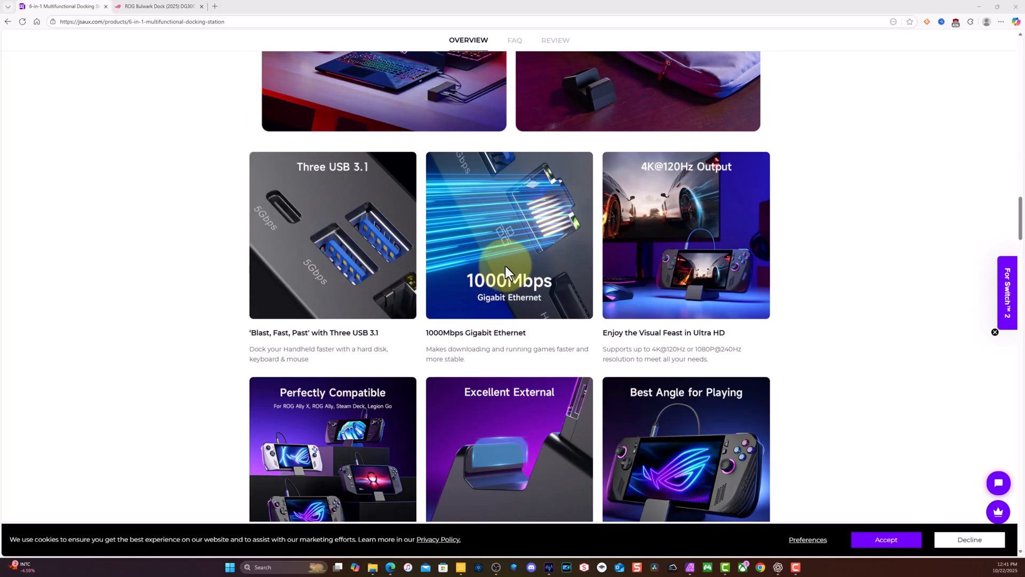
scroll(down, 3)
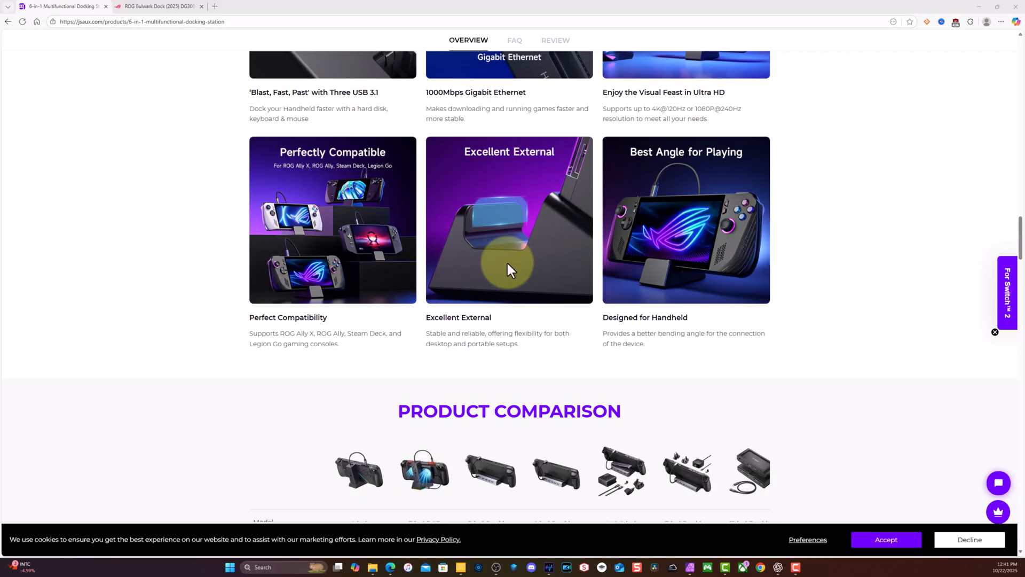
scroll(down, 3)
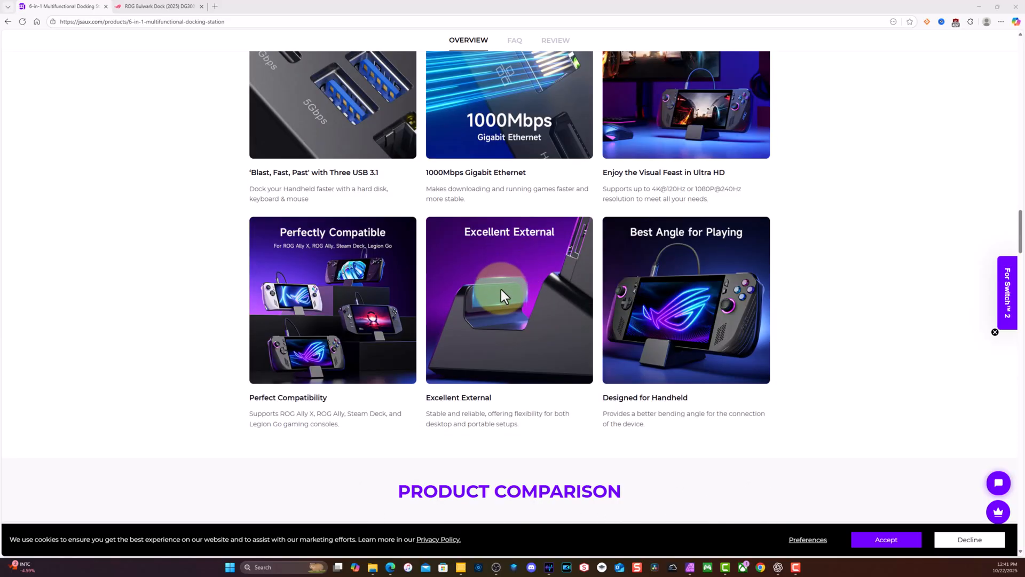
mouse_move(467, 288)
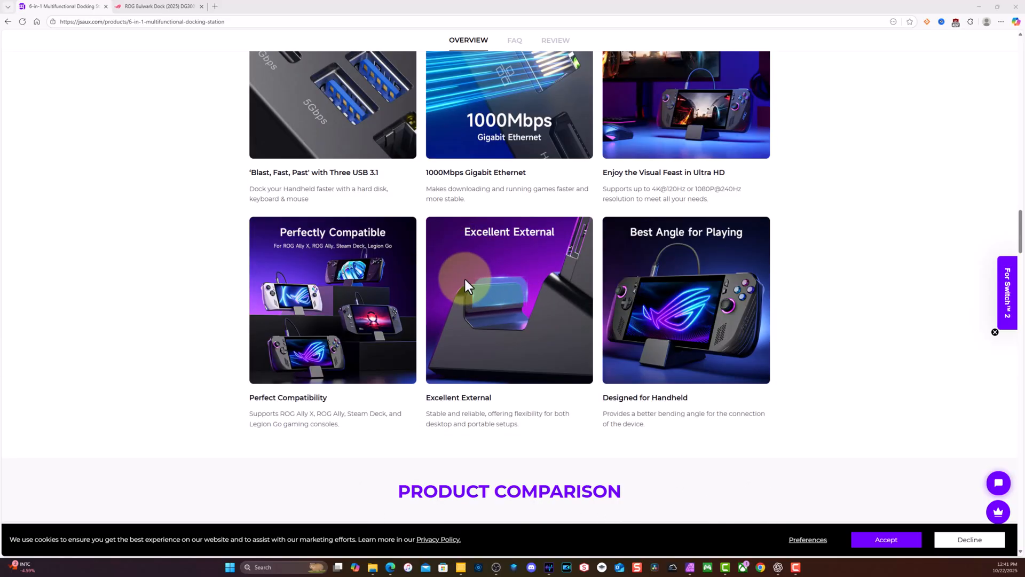
mouse_move(431, 256)
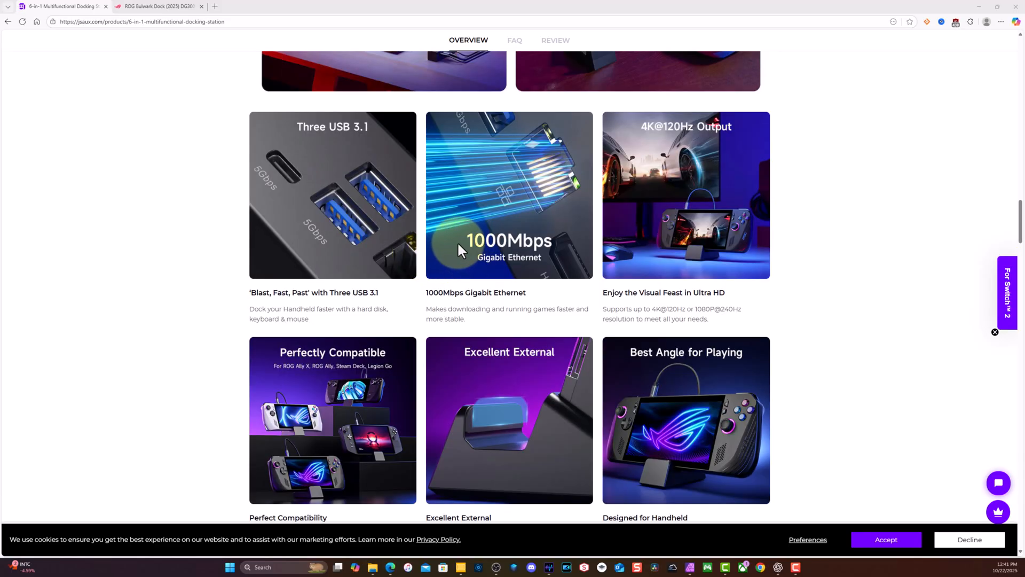
Switch to the ROG Bulwark Dock DG300 page and scroll past the 7-in-1 hero images
click(157, 7)
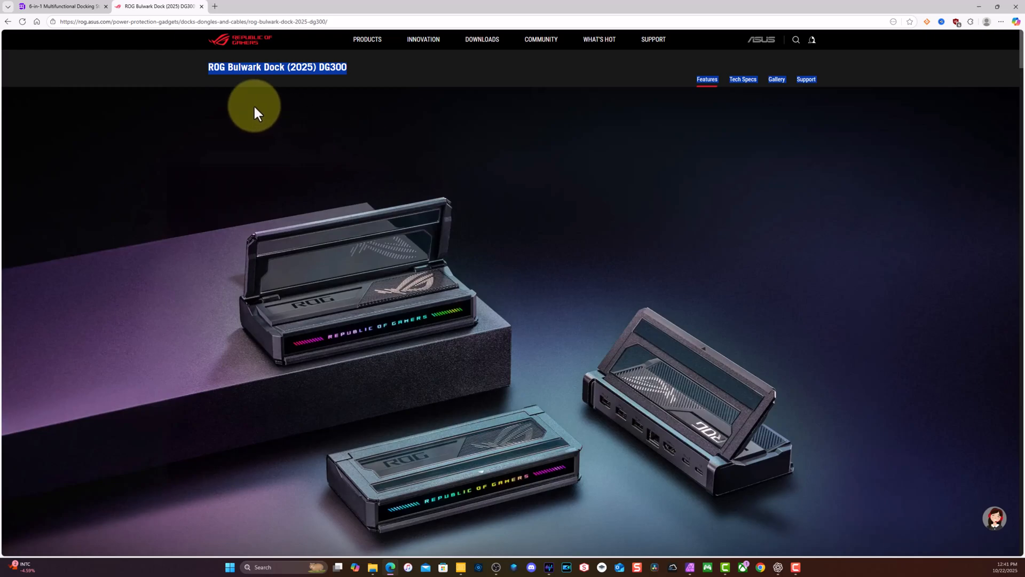
mouse_move(286, 108)
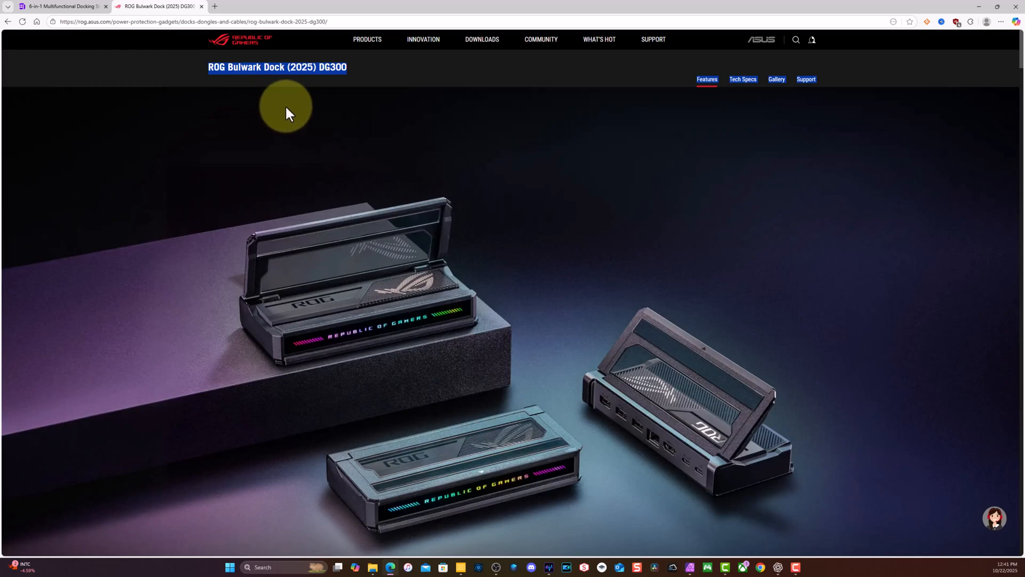
scroll(down, 3)
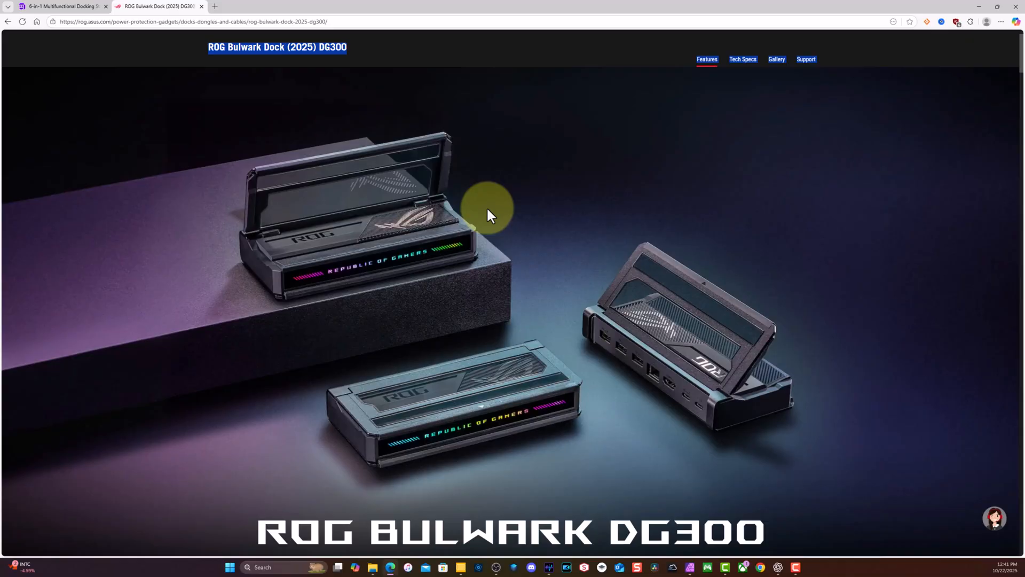
scroll(down, 3)
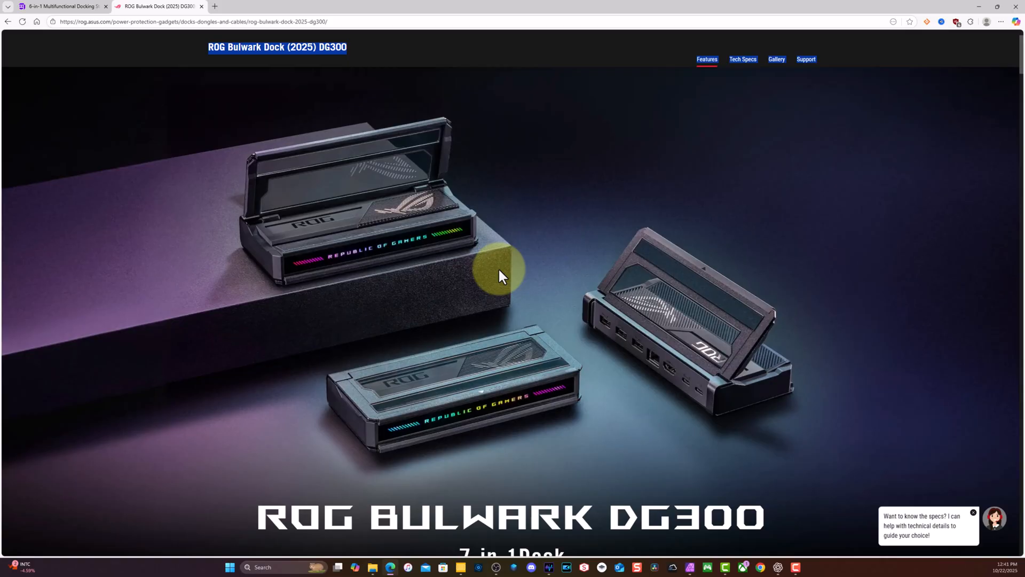
mouse_move(493, 270)
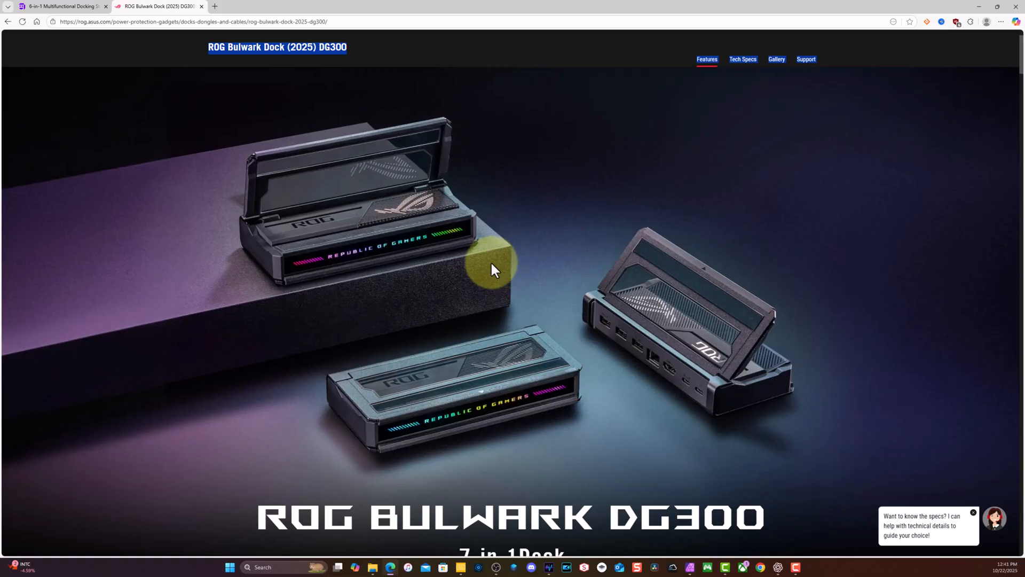
scroll(down, 3)
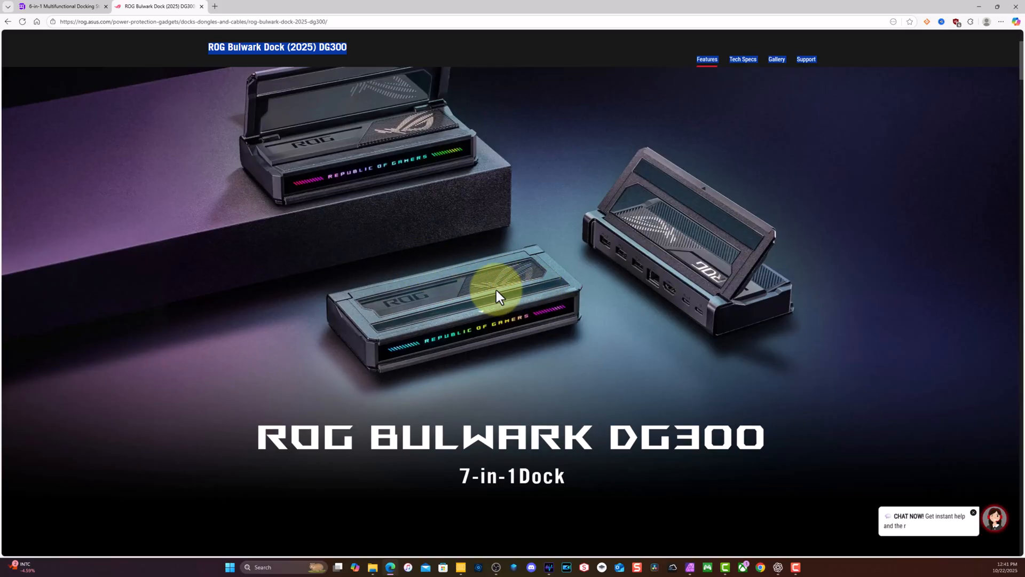
Continue down the DG300 page until the Connectivity section comes into view
scroll(down, 3)
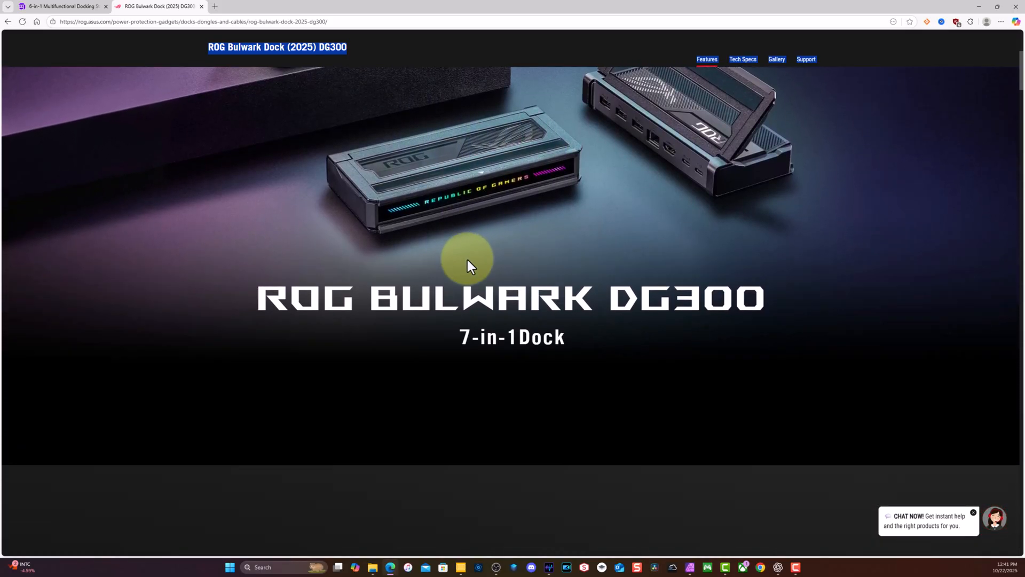
scroll(down, 3)
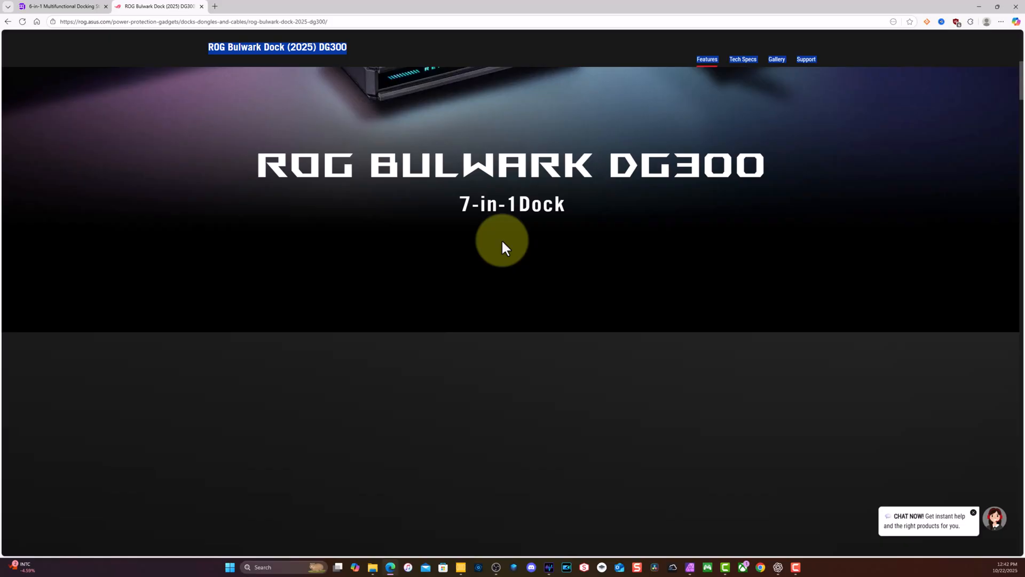
scroll(down, 3)
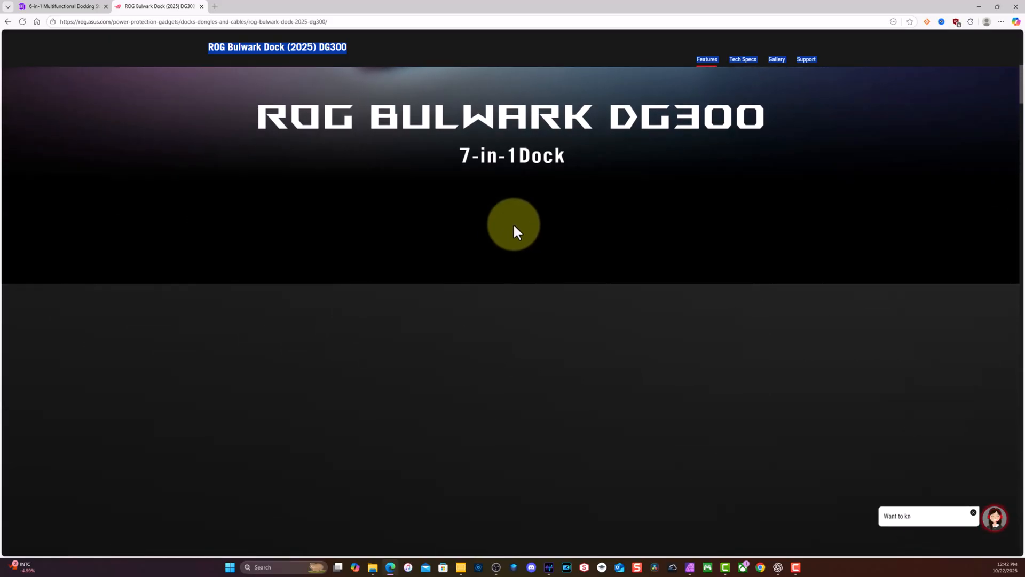
scroll(down, 3)
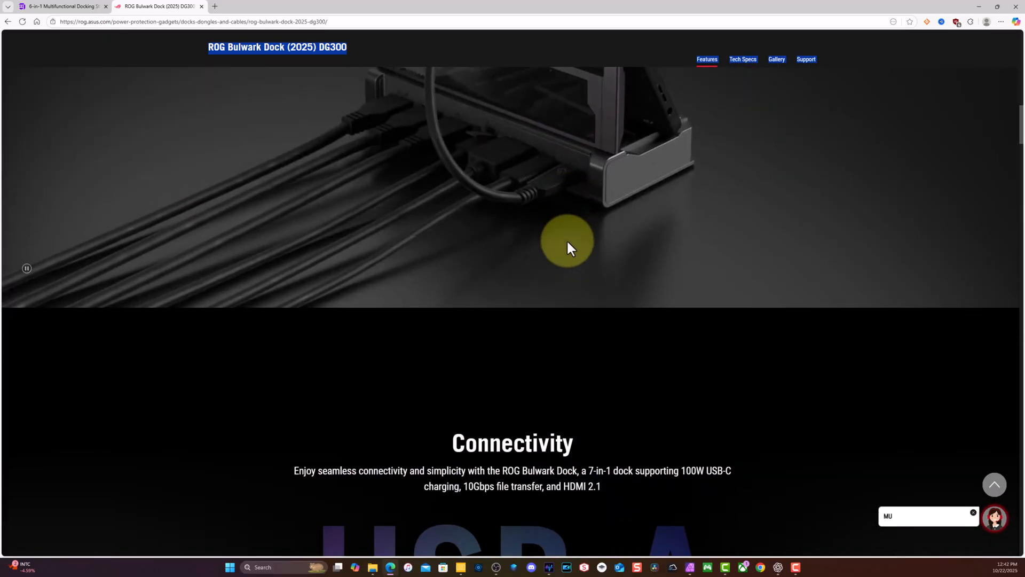
Scroll into Connectivity to the port row: 10Gbps USB-A, Ethernet, HDMI 2.1 and USB-C
scroll(down, 3)
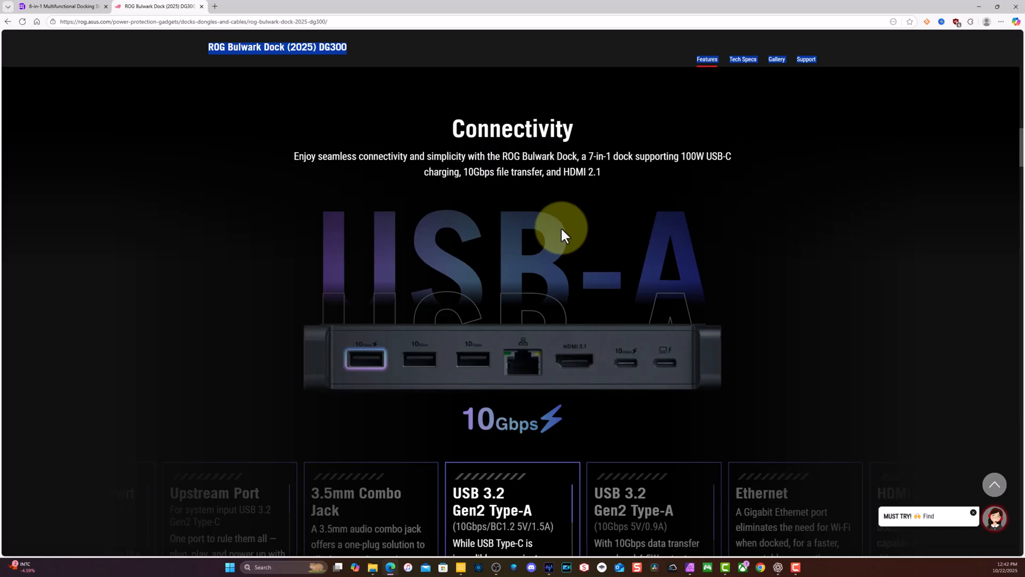
scroll(down, 3)
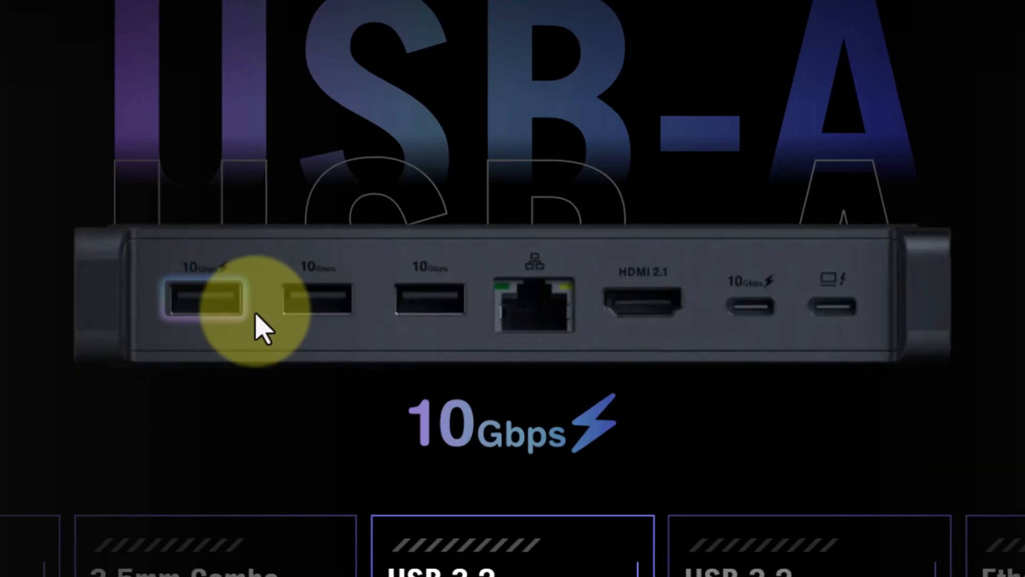
mouse_move(353, 320)
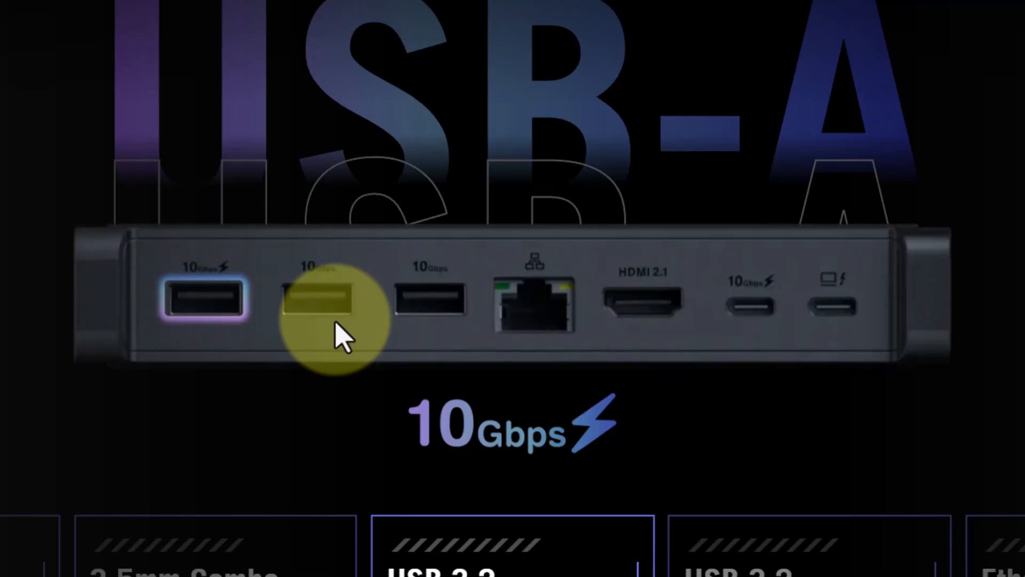
mouse_move(438, 320)
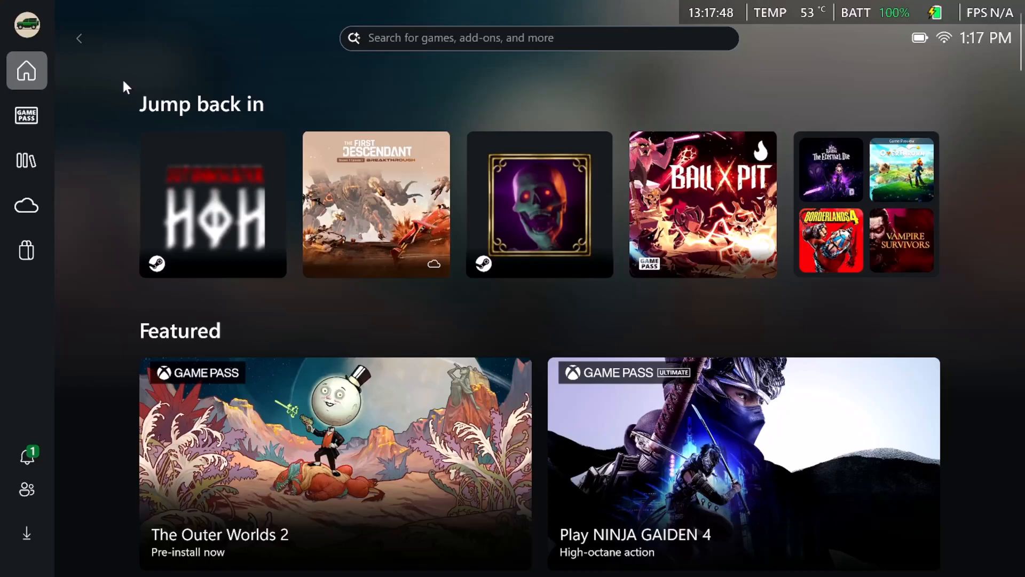
mouse_move(194, 94)
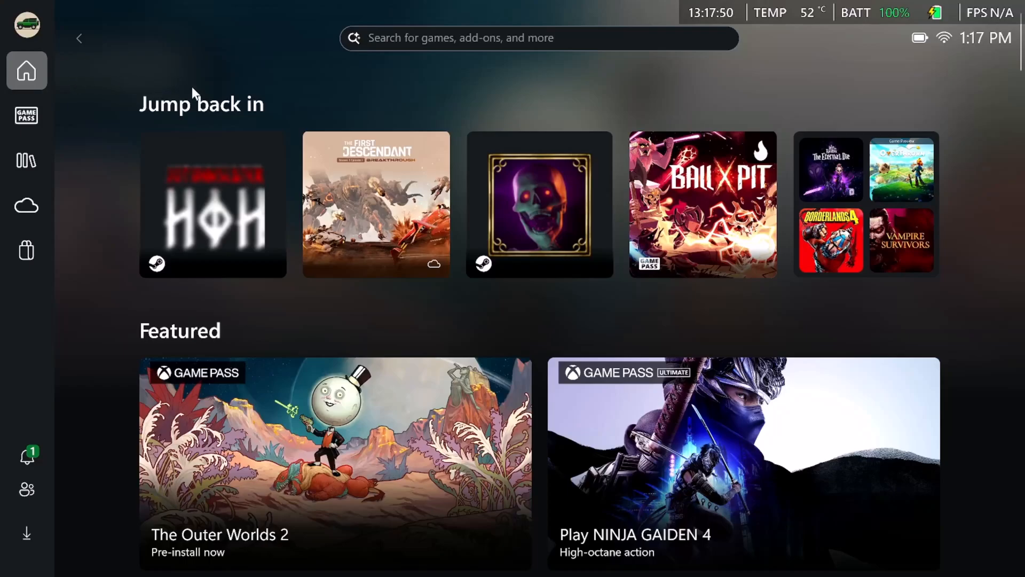
mouse_move(81, 95)
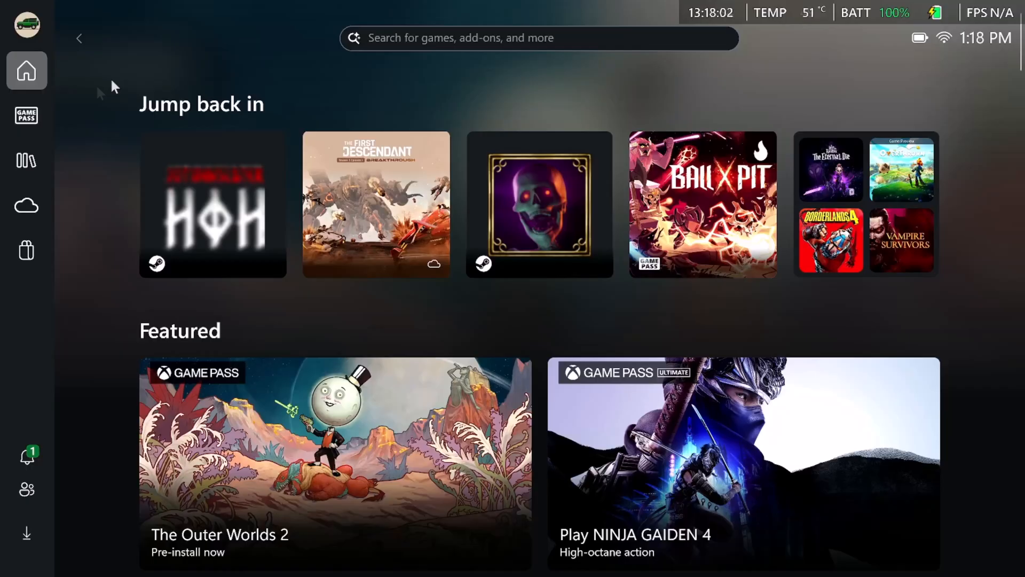
mouse_move(95, 104)
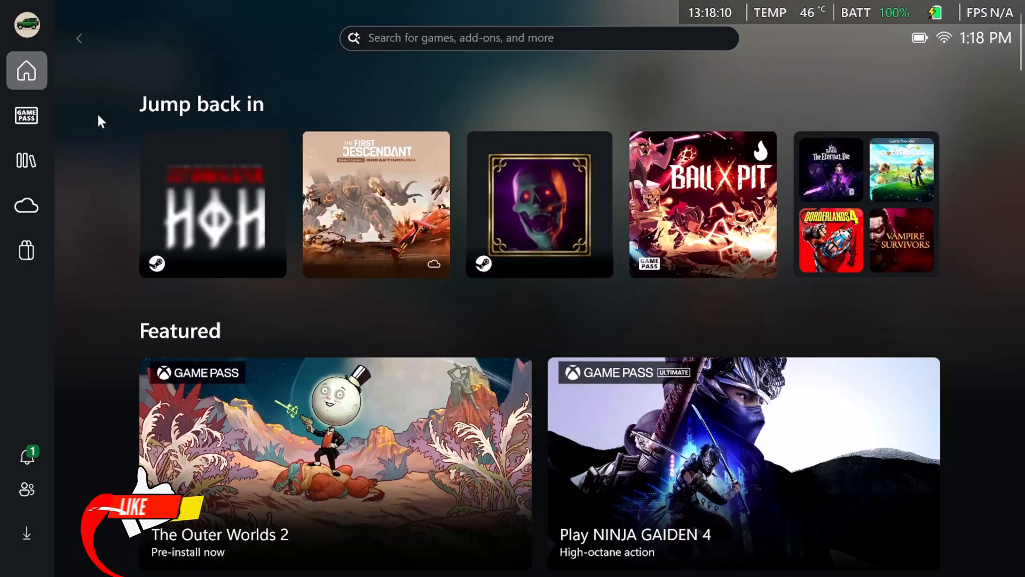
mouse_move(83, 76)
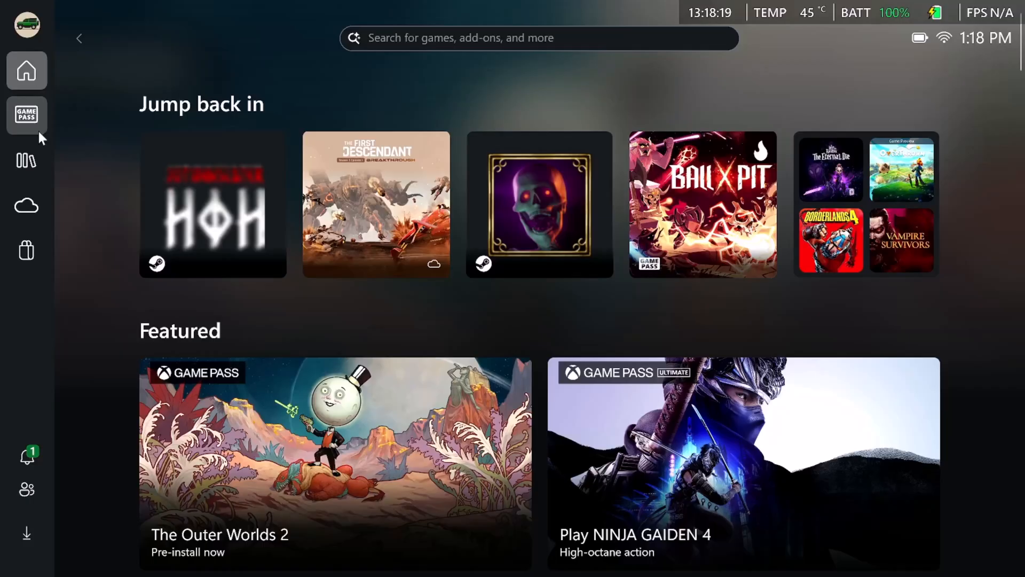
Show My games with ten installed titles via Game Pass and My Library, then bring up Command Center
click(25, 160)
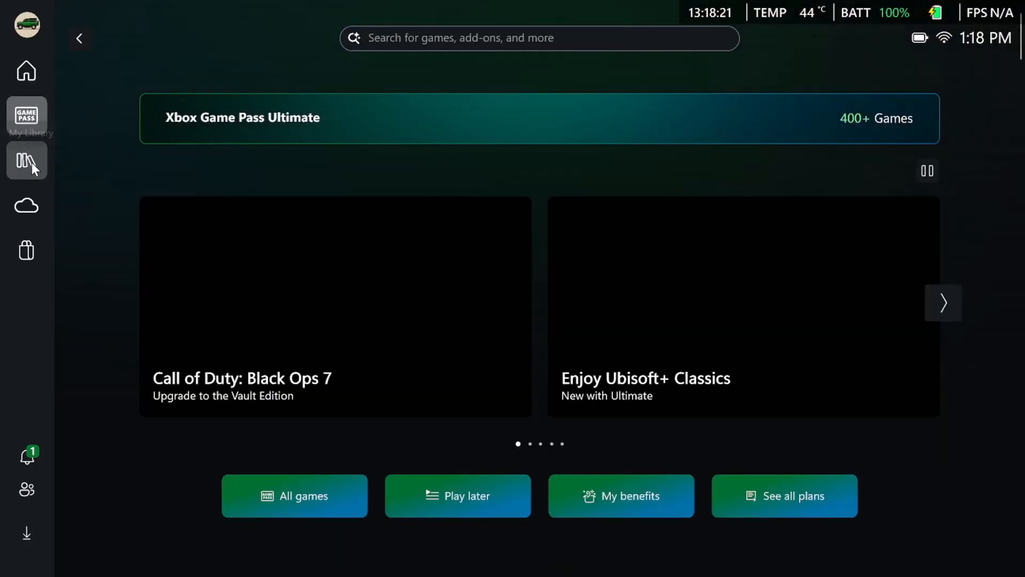
click(26, 161)
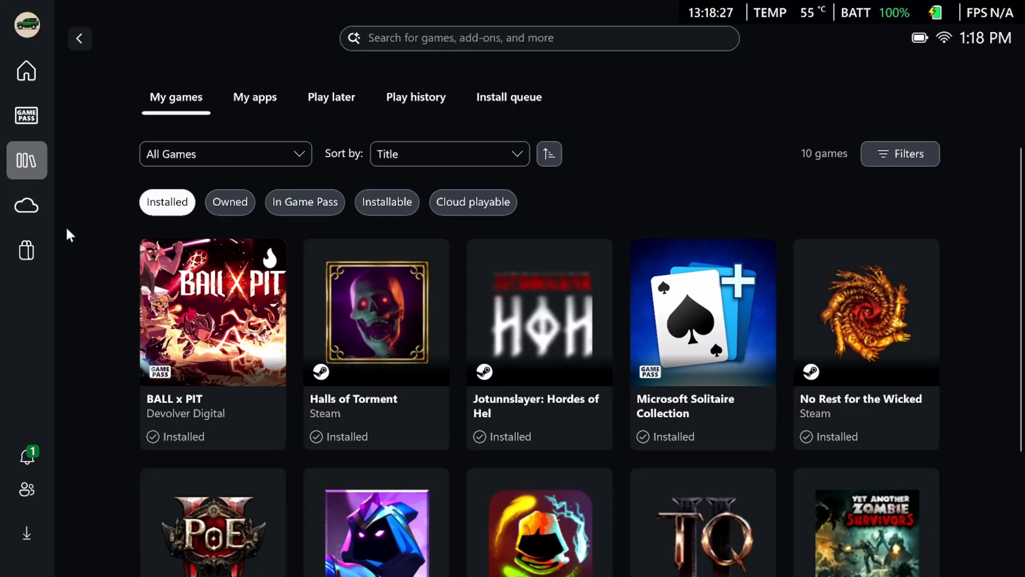
mouse_move(68, 234)
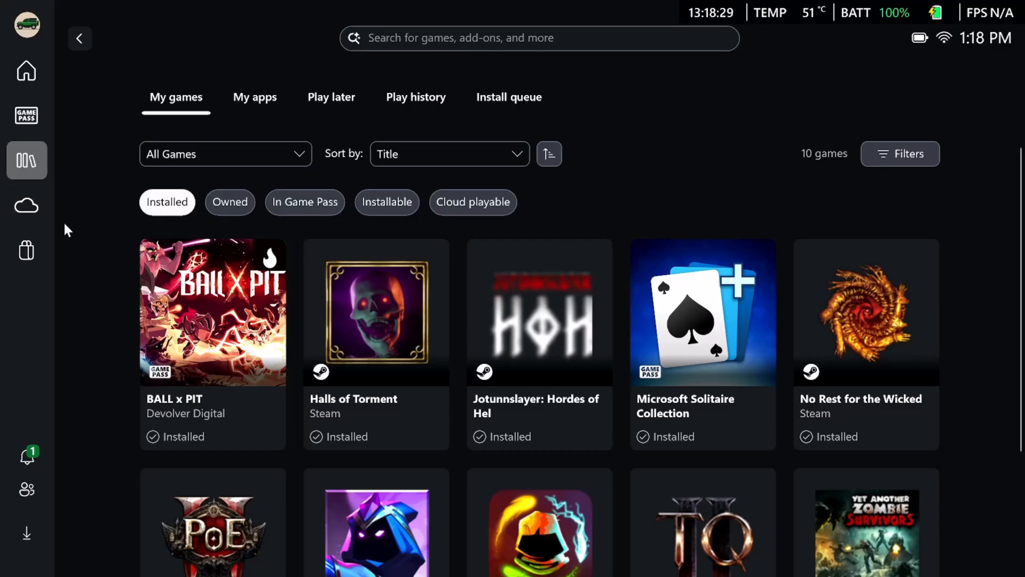
mouse_move(33, 357)
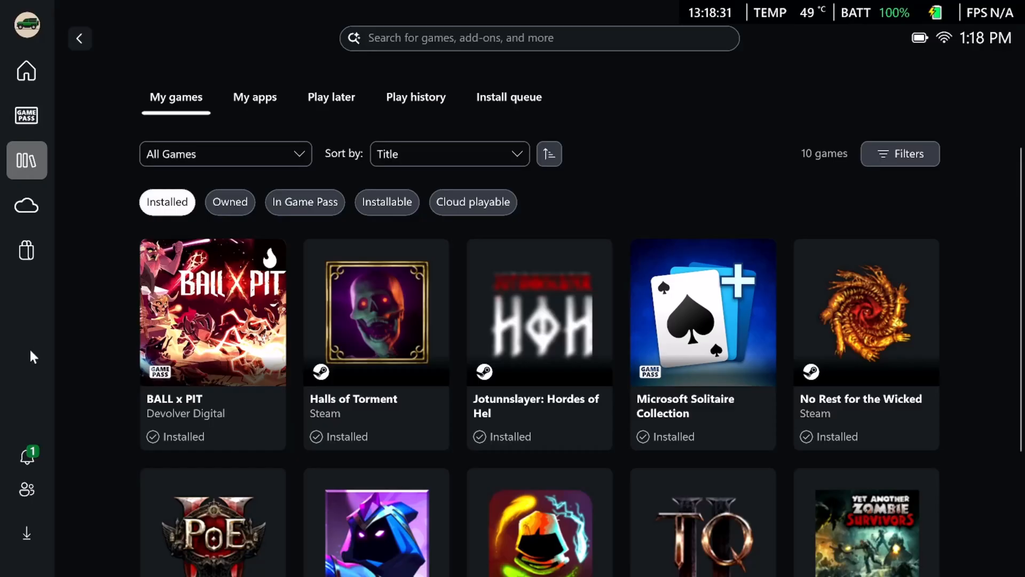
mouse_move(175, 97)
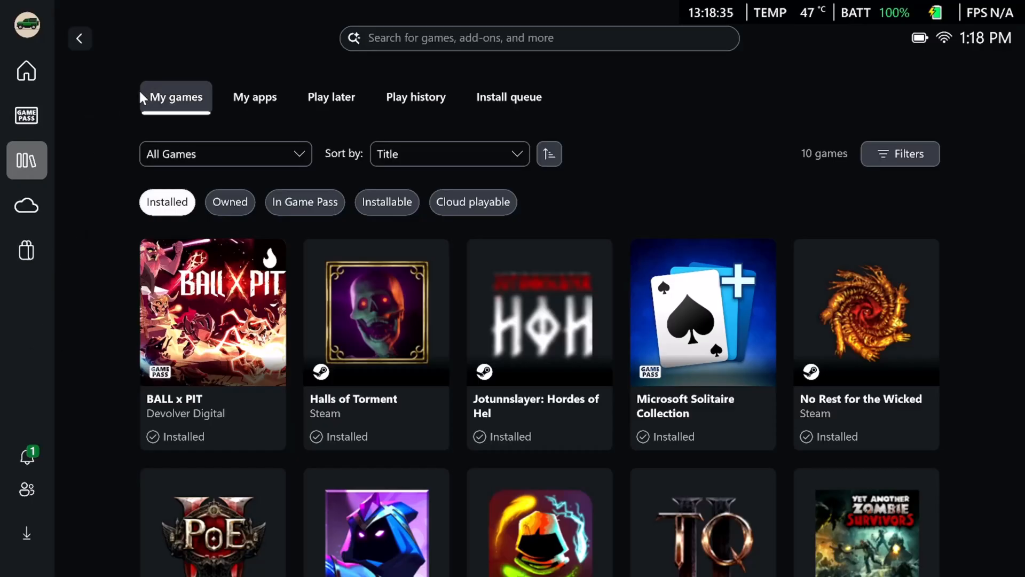
mouse_move(83, 97)
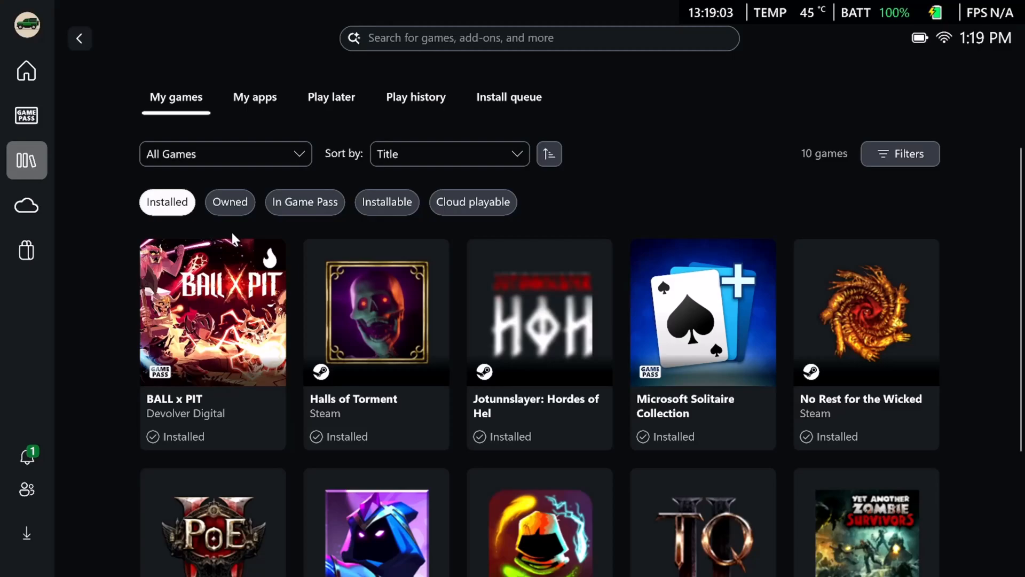
mouse_move(376, 313)
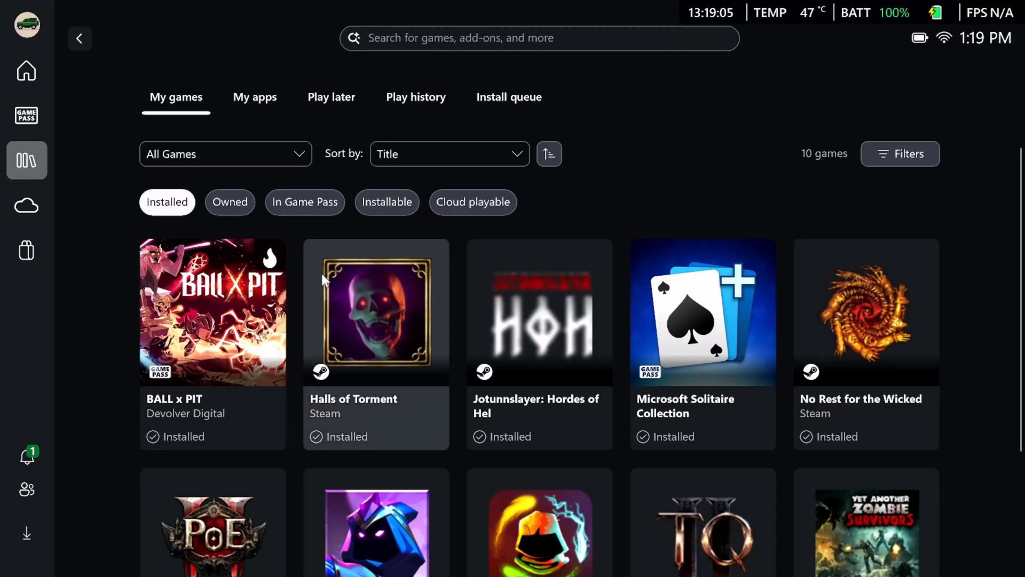
mouse_move(458, 262)
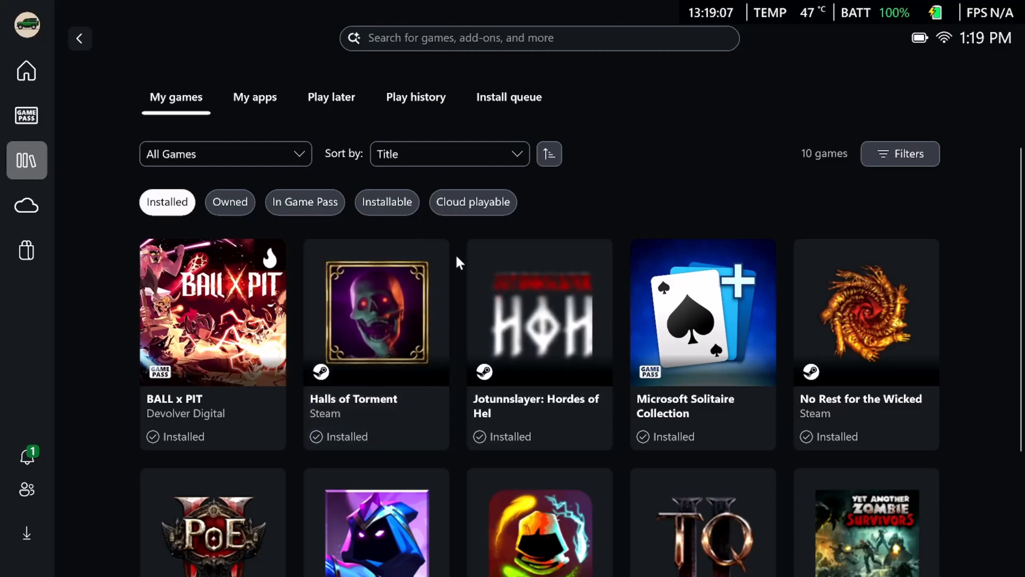
mouse_move(681, 188)
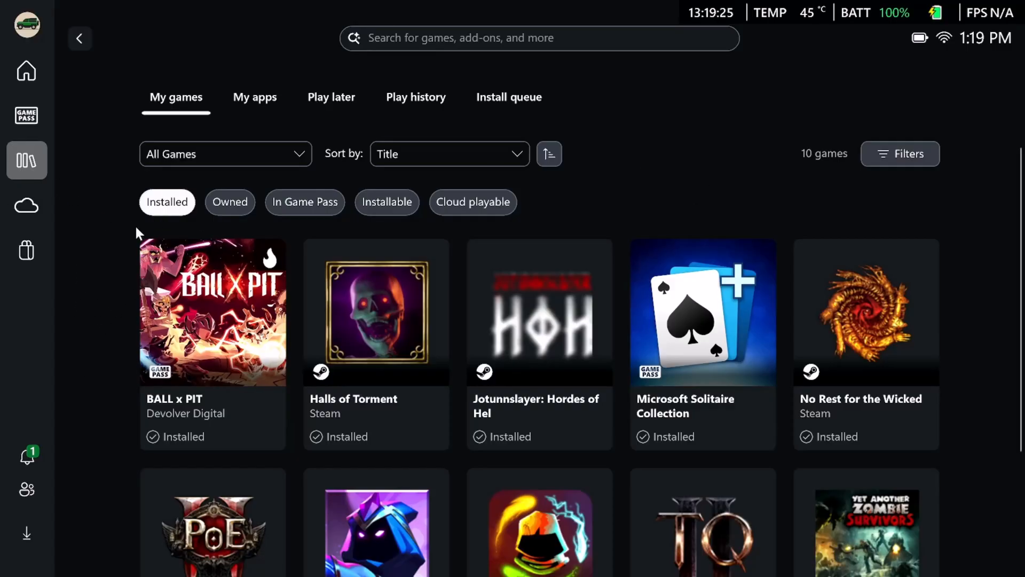
mouse_move(114, 194)
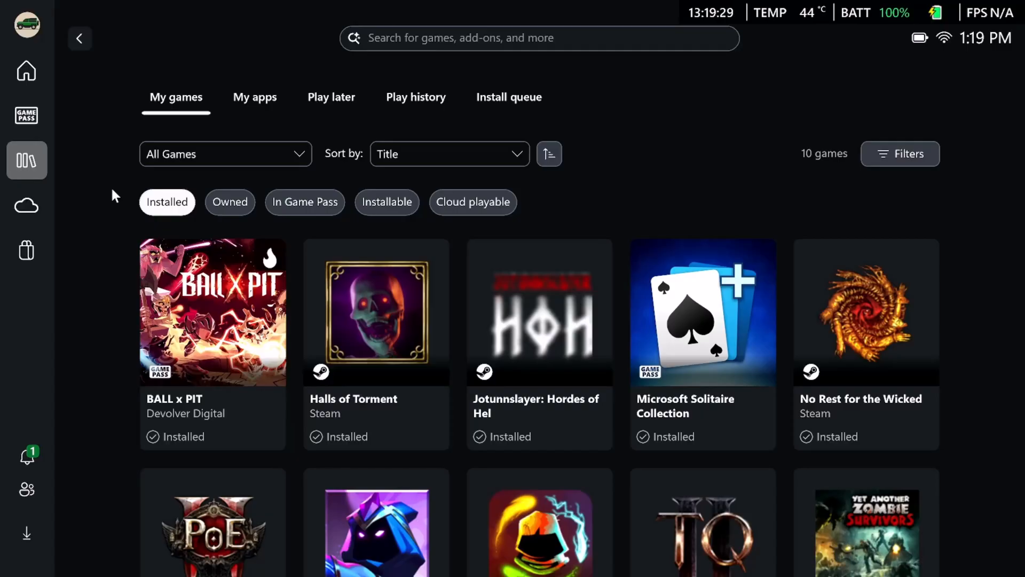
click(58, 37)
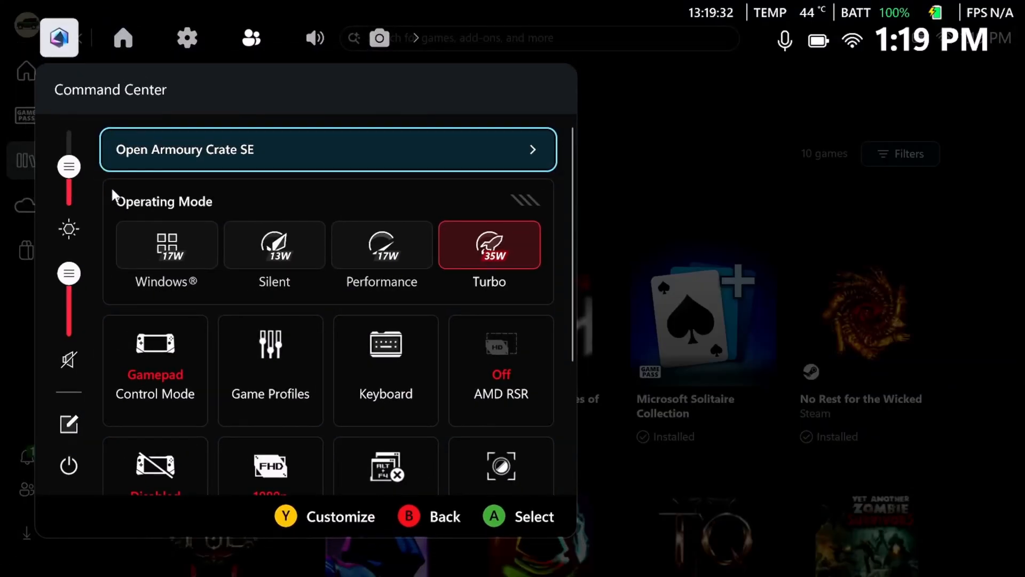
mouse_move(297, 150)
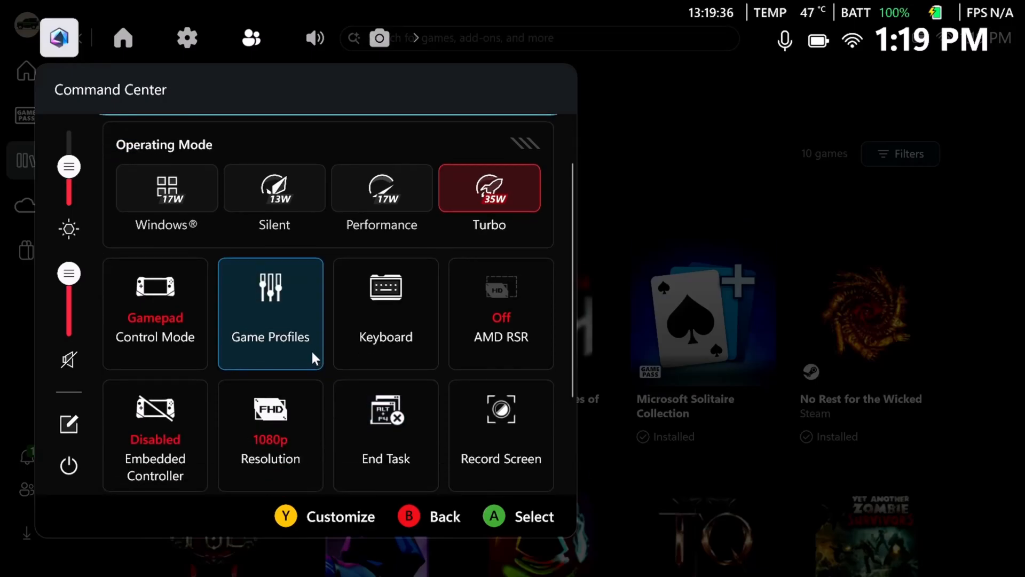
Launch Armoury Crate SE from Command Center onto its game platform library
scroll(down, 3)
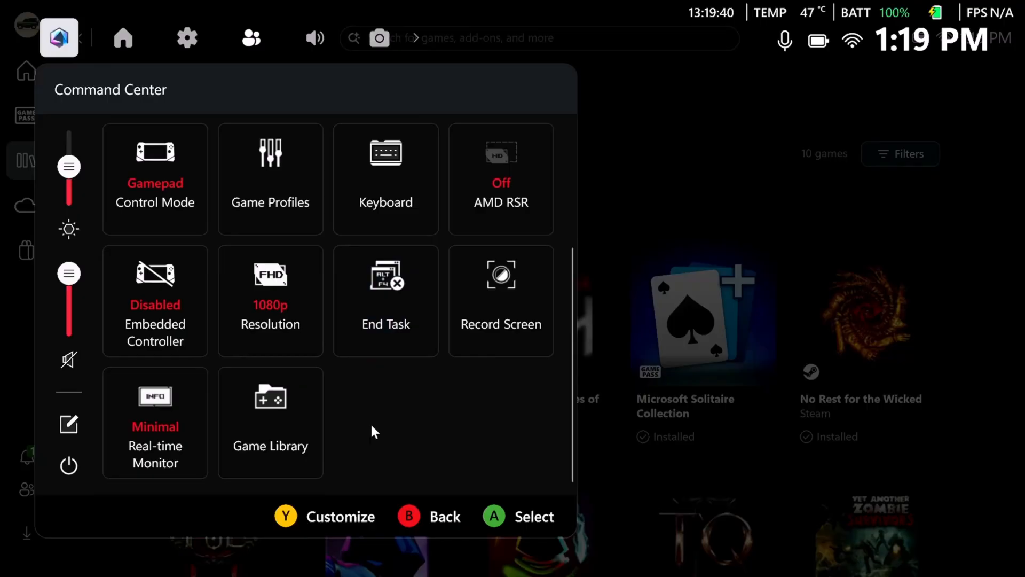
scroll(up, 3)
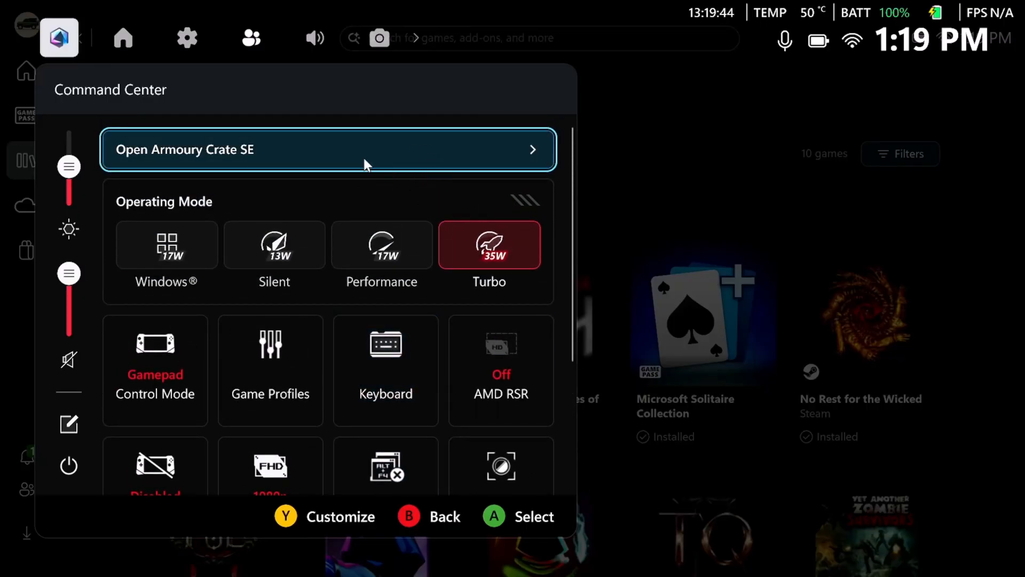
mouse_move(336, 150)
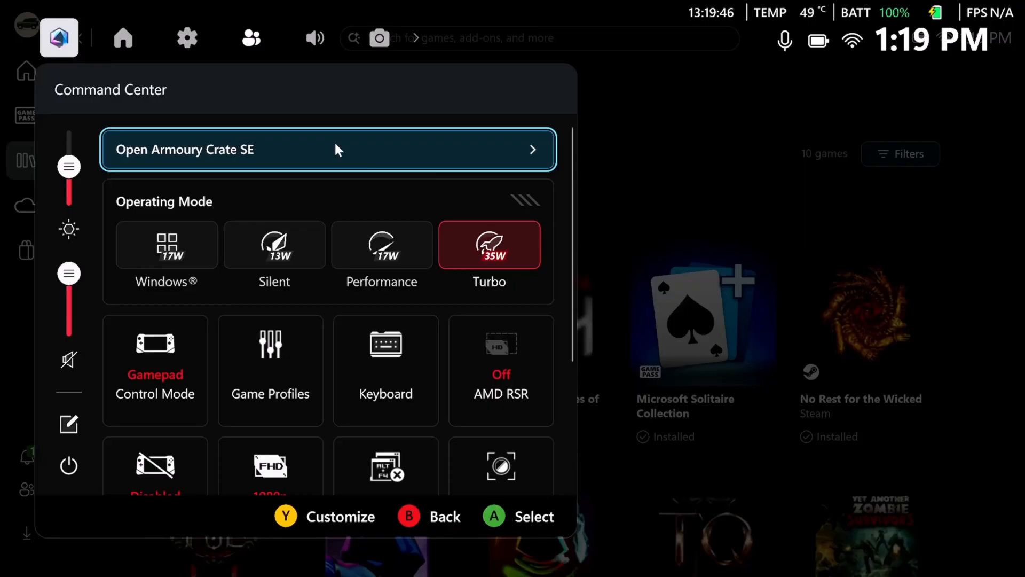
mouse_move(319, 153)
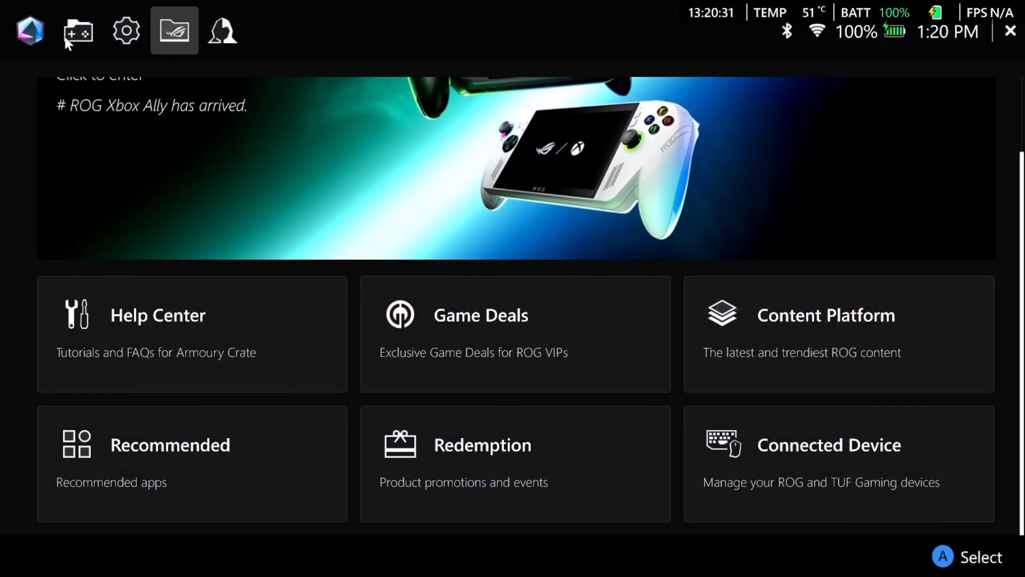
click(78, 31)
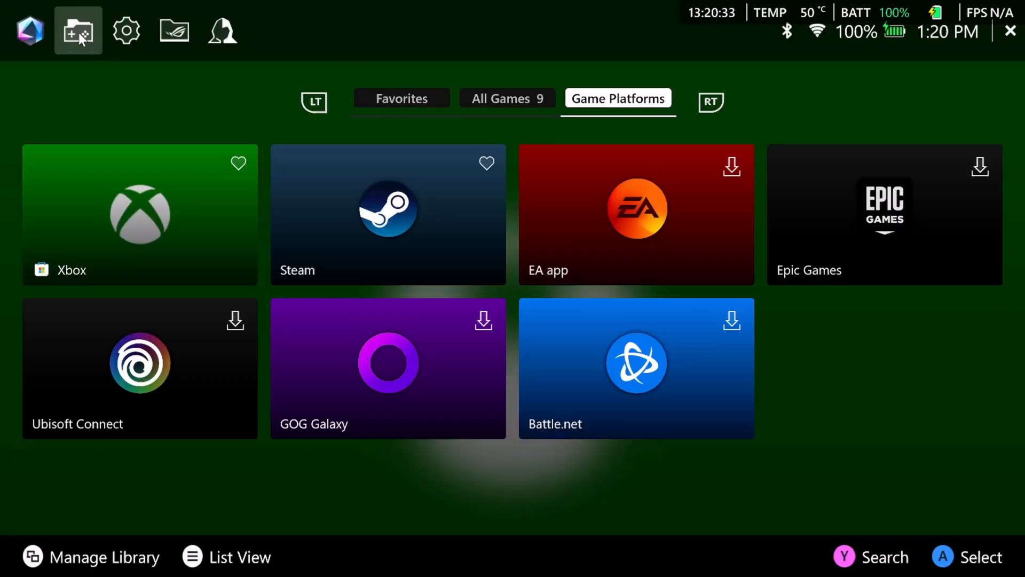
mouse_move(441, 380)
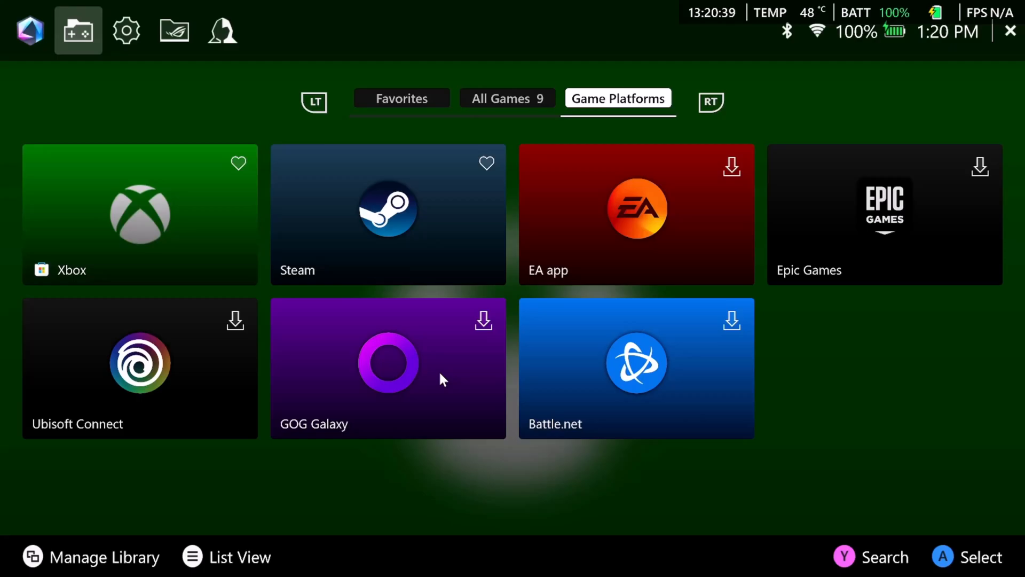
mouse_move(406, 219)
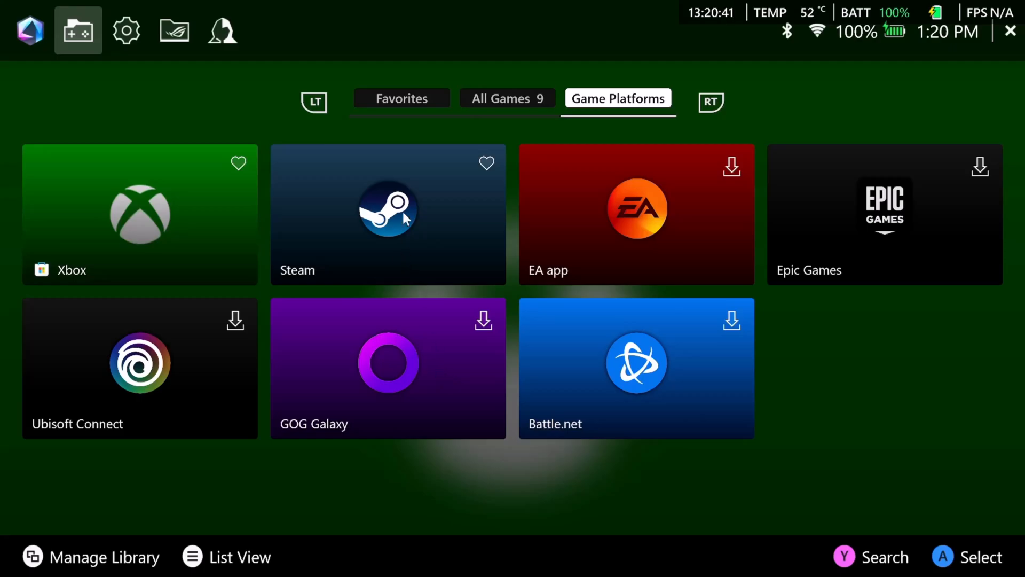
mouse_move(625, 367)
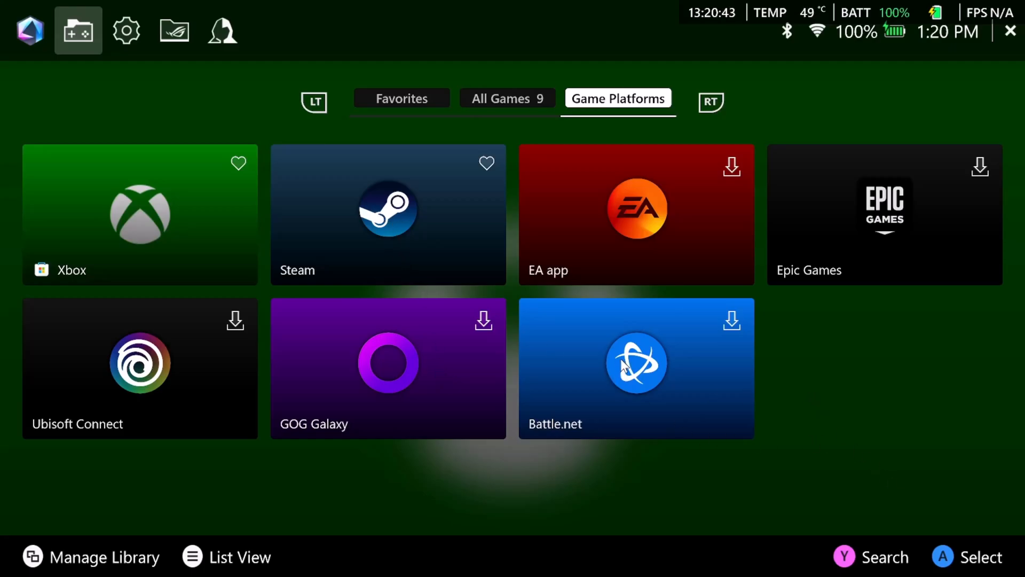
mouse_move(362, 389)
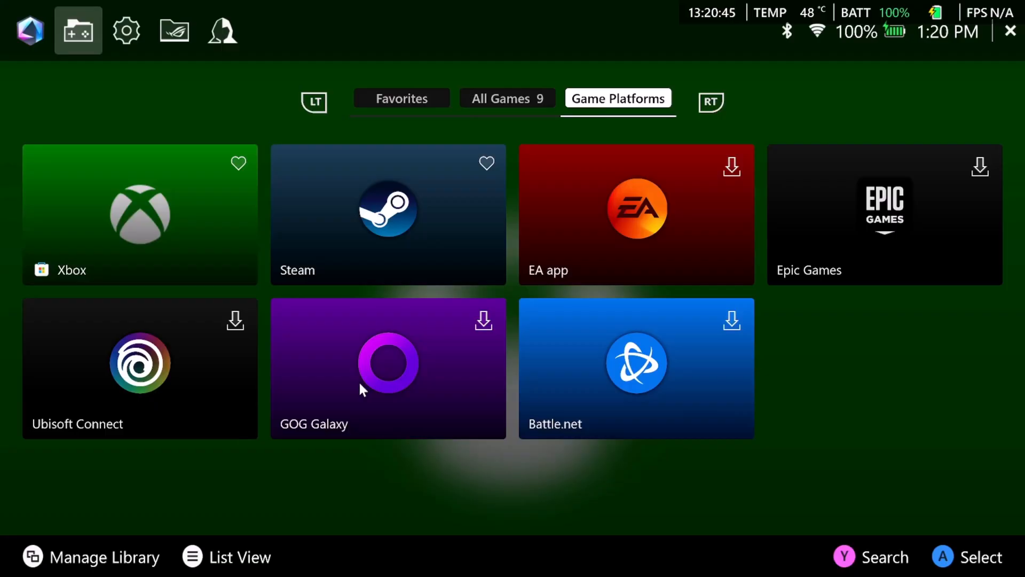
mouse_move(100, 502)
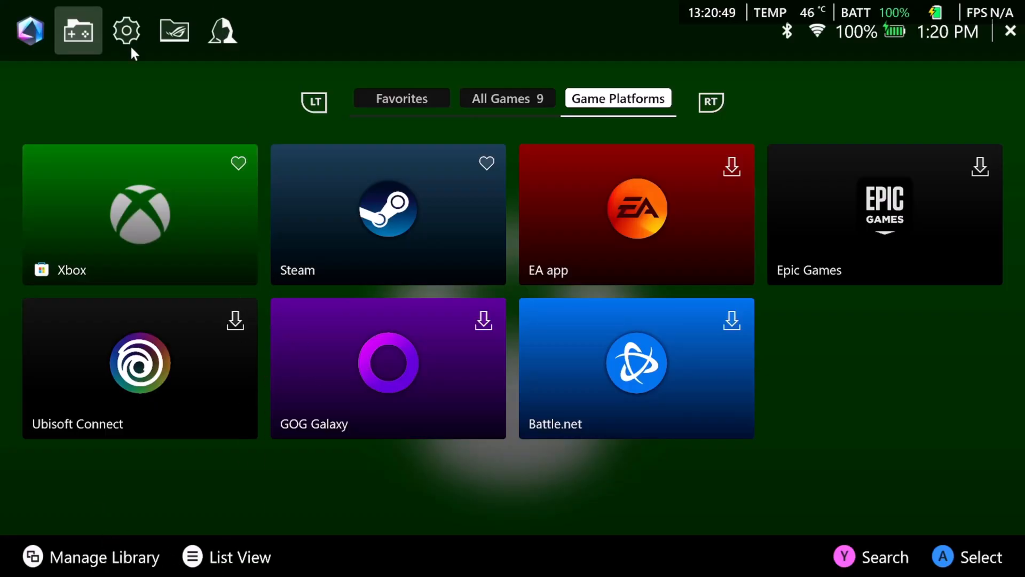
click(126, 30)
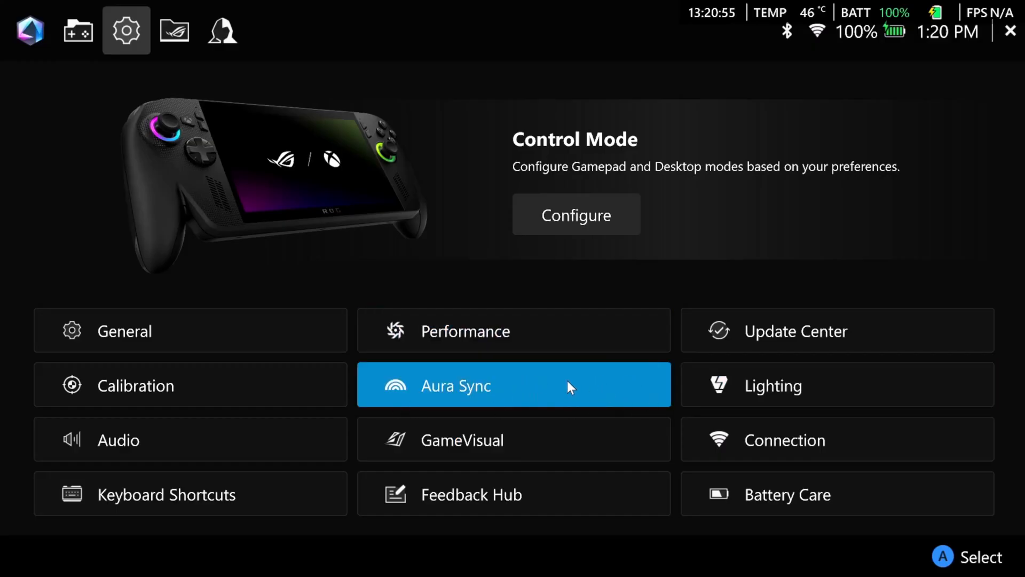
mouse_move(84, 7)
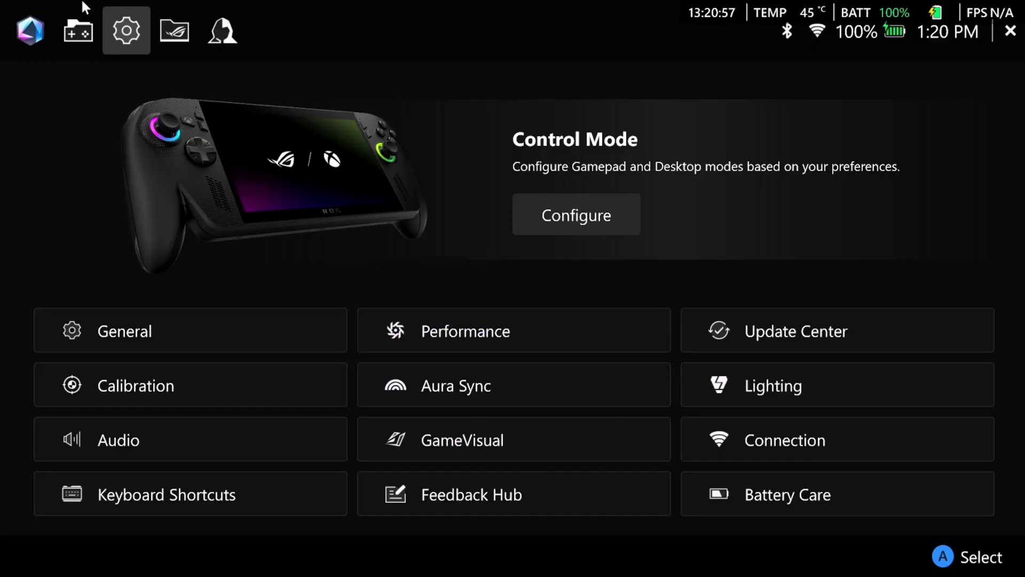
click(173, 30)
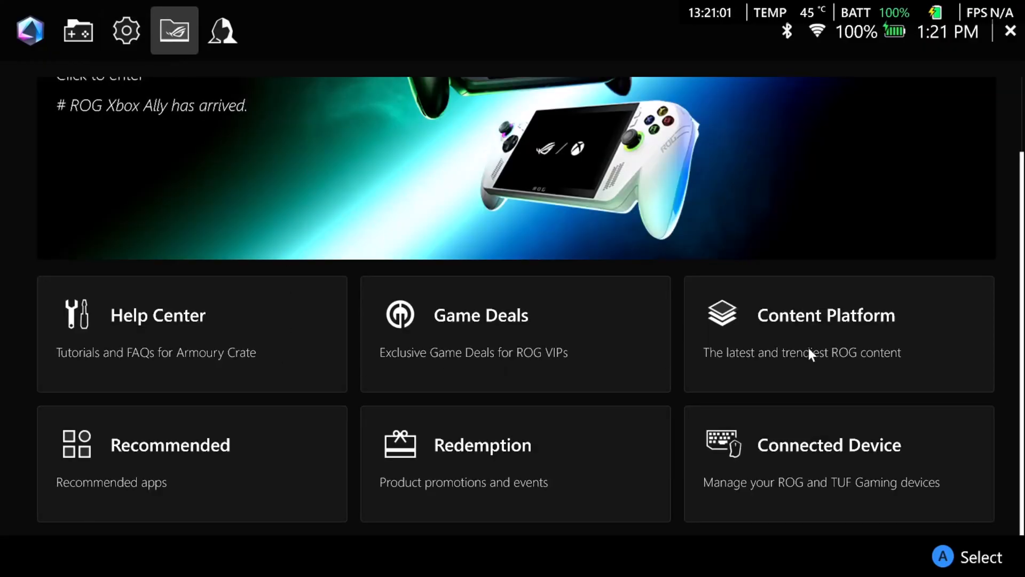
mouse_move(532, 334)
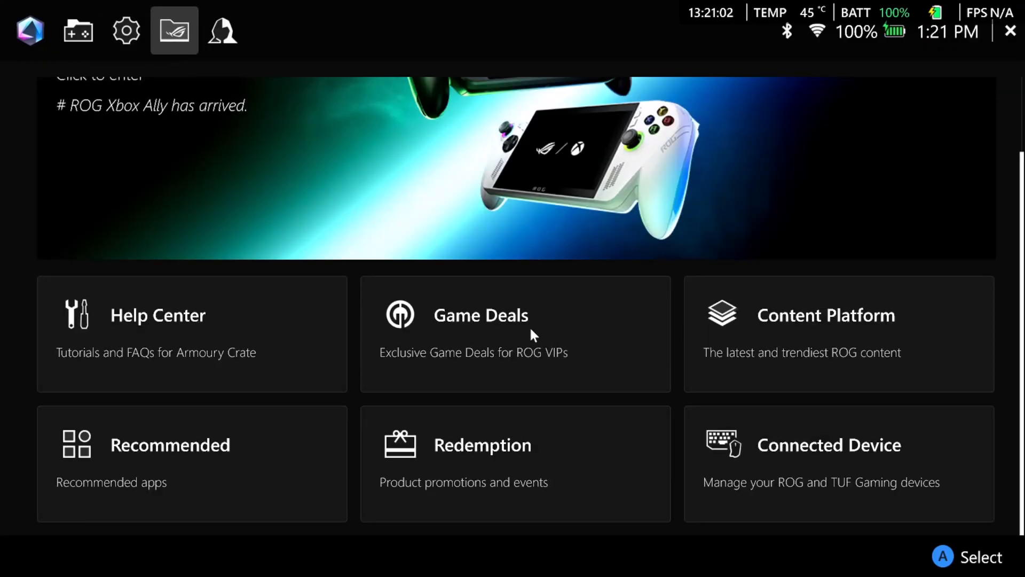
mouse_move(105, 333)
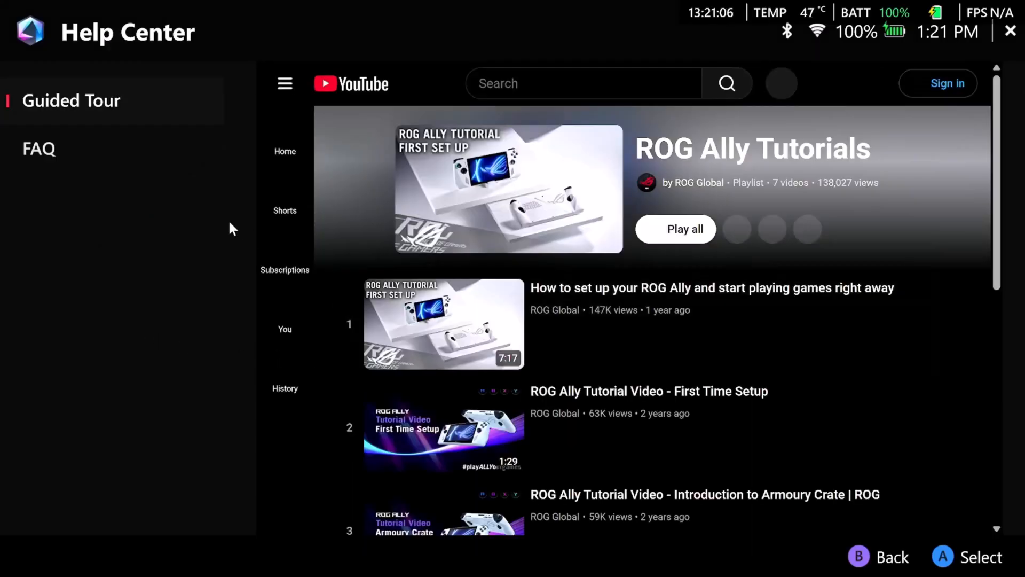
Show the Help Center guided tour with the ROG Ally Tutorials playlist
click(582, 83)
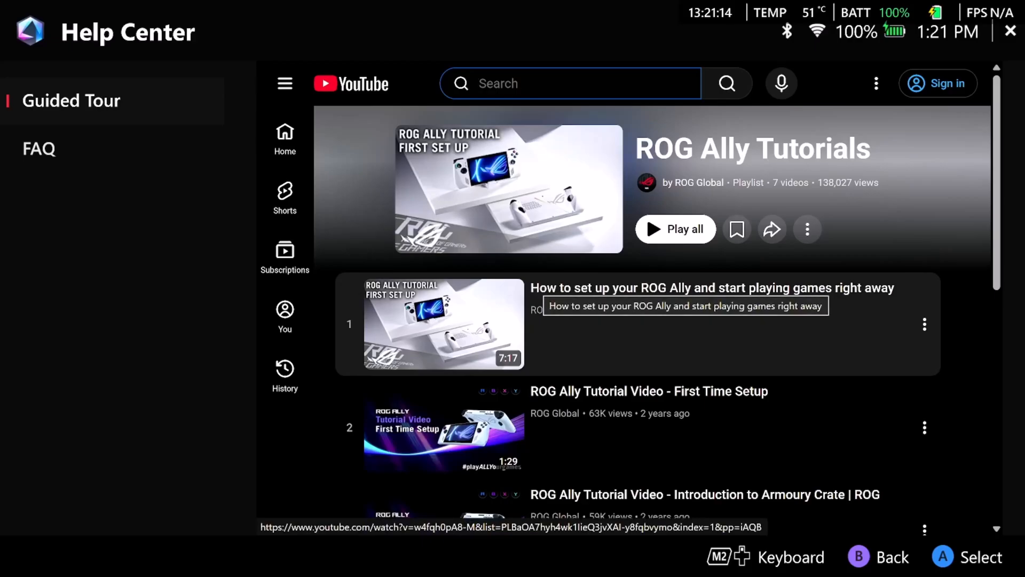
Search YouTube for 'rog xbox ally x' via the suggestion and scroll the results
text(h)
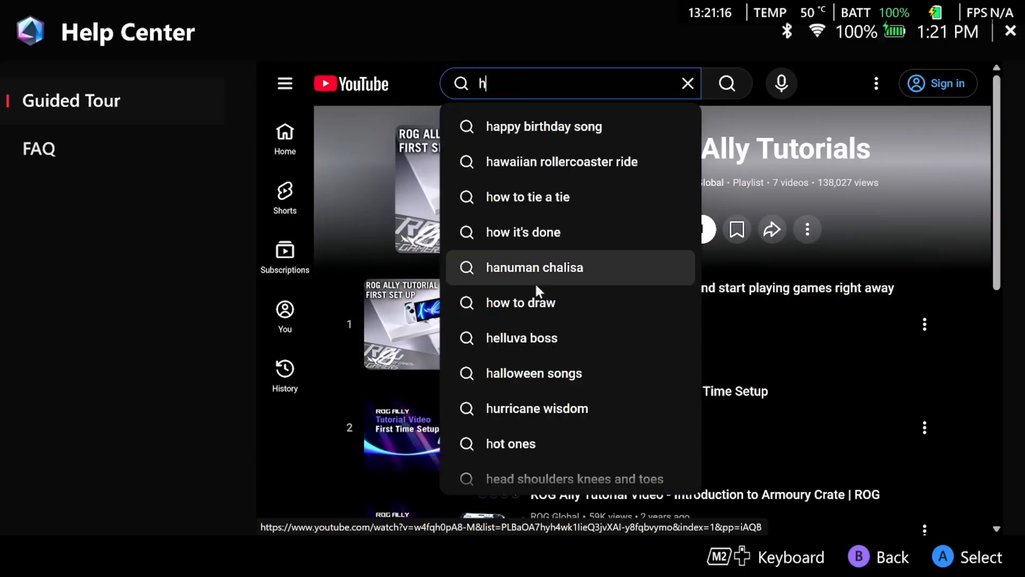
text(elp)
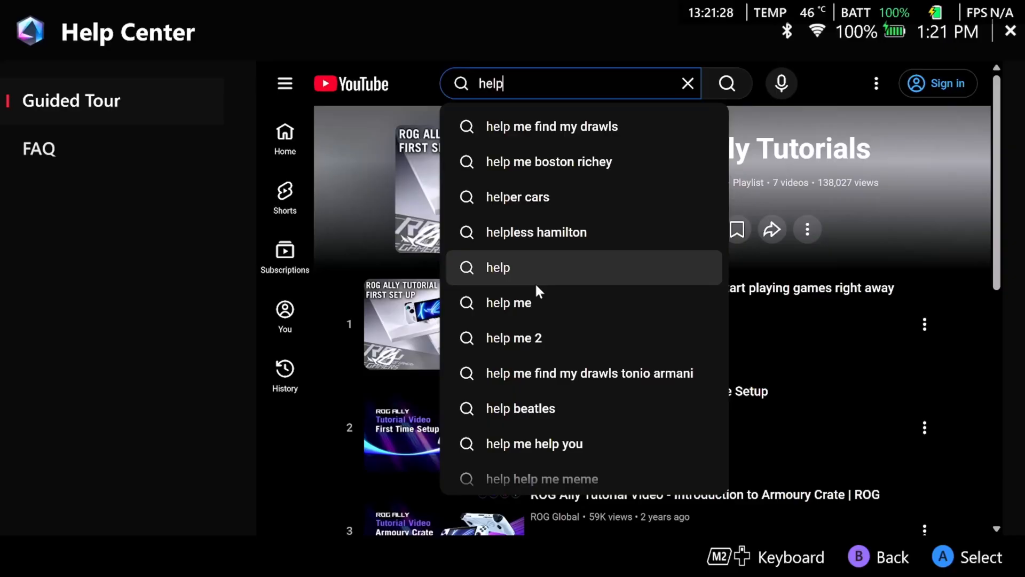
key(BackSpace)
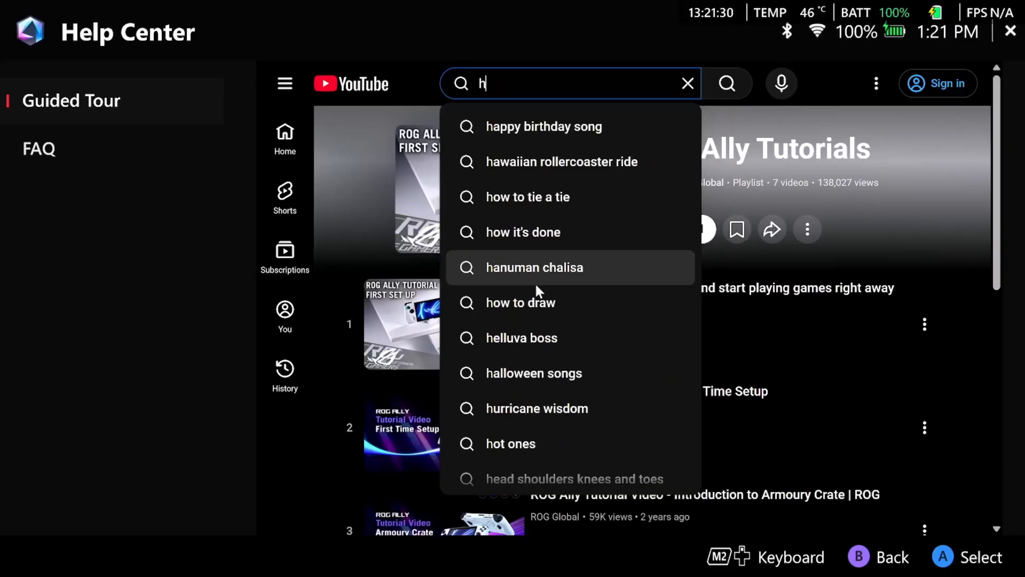
text(rog xbox)
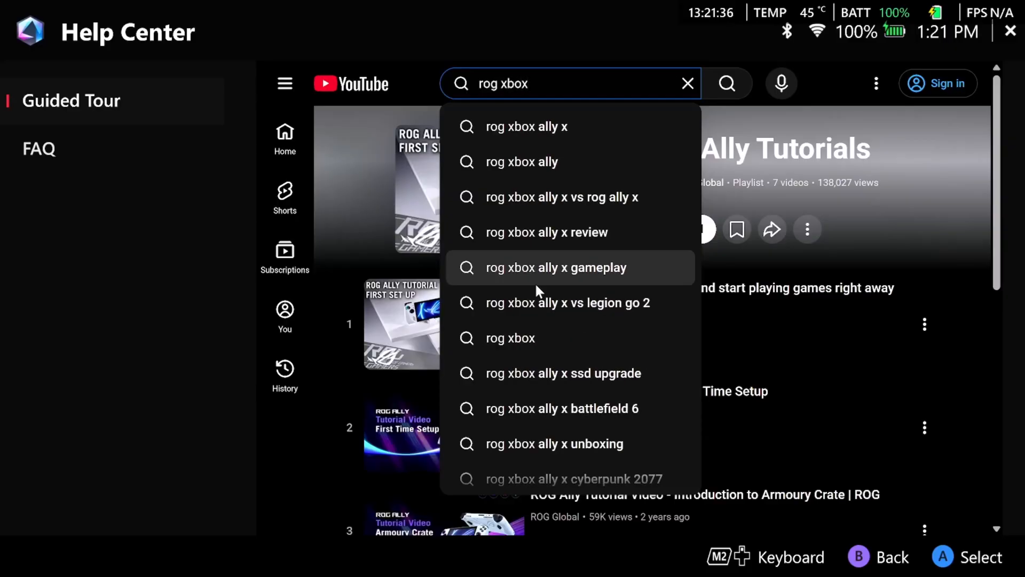
click(526, 126)
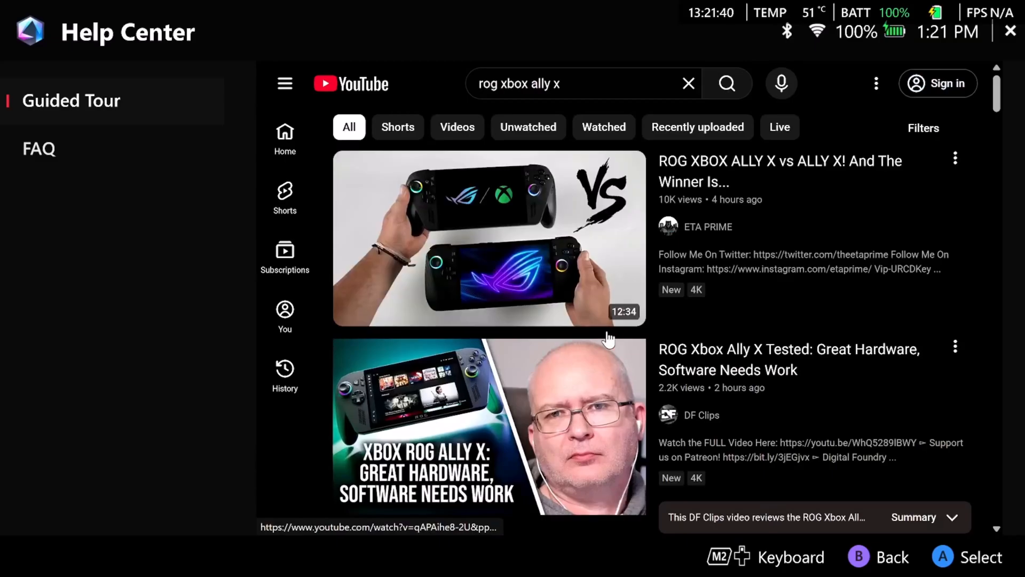
scroll(down, 3)
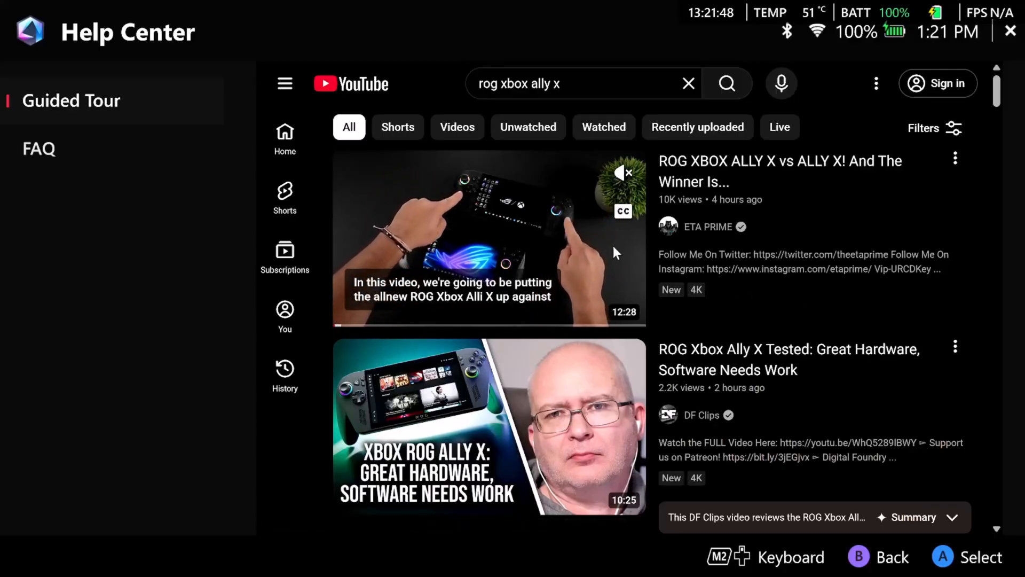
scroll(down, 3)
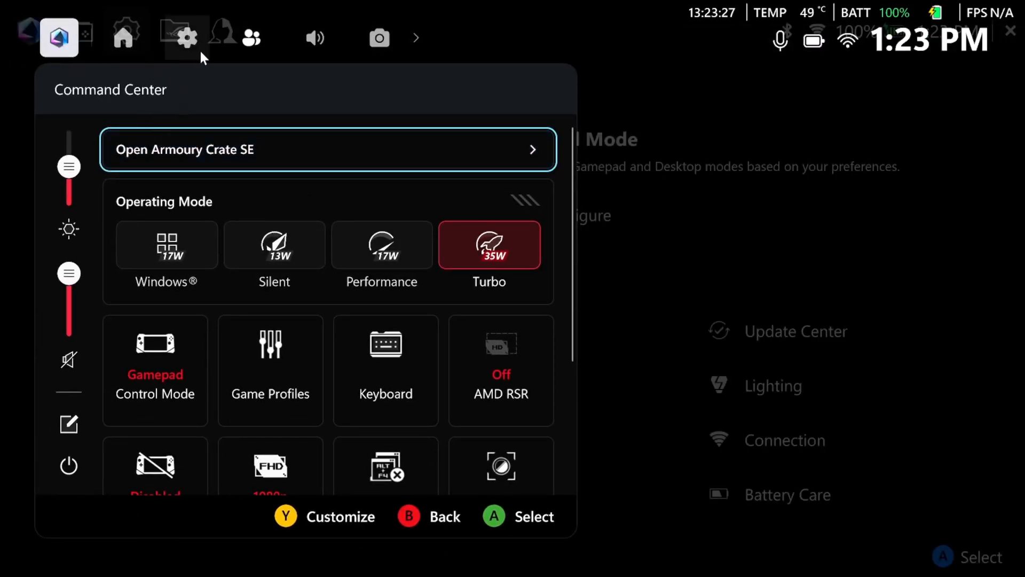
Exit the Xbox full screen experience from Game Bar Settings and confirm returning to the Windows desktop
click(186, 38)
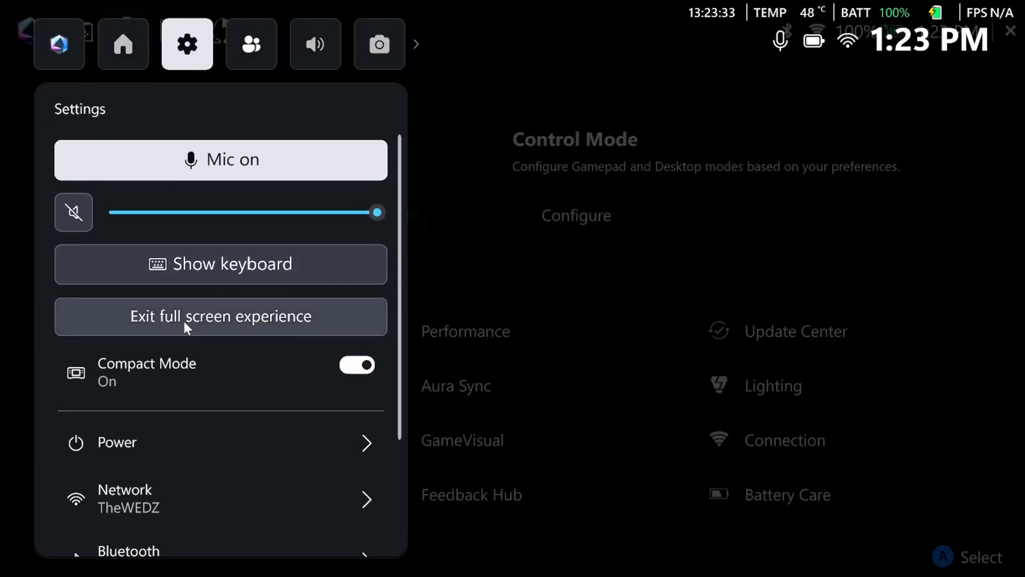
click(220, 316)
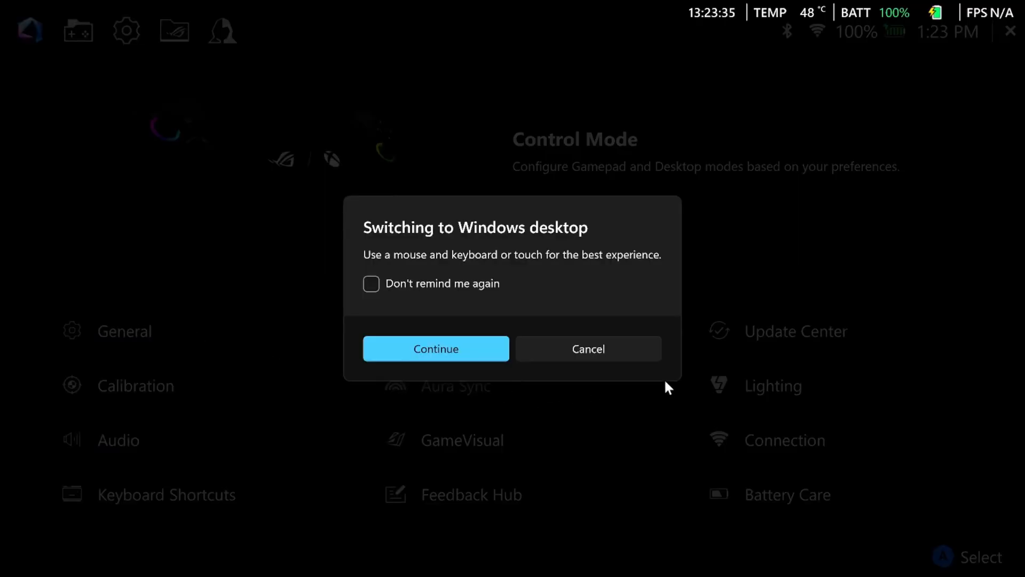
click(435, 348)
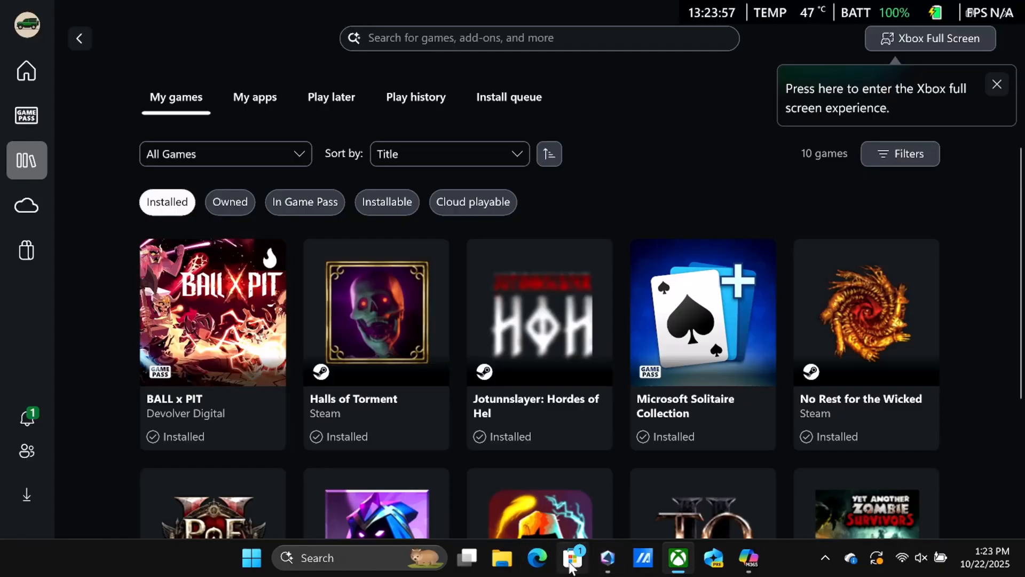
Launch Windows Settings from the Start menu's pinned apps, landing on its Home page
click(572, 558)
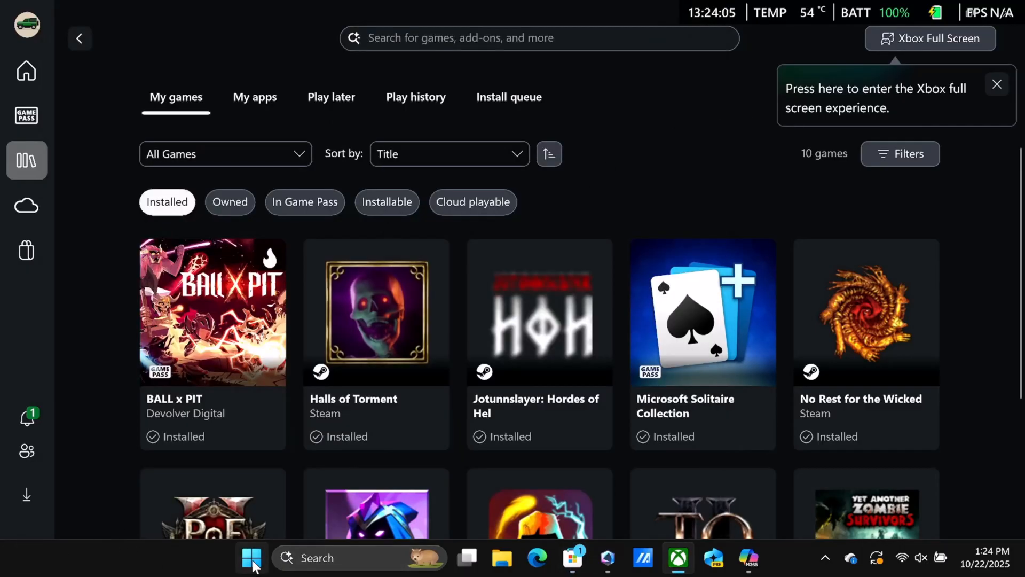
click(251, 557)
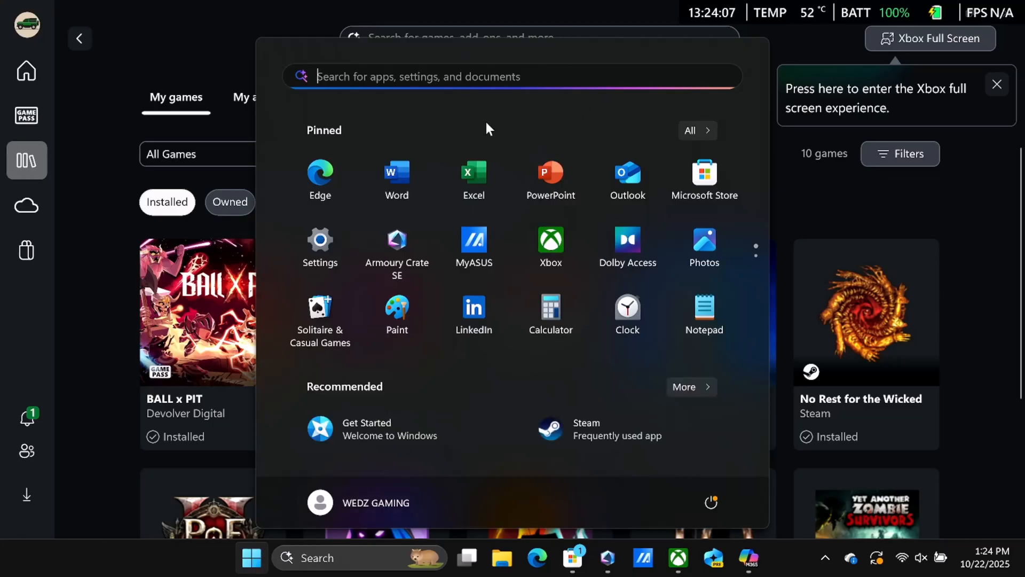
mouse_move(320, 249)
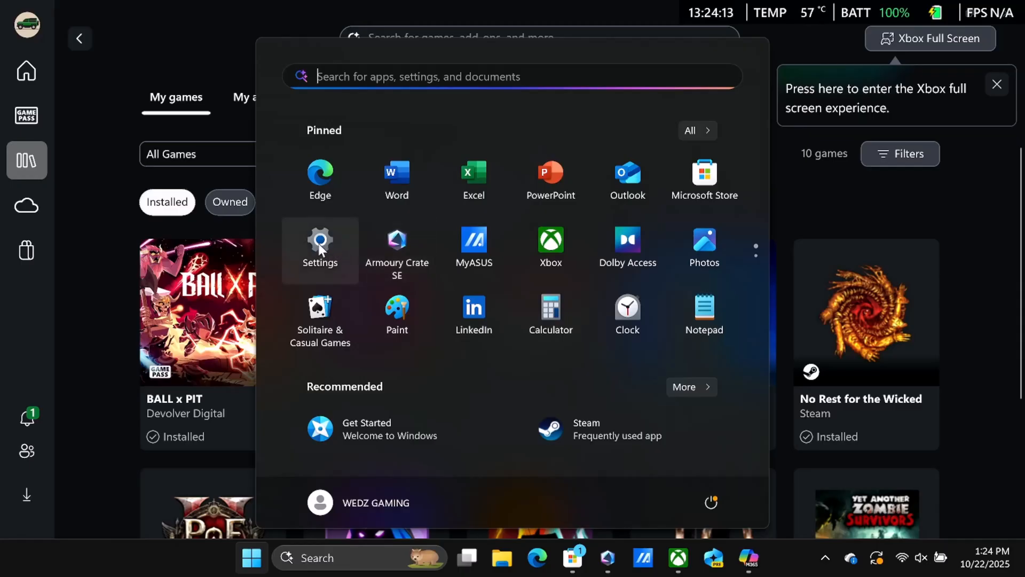
mouse_move(473, 249)
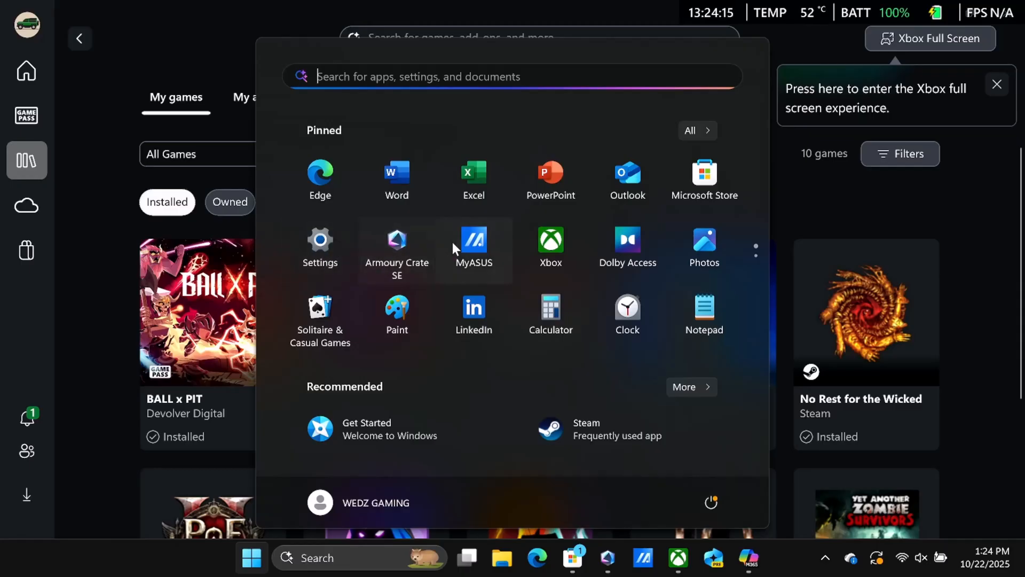
mouse_move(704, 255)
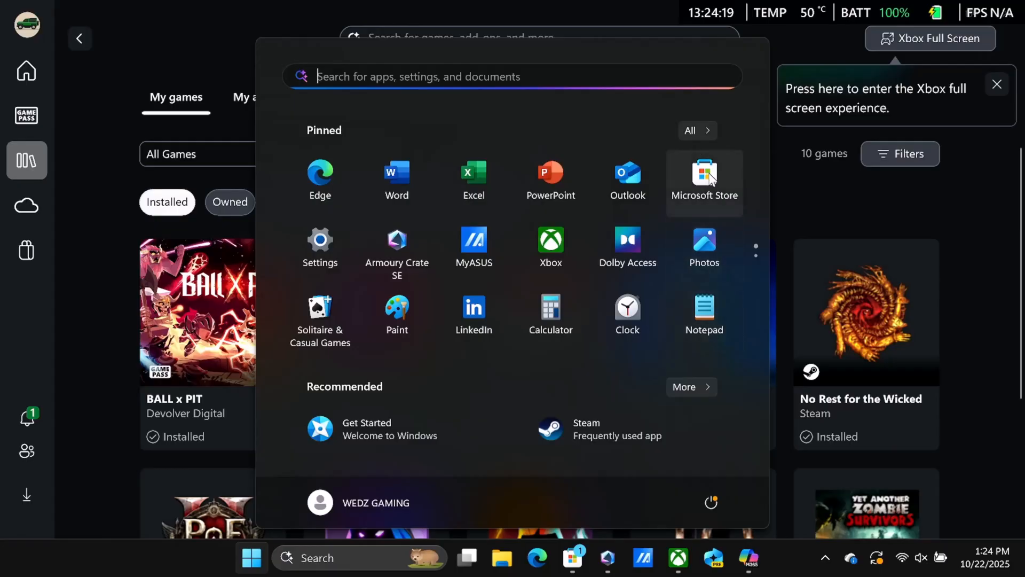
mouse_move(495, 345)
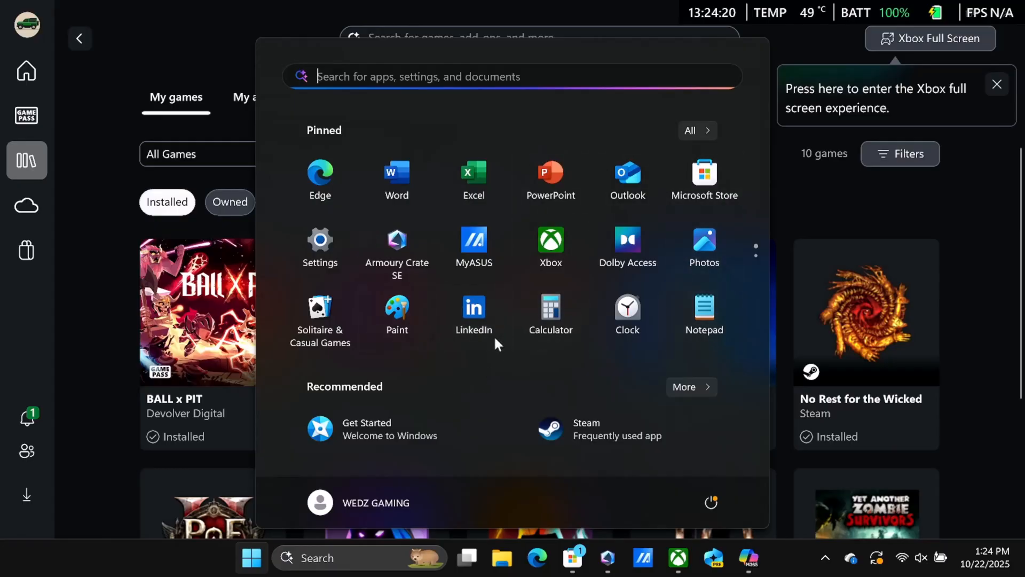
click(319, 240)
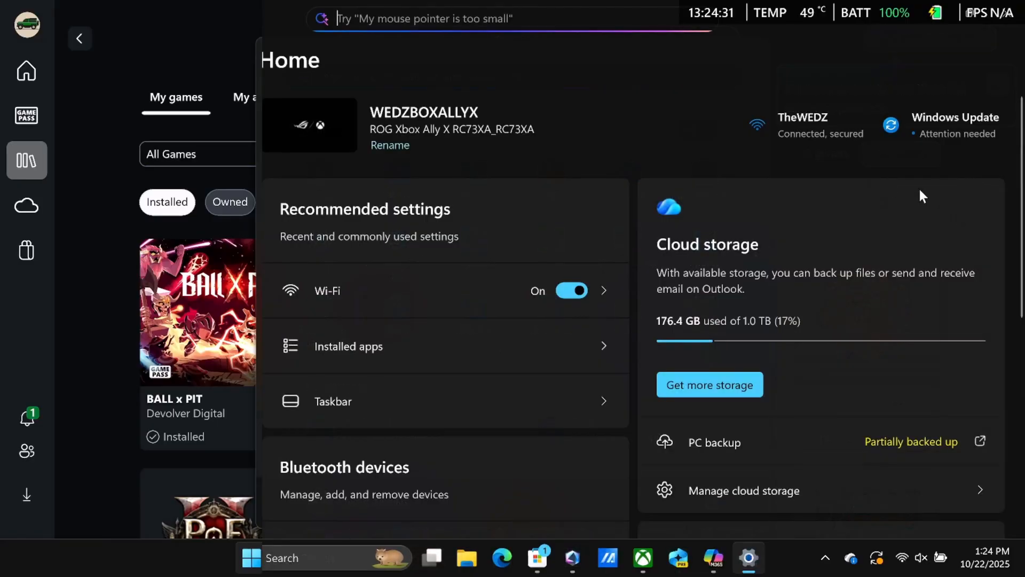
mouse_move(948, 133)
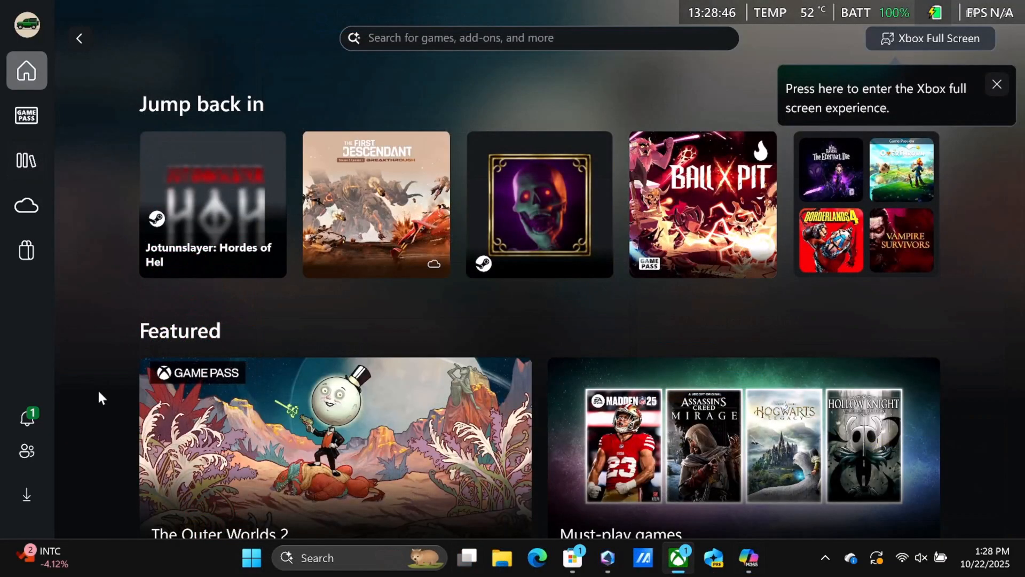
mouse_move(205, 558)
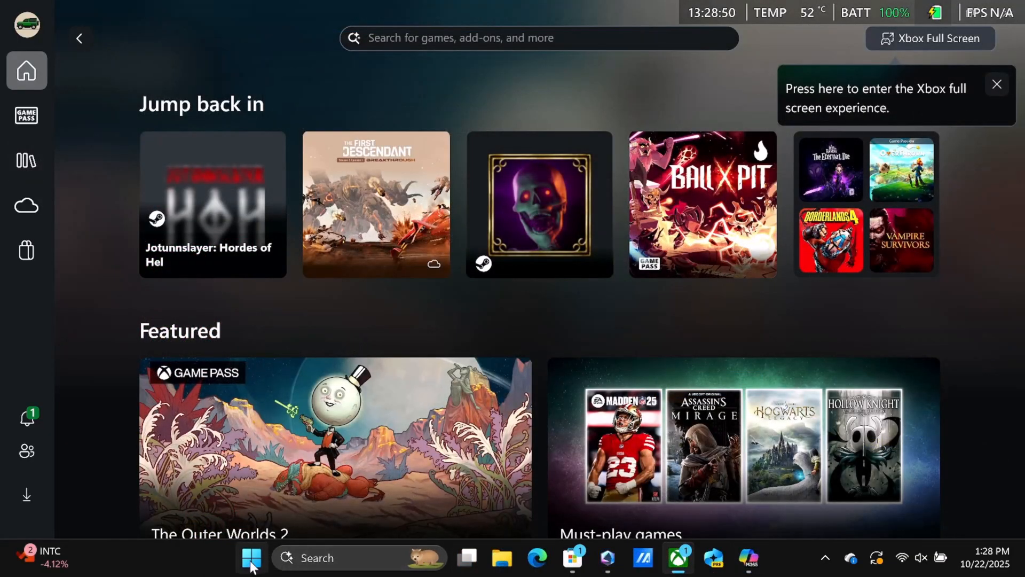
mouse_move(251, 558)
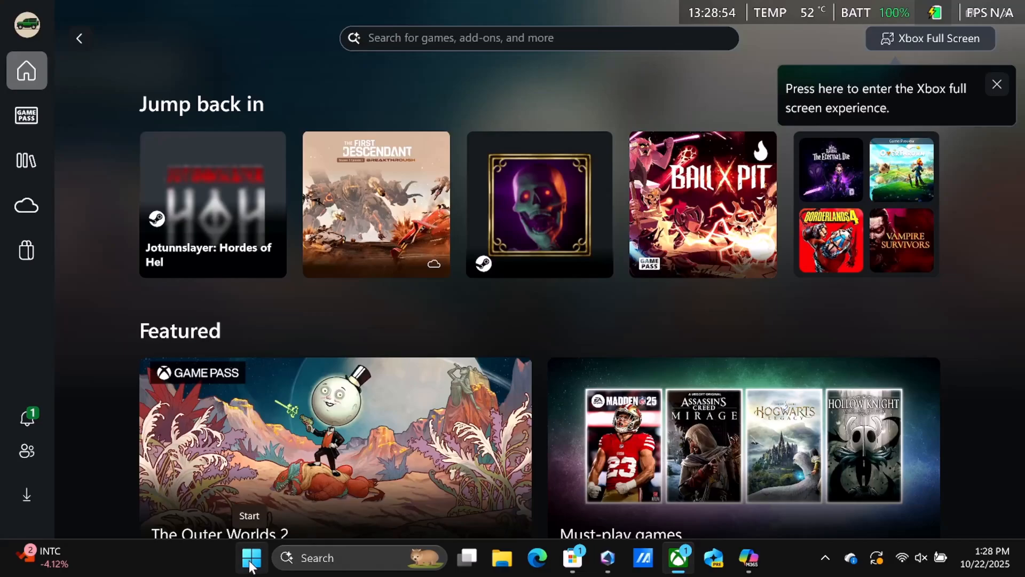
Bring up the Start button's quick link menu of system tools
right_click(251, 557)
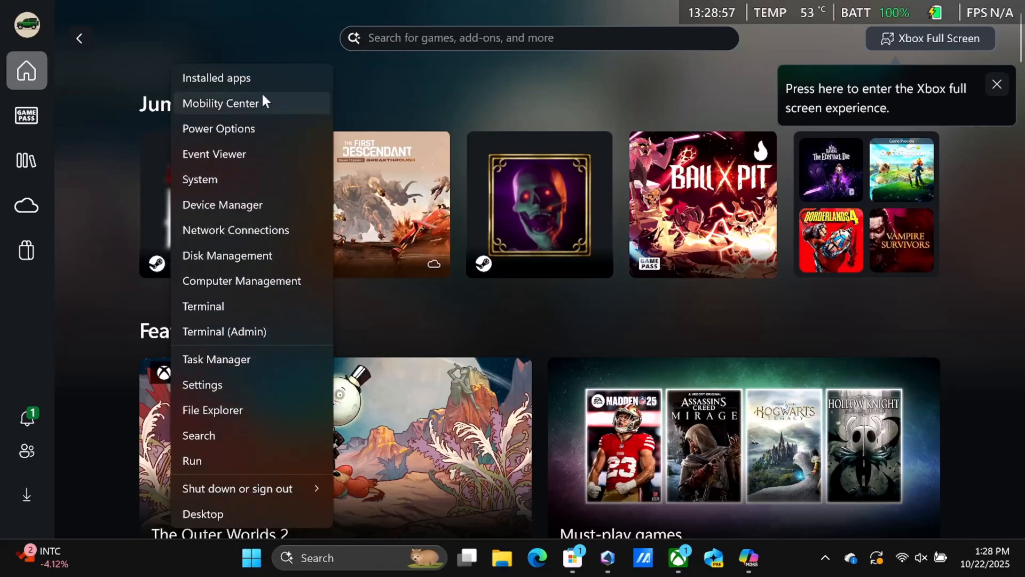
mouse_move(226, 88)
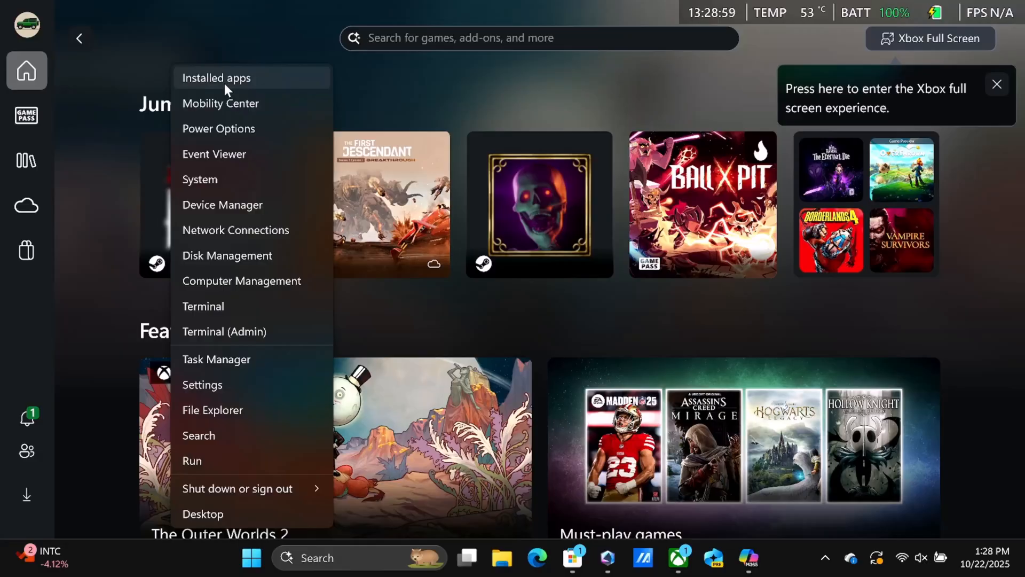
Show the Installed apps list and scroll from AURA Service down to Microsoft Clipchamp
click(216, 77)
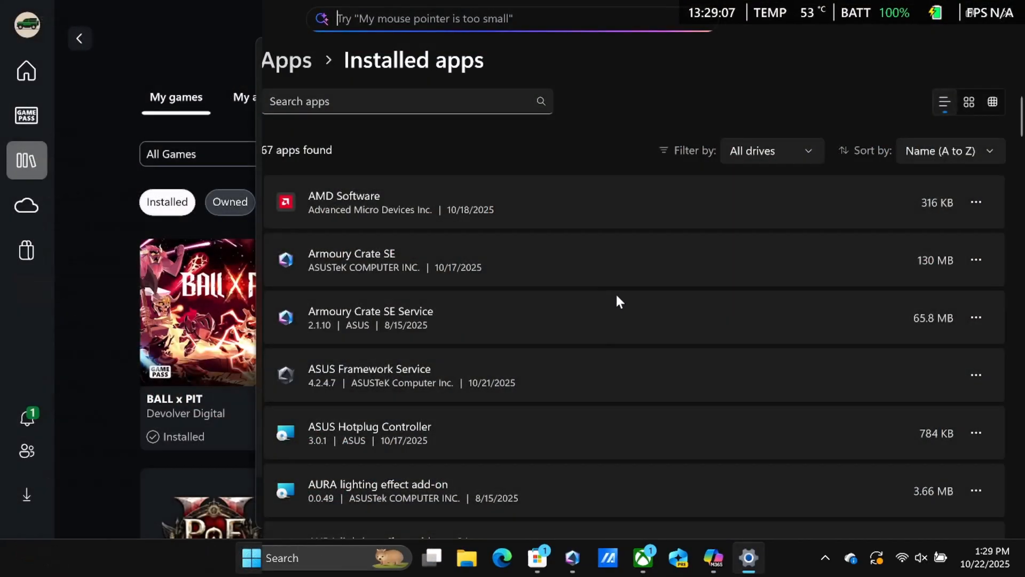
mouse_move(735, 304)
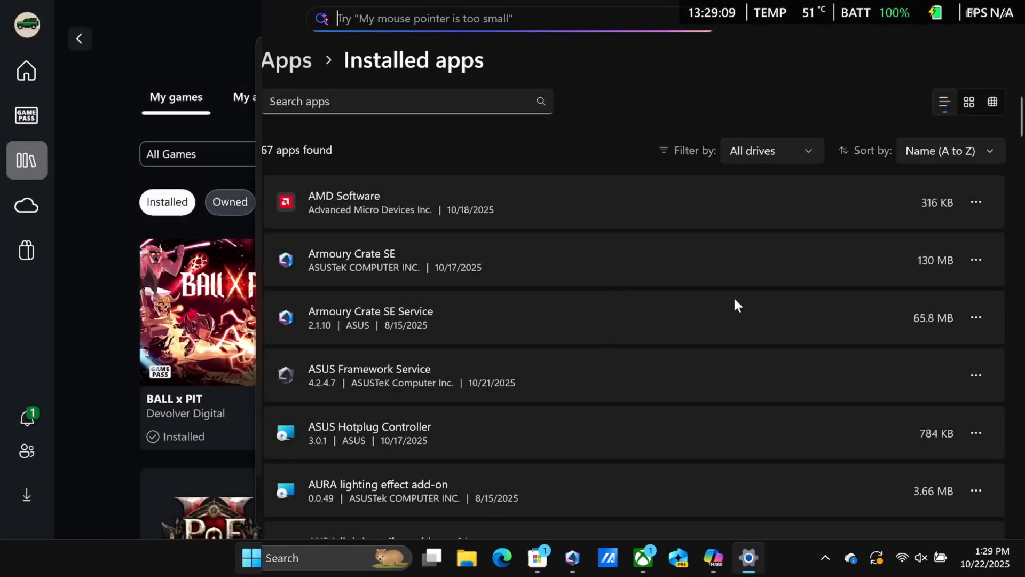
scroll(down, 3)
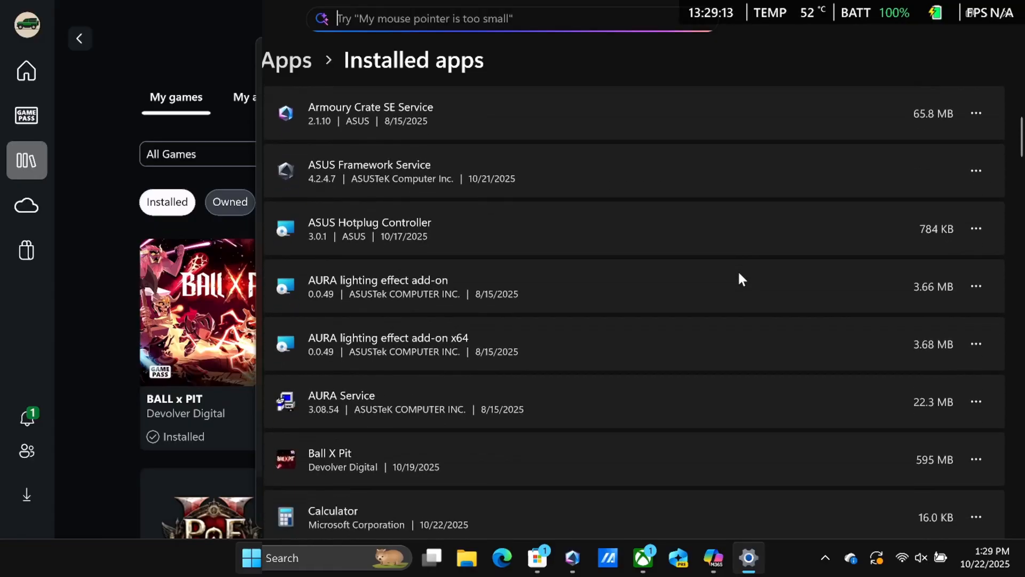
scroll(down, 3)
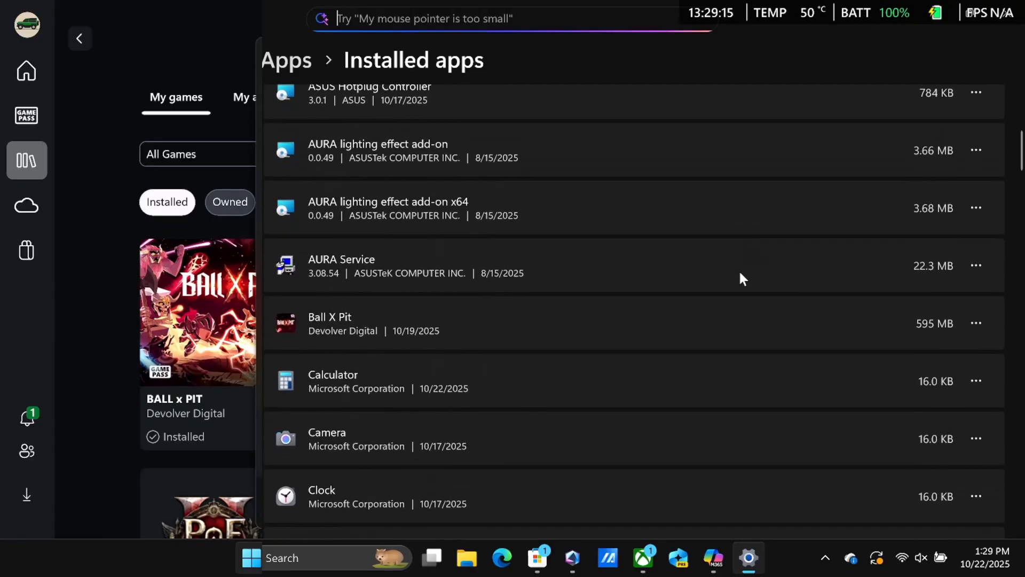
scroll(down, 3)
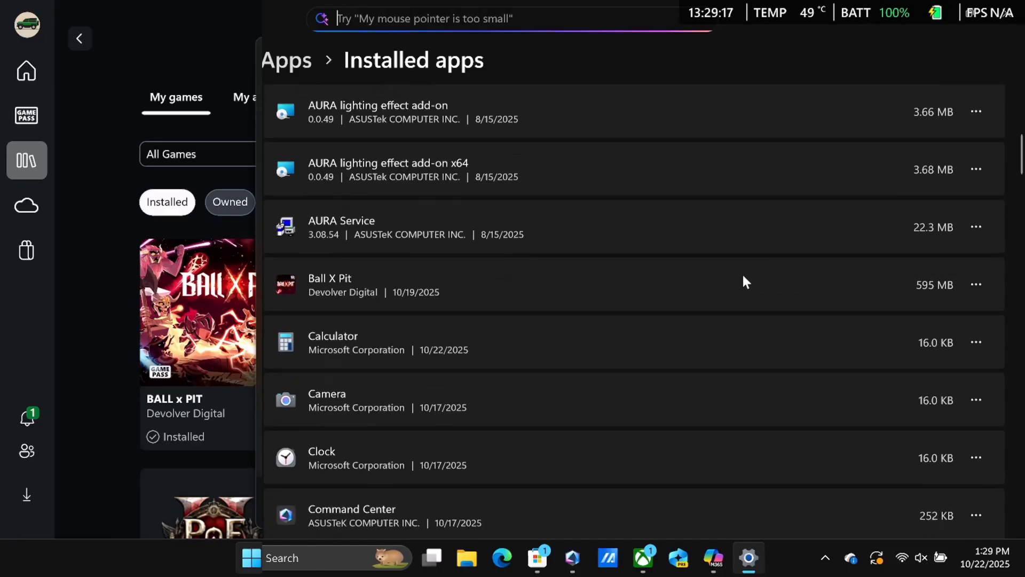
scroll(down, 3)
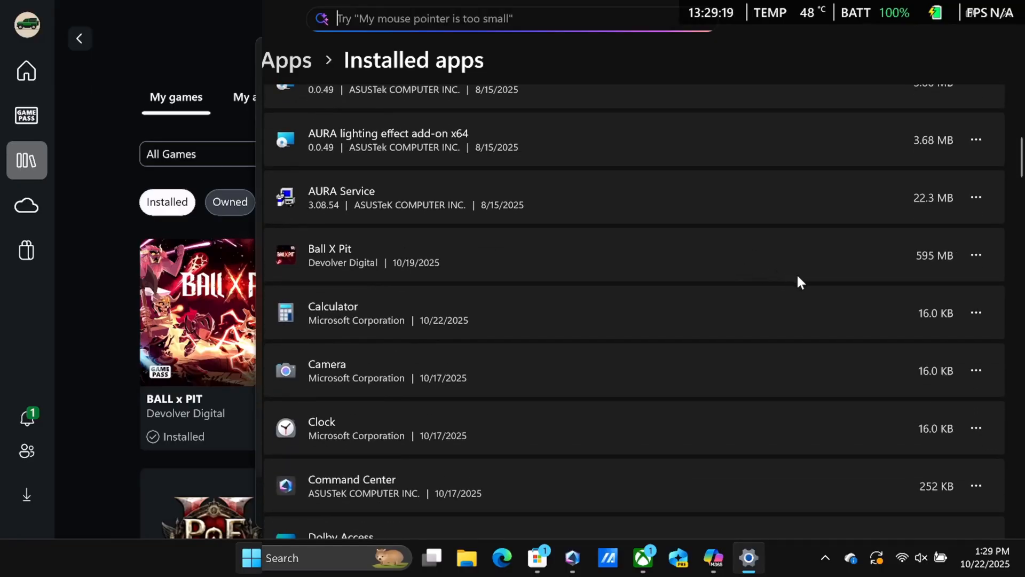
mouse_move(846, 290)
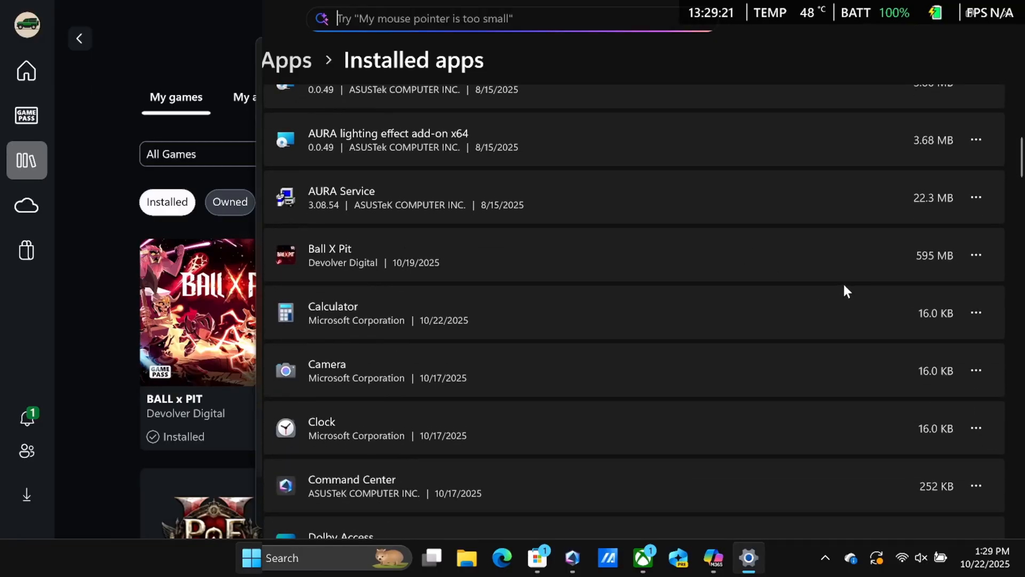
scroll(down, 3)
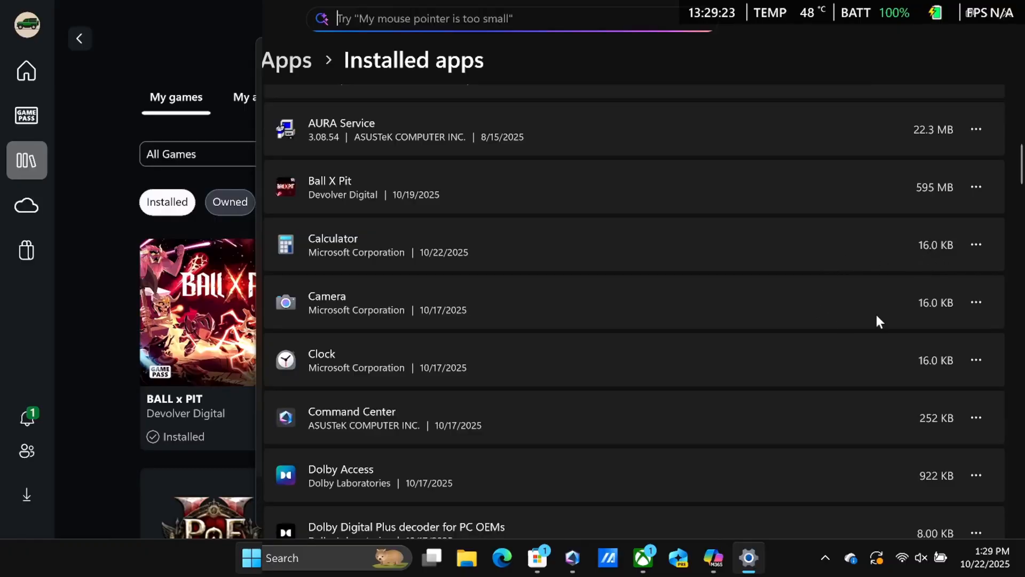
scroll(down, 3)
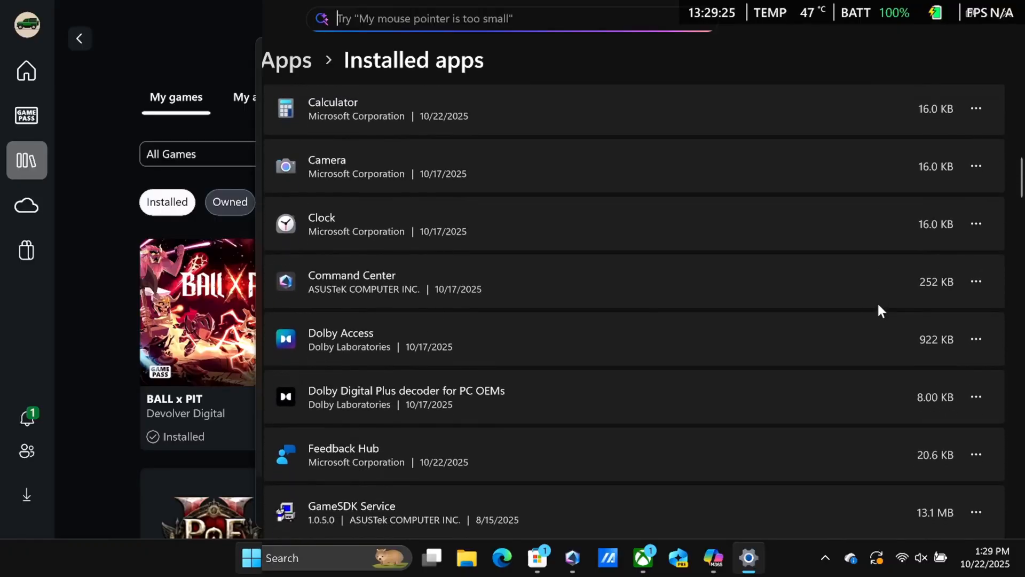
scroll(down, 3)
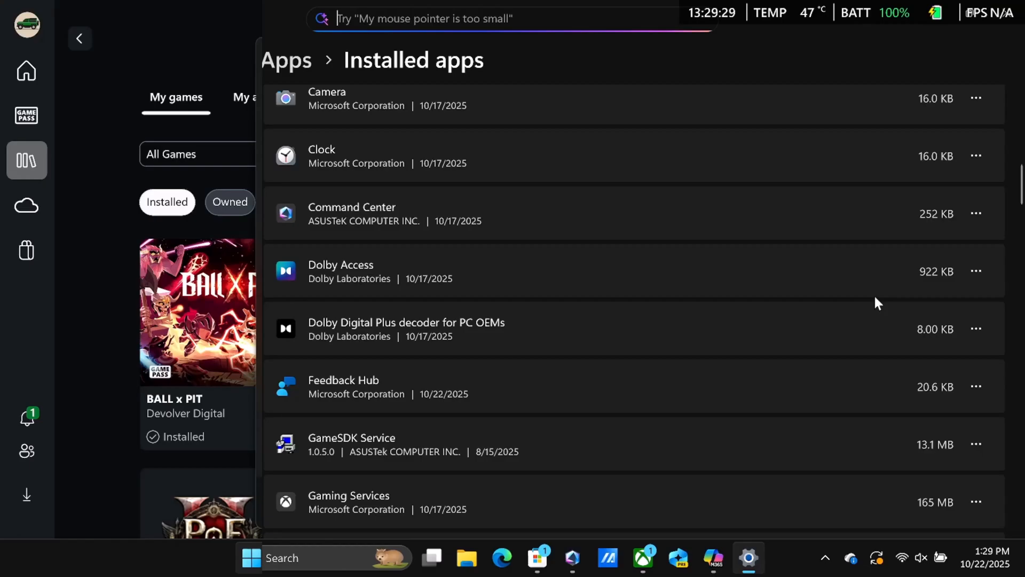
mouse_move(821, 305)
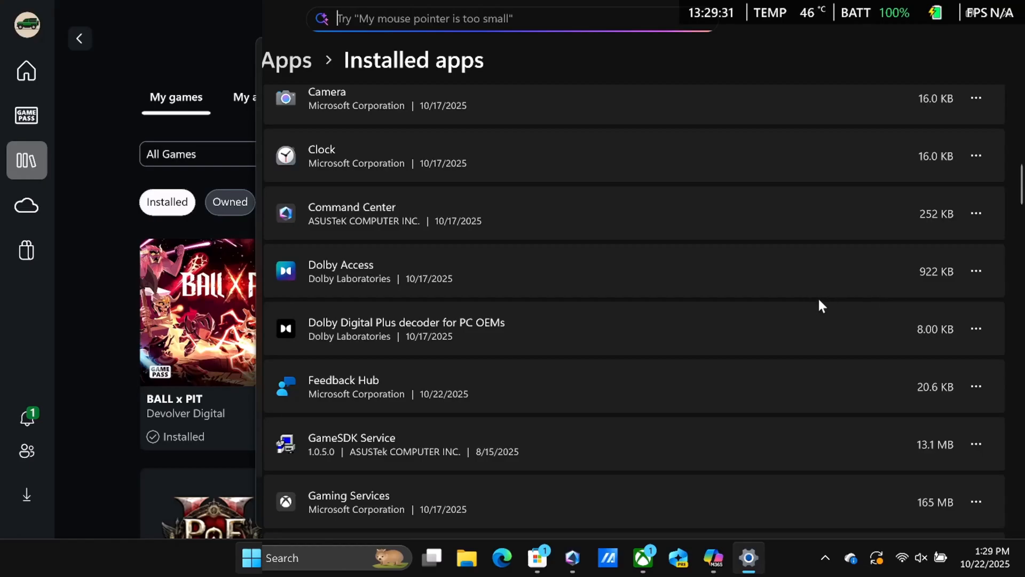
mouse_move(719, 316)
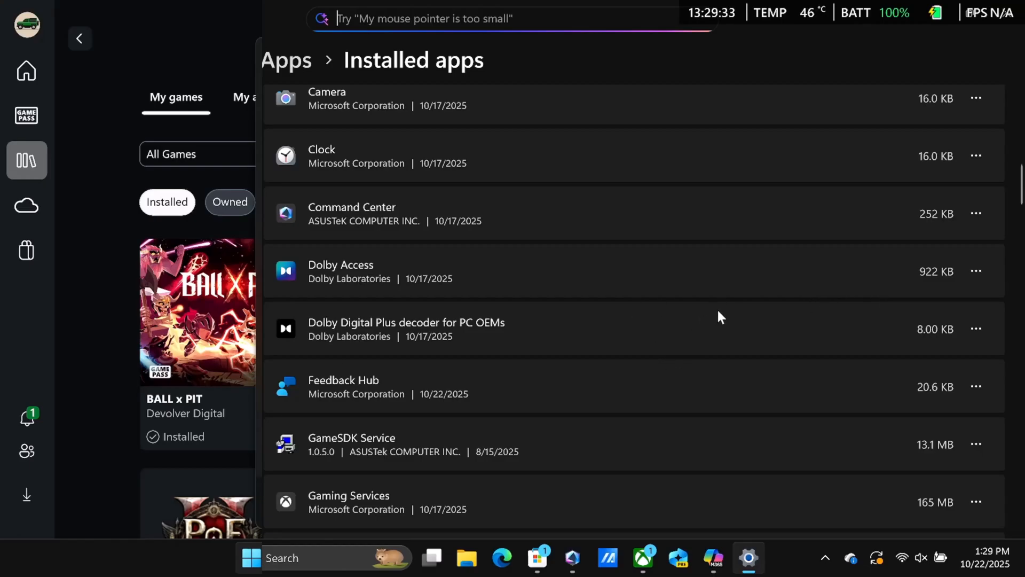
scroll(down, 3)
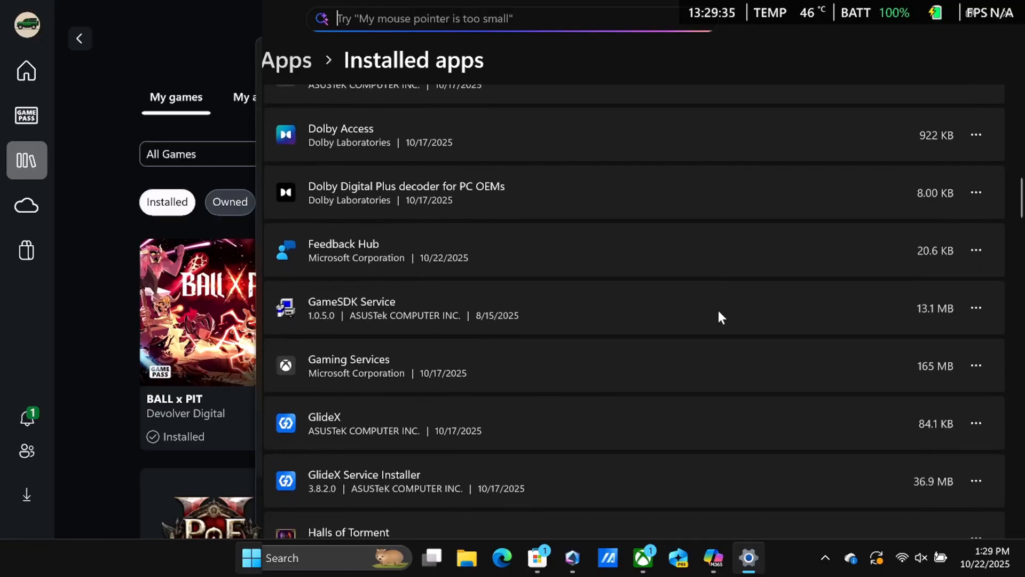
scroll(down, 3)
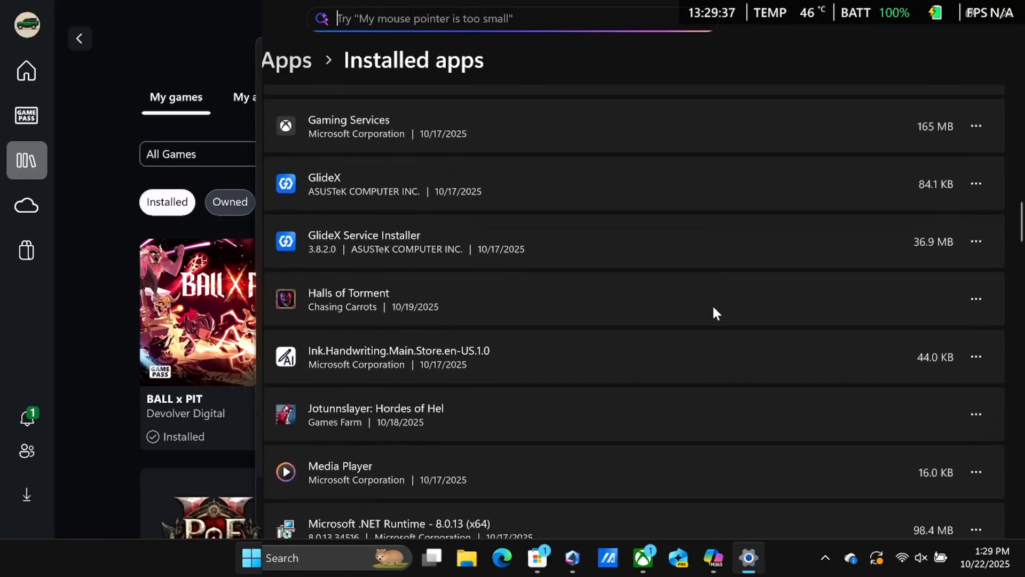
scroll(down, 3)
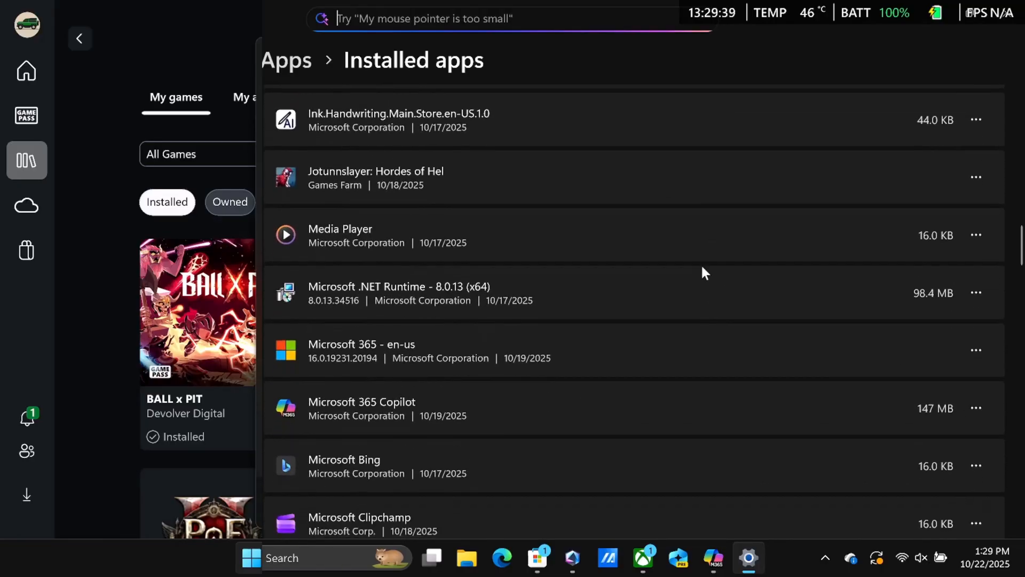
mouse_move(561, 254)
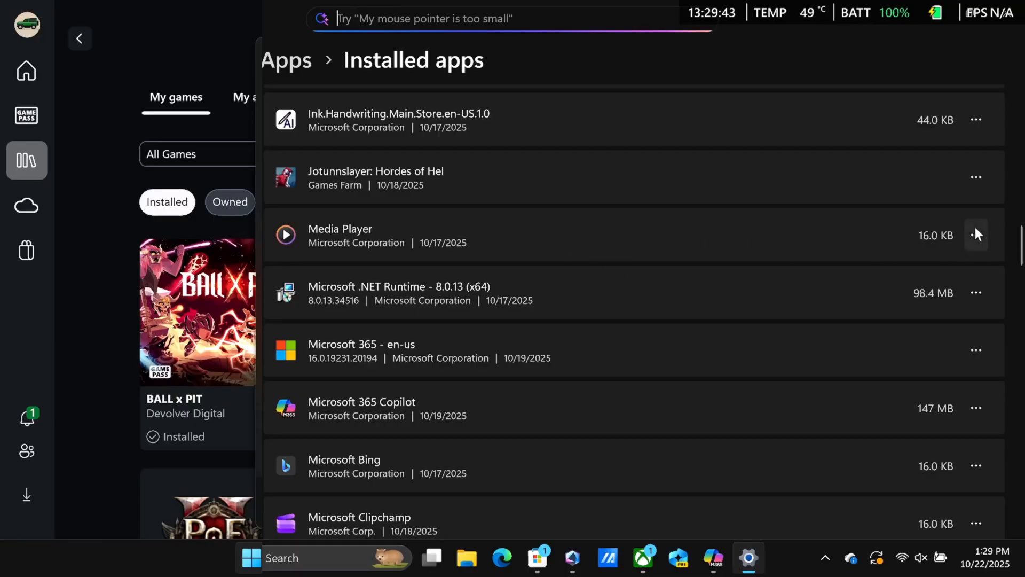
click(975, 235)
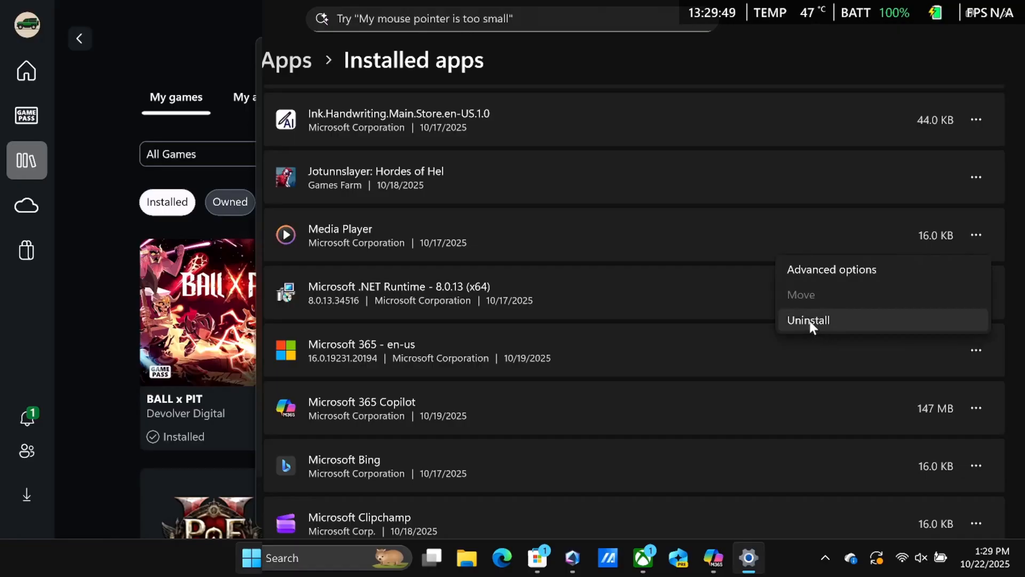
mouse_move(626, 319)
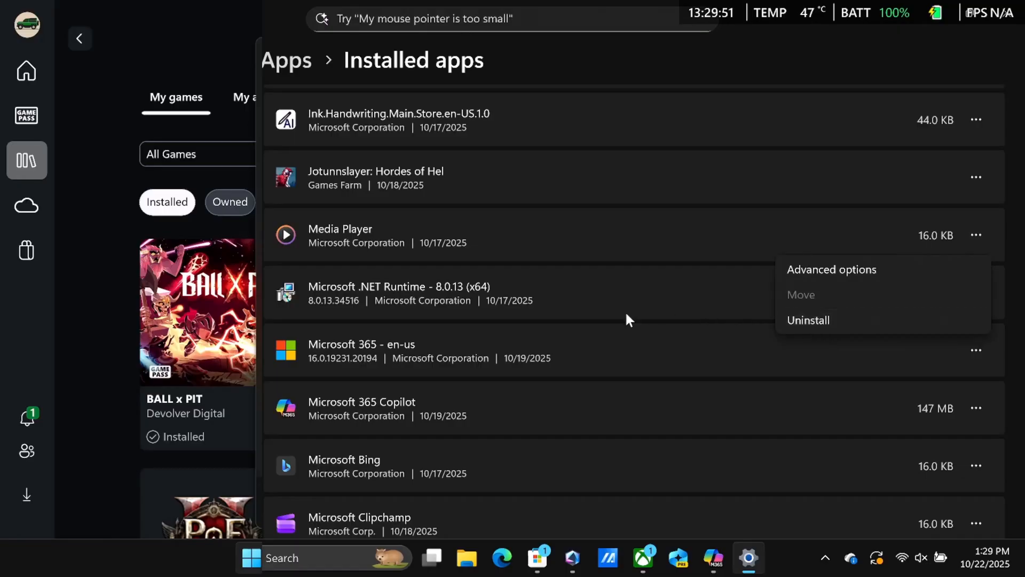
mouse_move(724, 226)
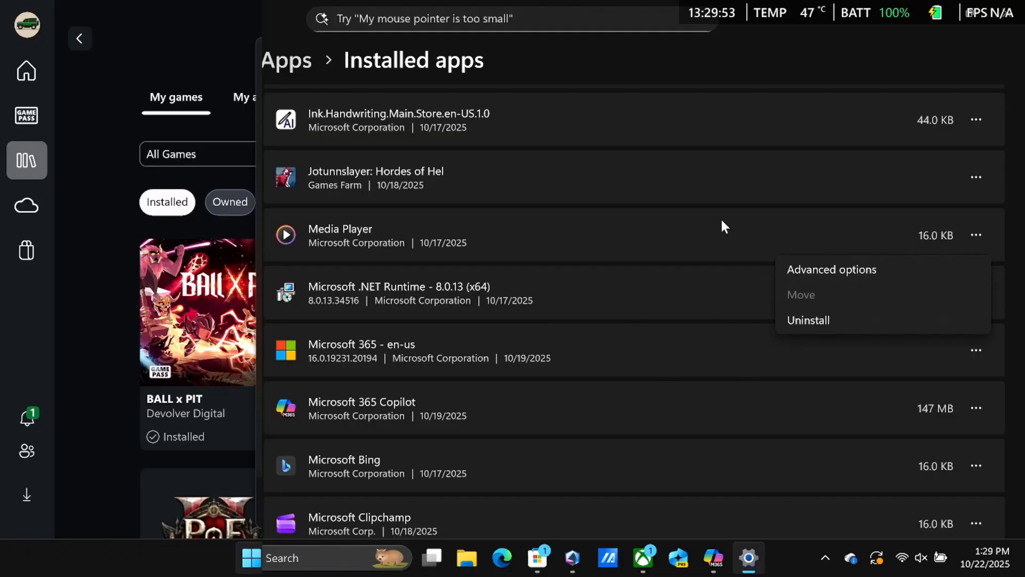
scroll(down, 3)
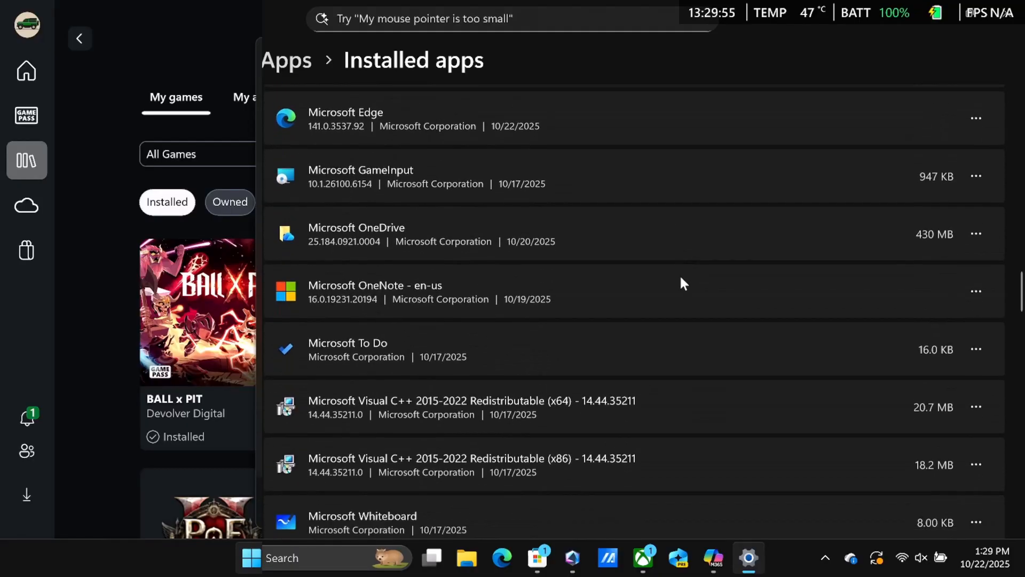
scroll(down, 3)
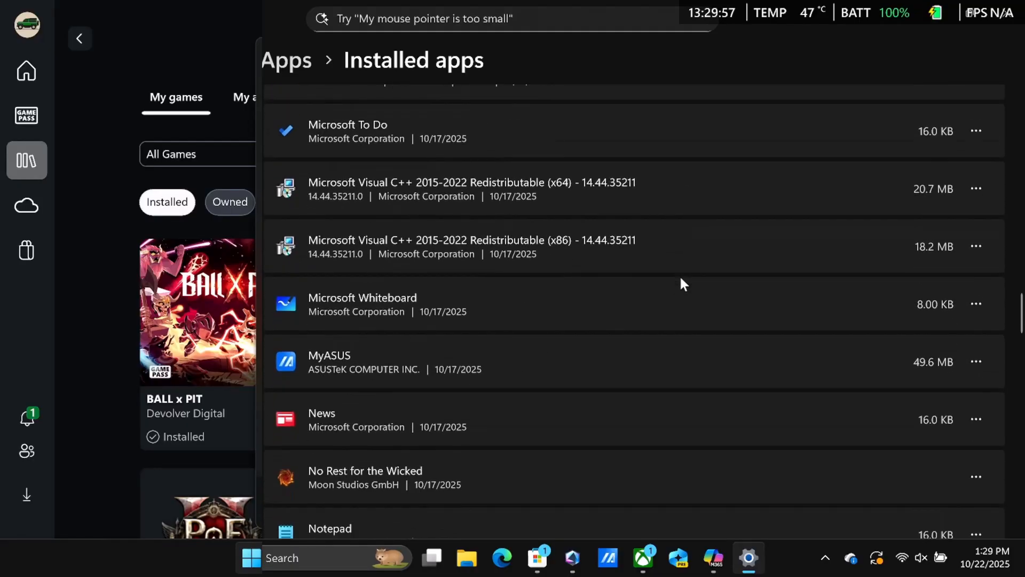
scroll(down, 3)
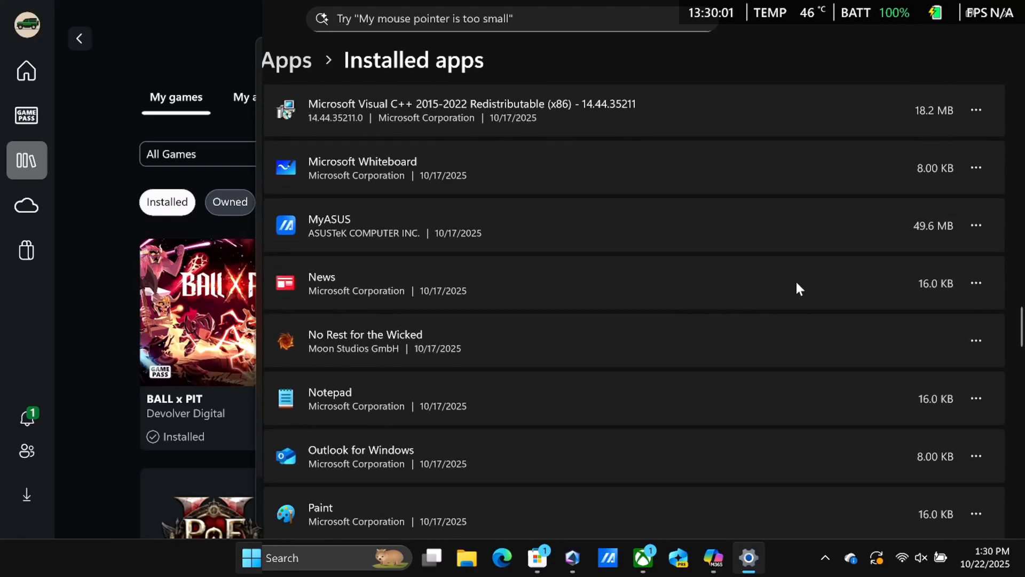
scroll(down, 3)
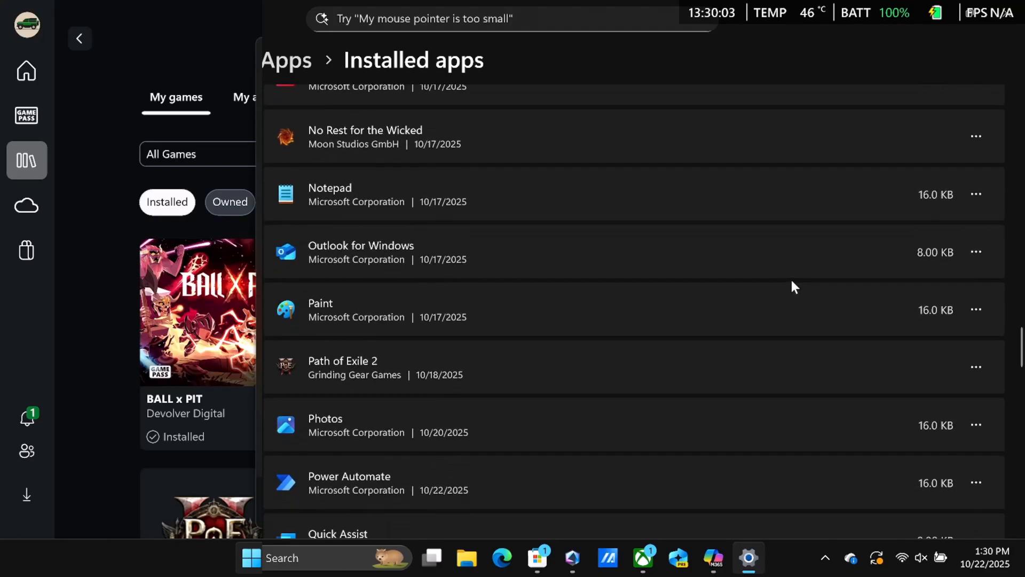
scroll(down, 3)
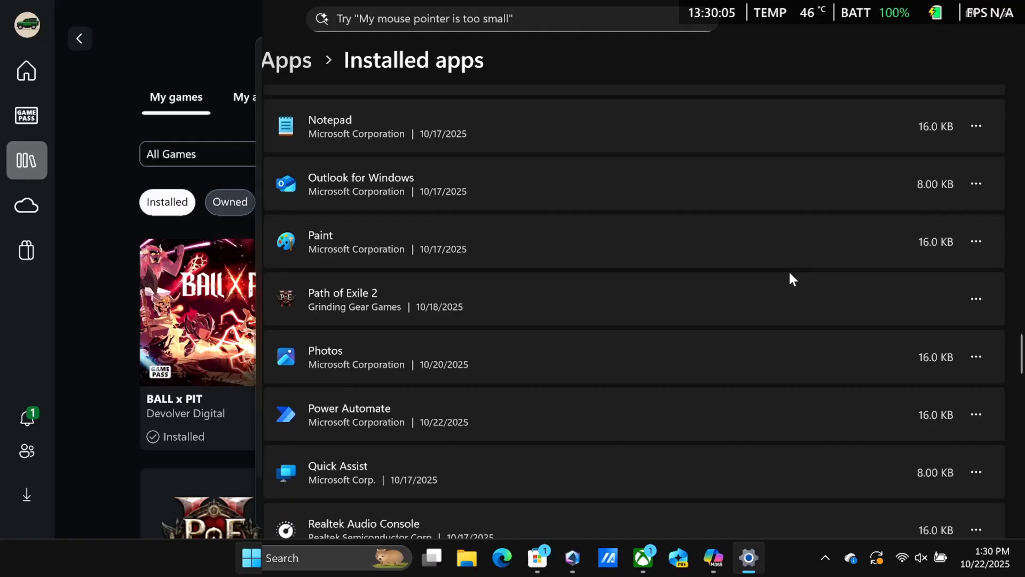
mouse_move(796, 282)
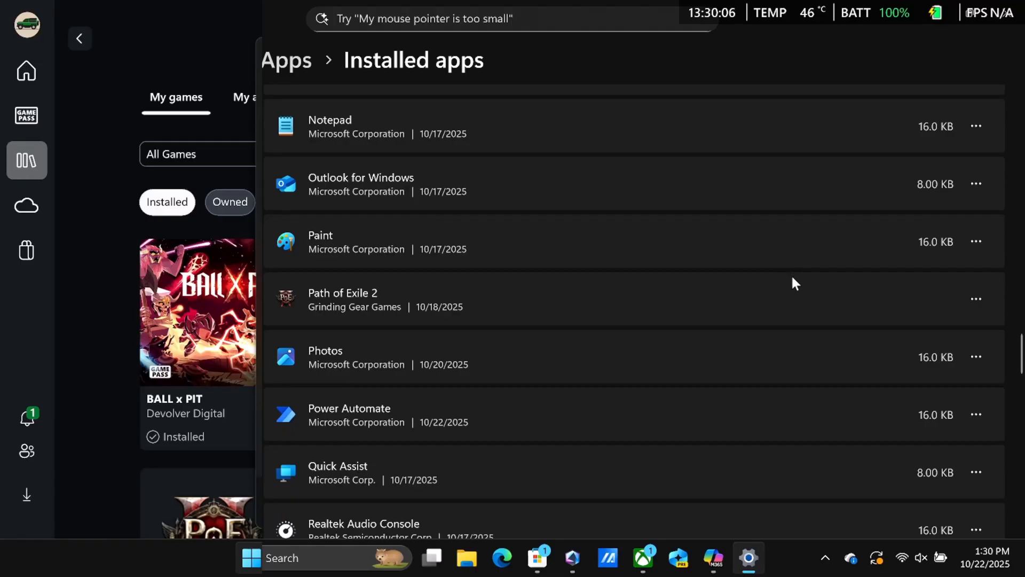
mouse_move(793, 281)
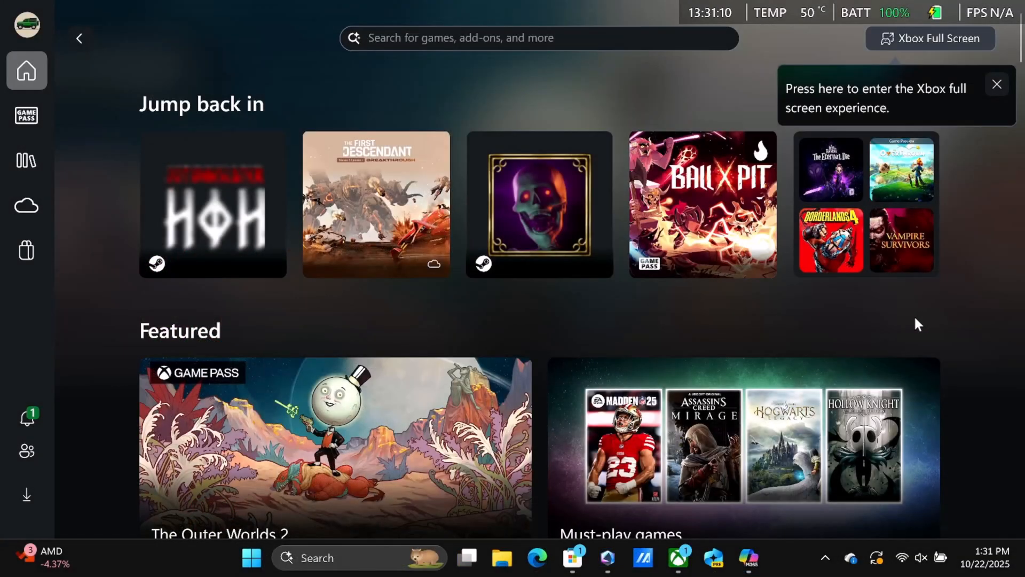
mouse_move(718, 297)
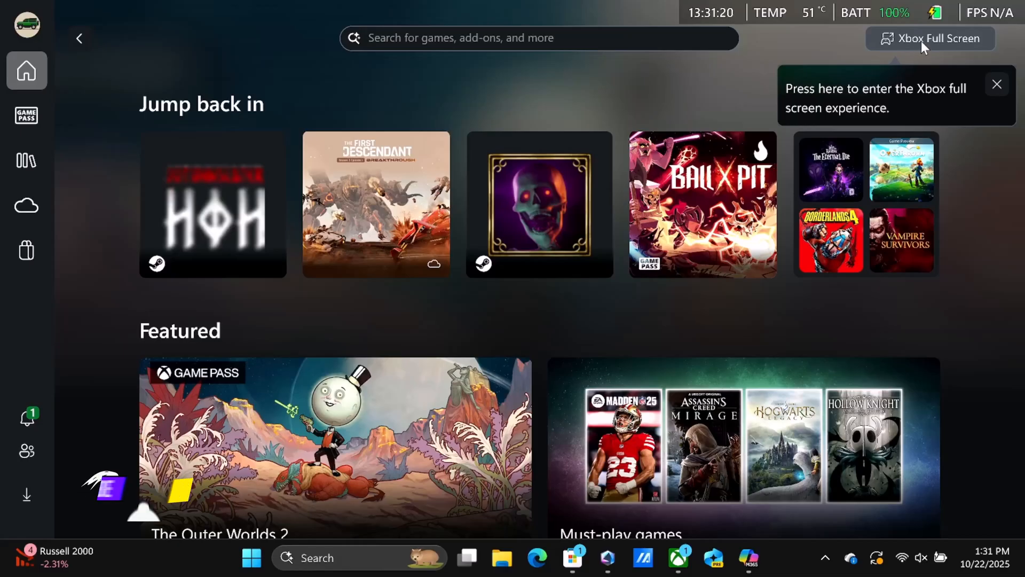
Switch to Xbox Full Screen and choose Restart (optimized performance)
click(930, 38)
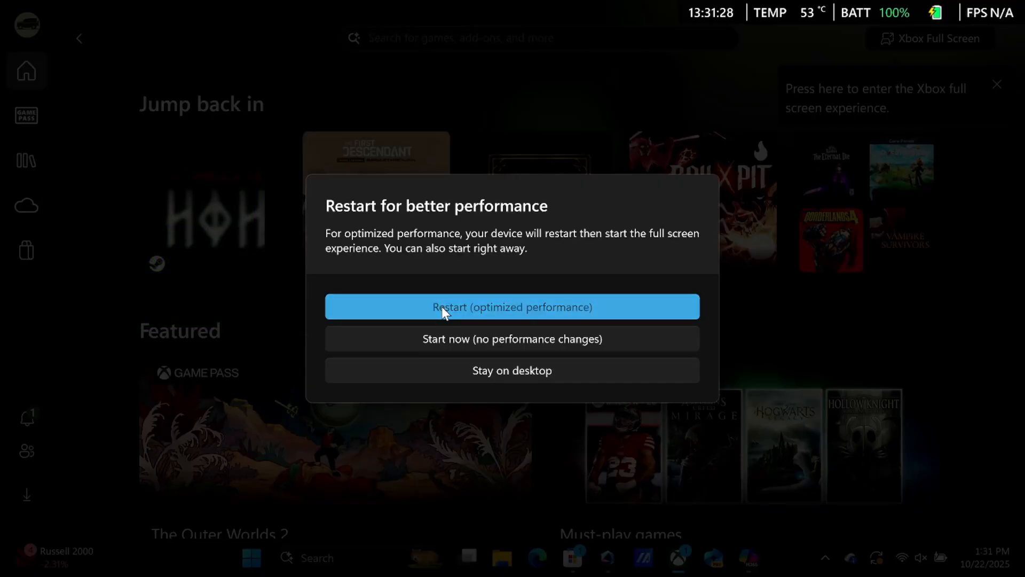
click(512, 307)
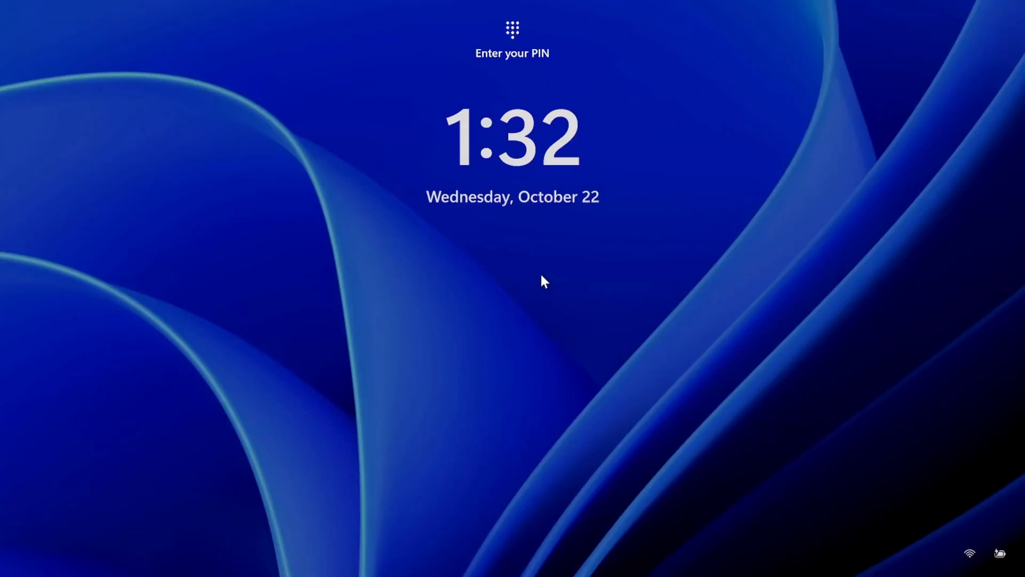
mouse_move(499, 203)
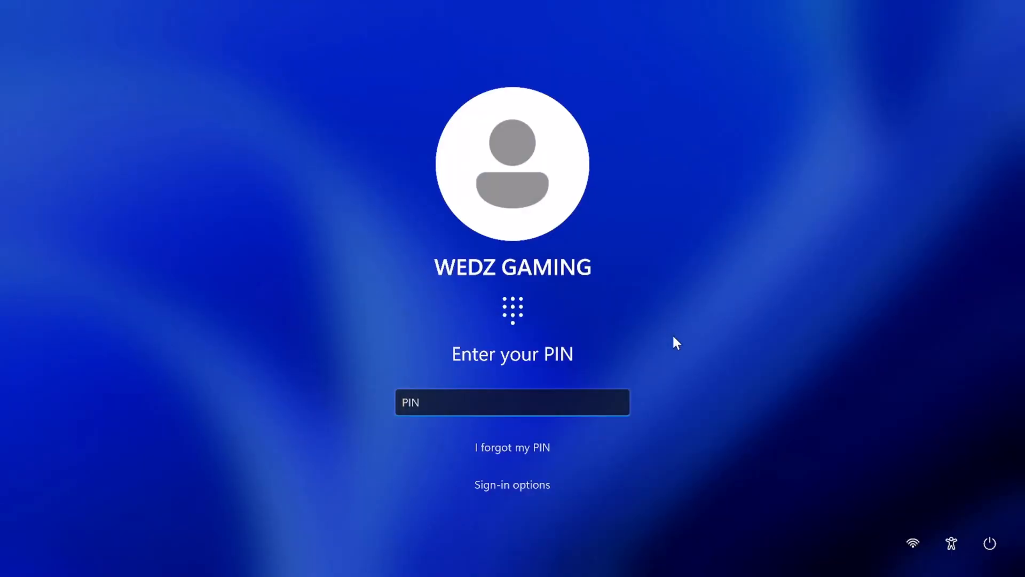
From the lock screen, switch the sign-in method to fingerprint and attempt to sign in
click(511, 403)
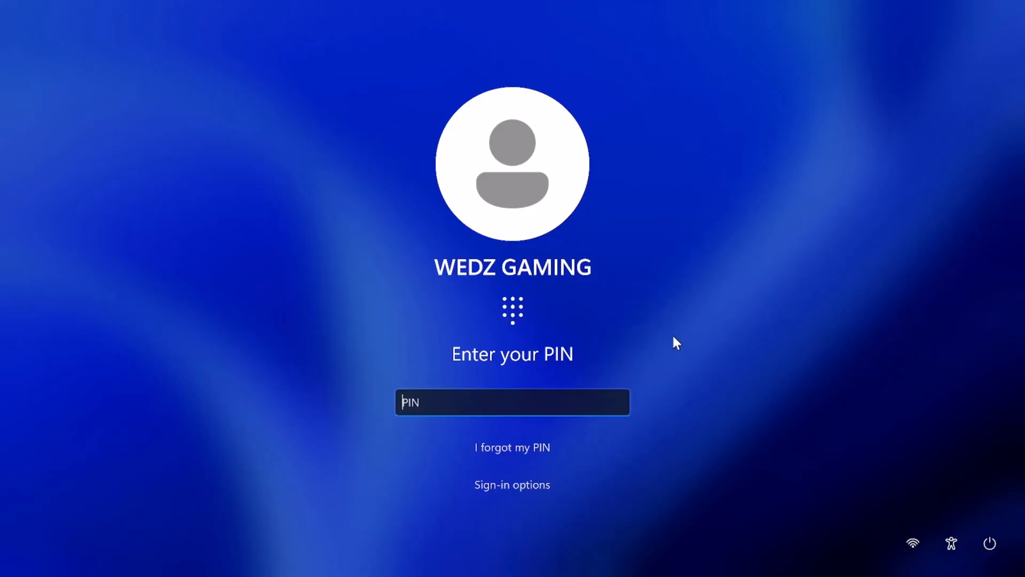
mouse_move(514, 503)
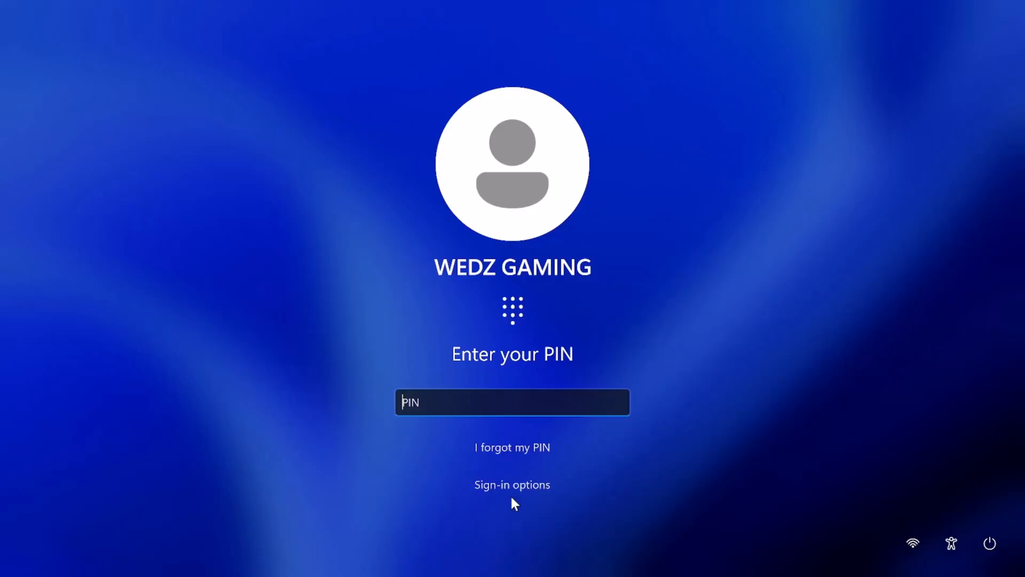
mouse_move(499, 488)
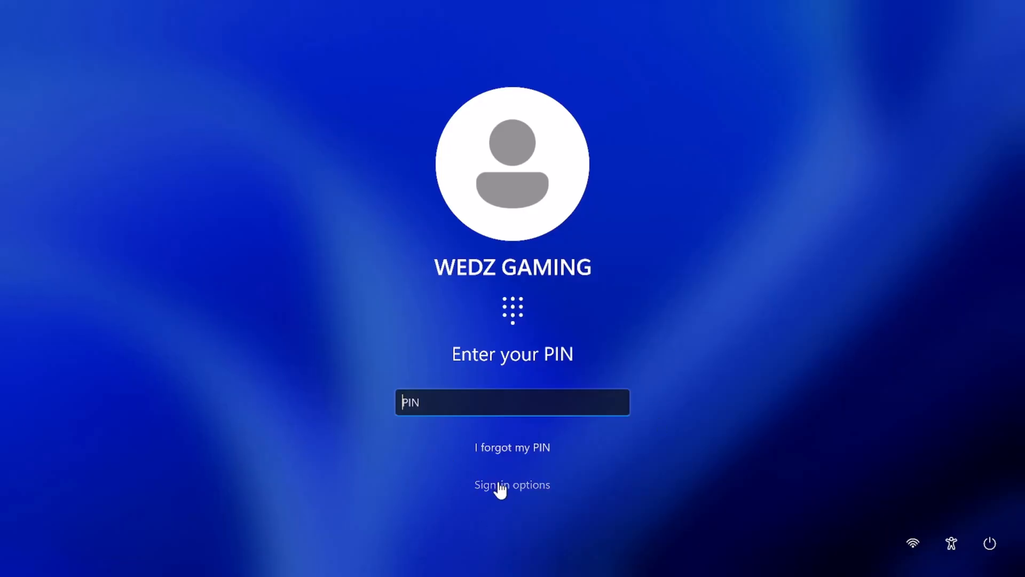
click(511, 485)
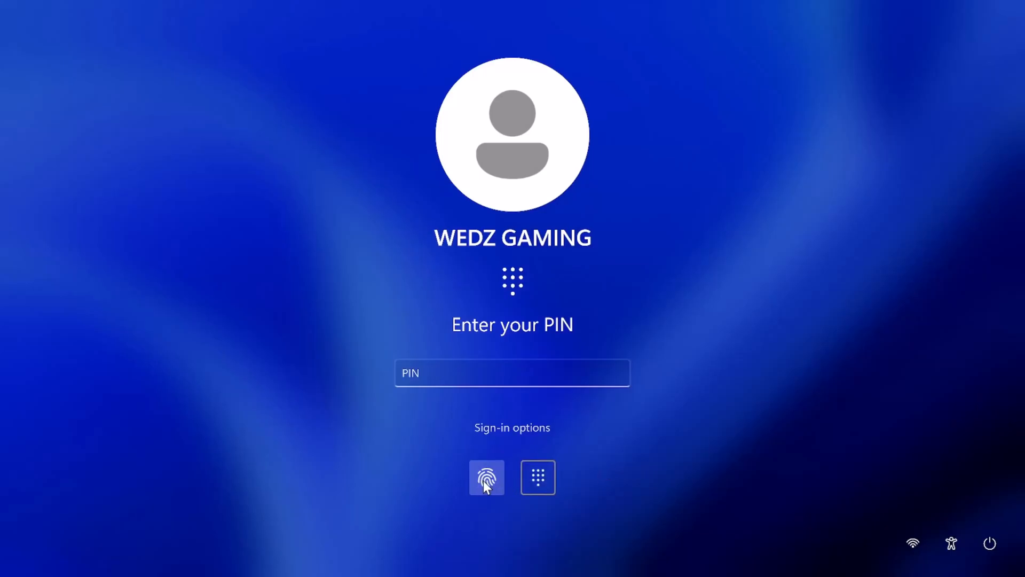
click(485, 477)
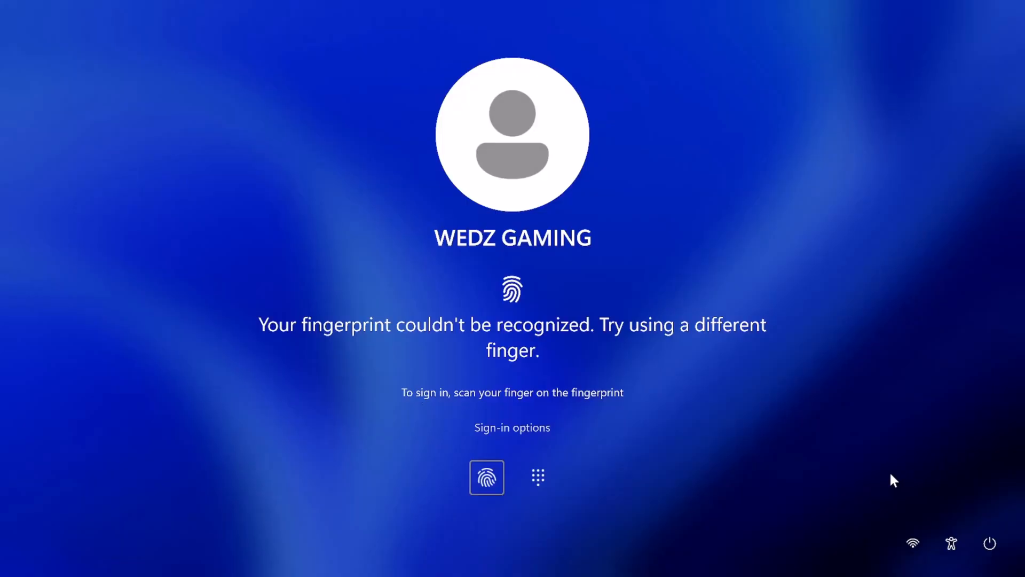
mouse_move(894, 476)
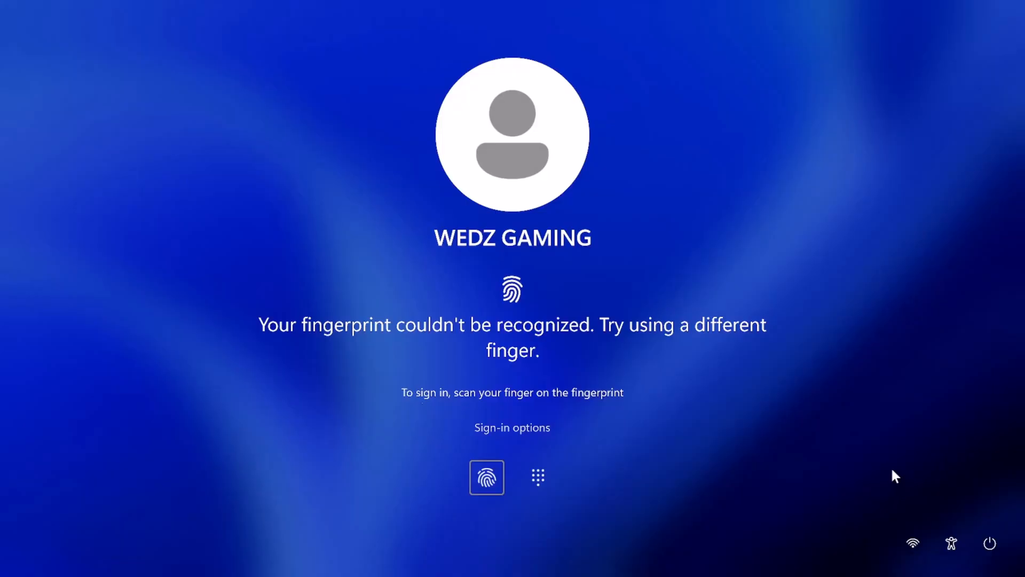
click(537, 476)
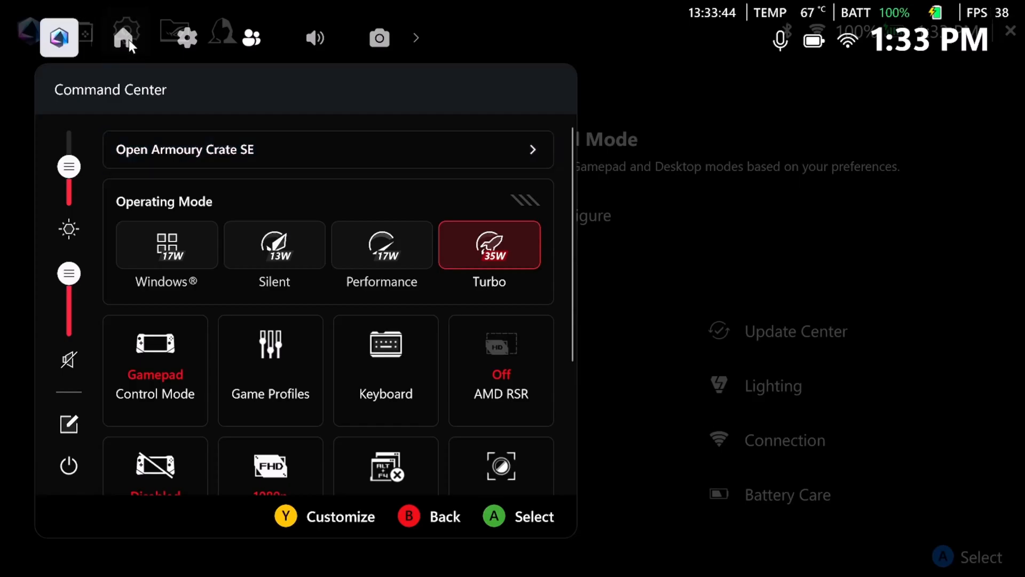
Close the Command Center via Home and browse the Xbox home's recent and featured games
click(123, 44)
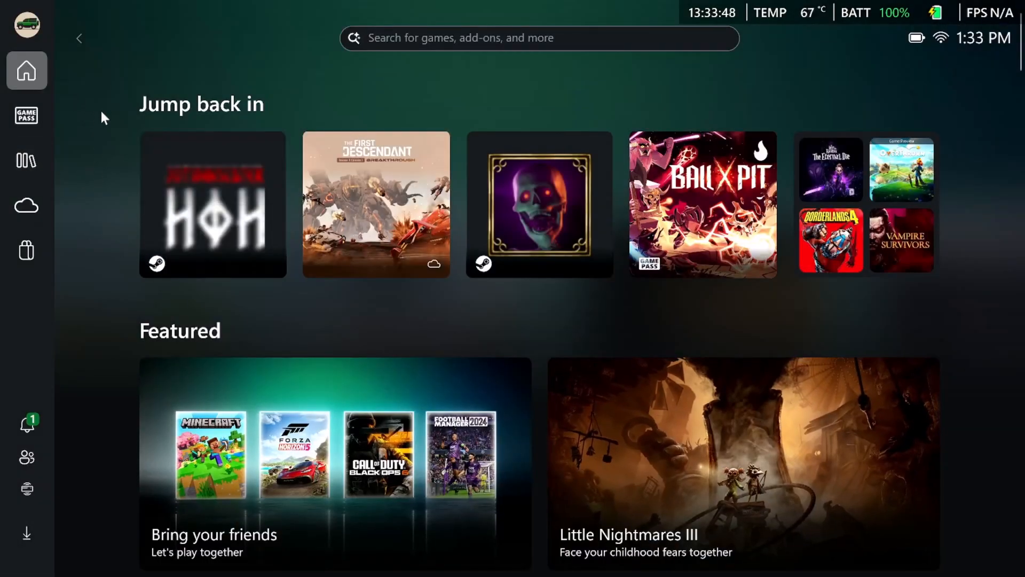
mouse_move(548, 308)
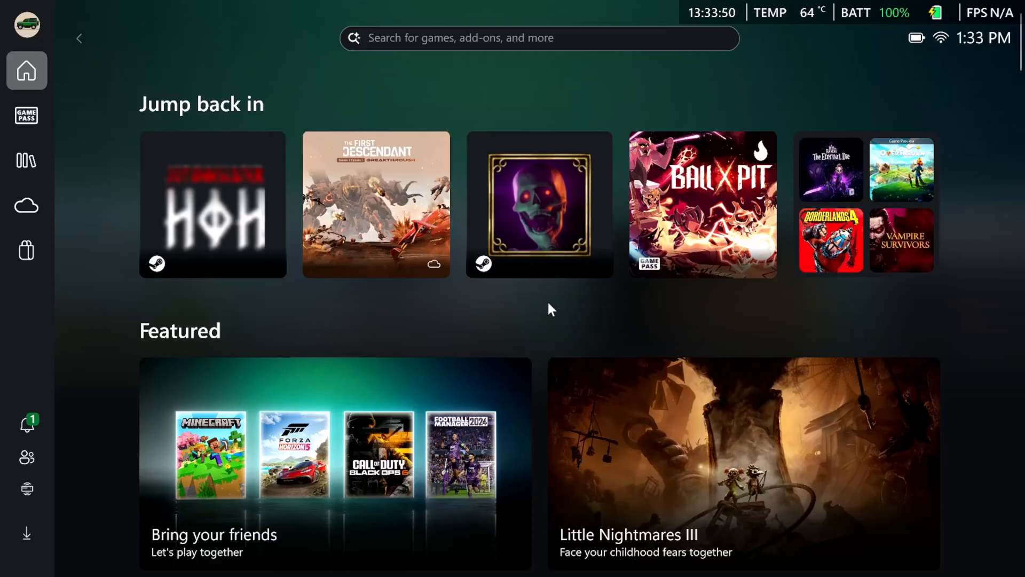
scroll(down, 3)
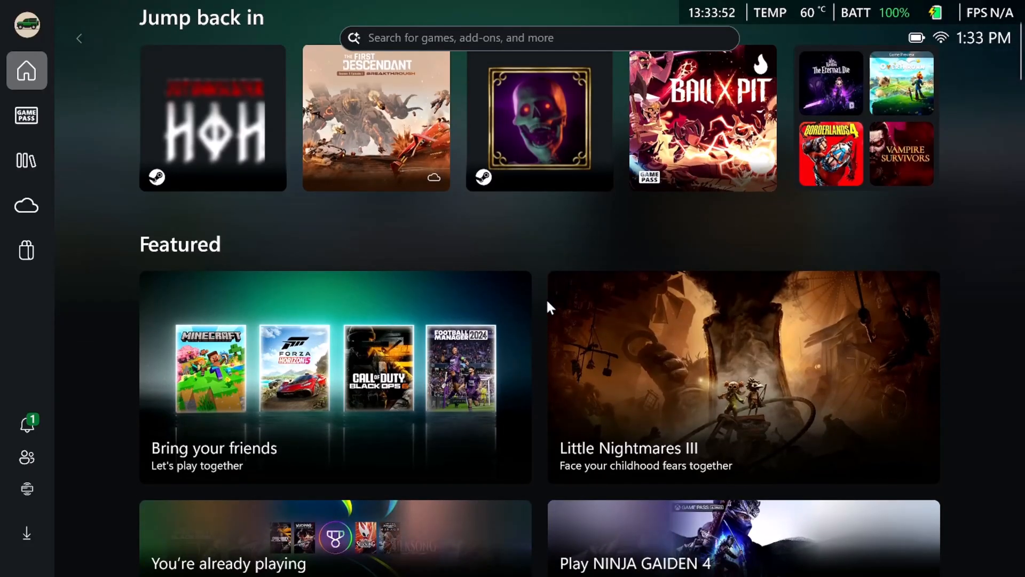